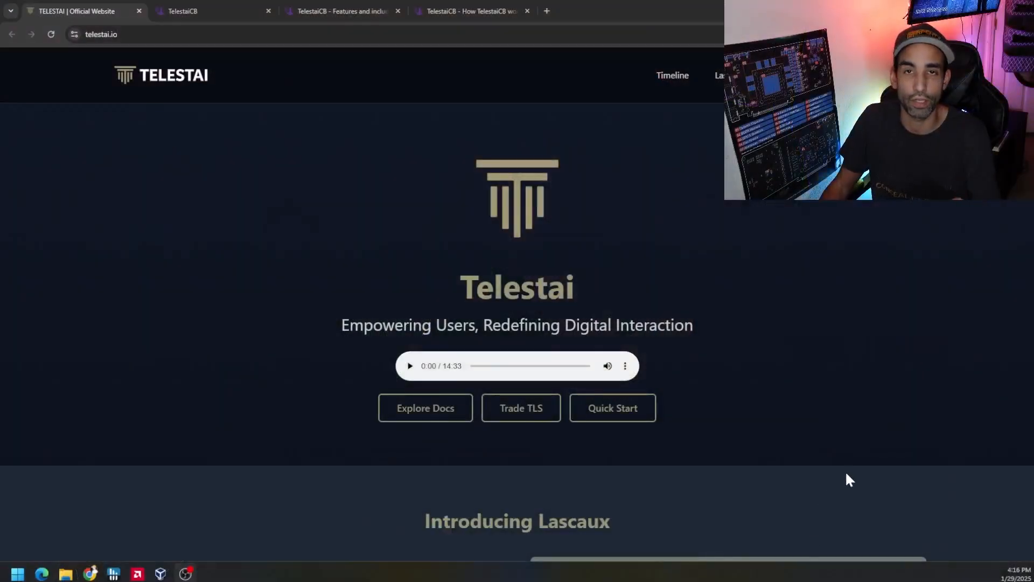
mouse_move(702, 110)
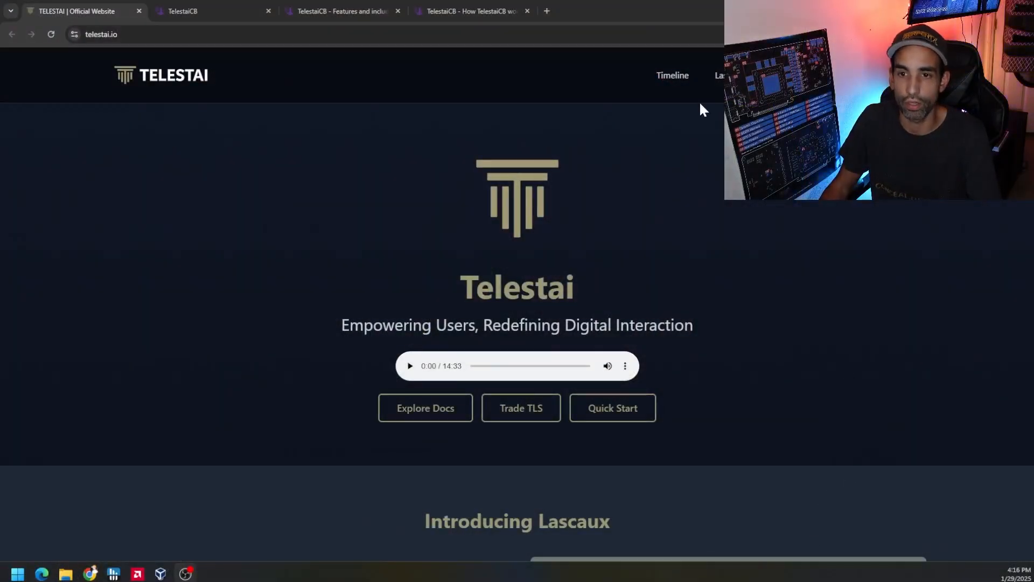
- Scroll telestai.io down to the Latest Innovations cards, then switch to the TelestaiCB tab
scroll(down, 3)
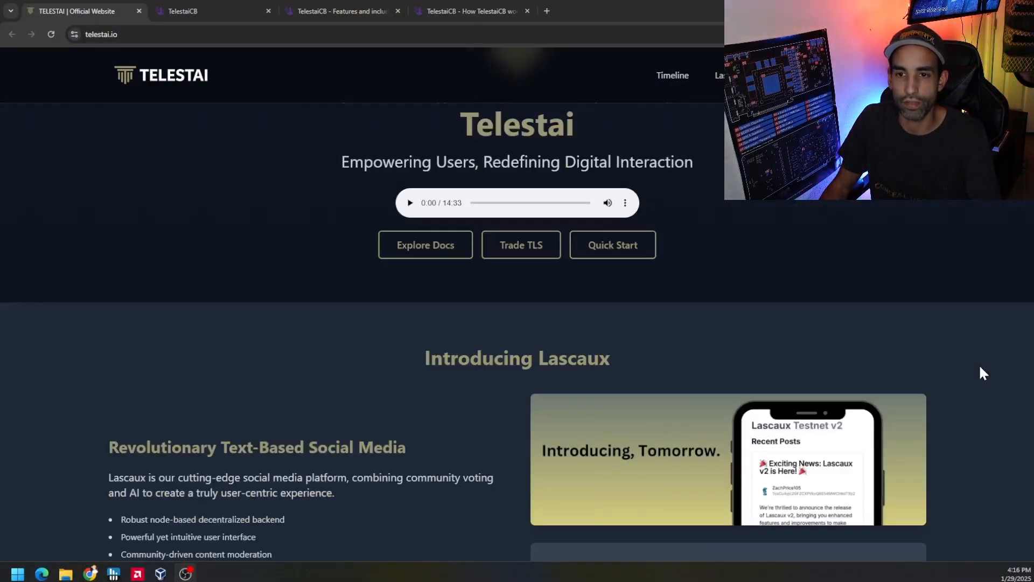
scroll(down, 3)
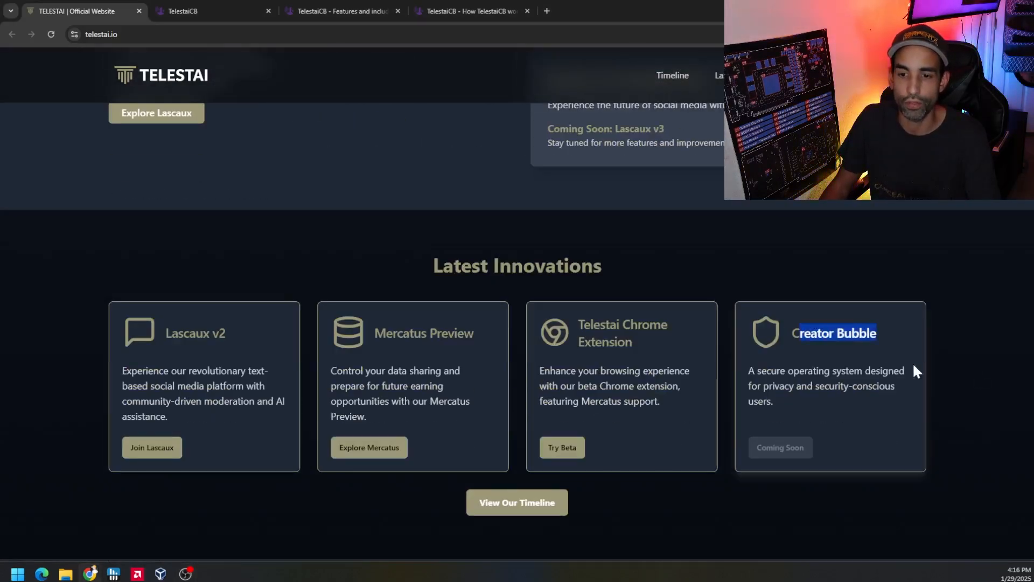
scroll(down, 3)
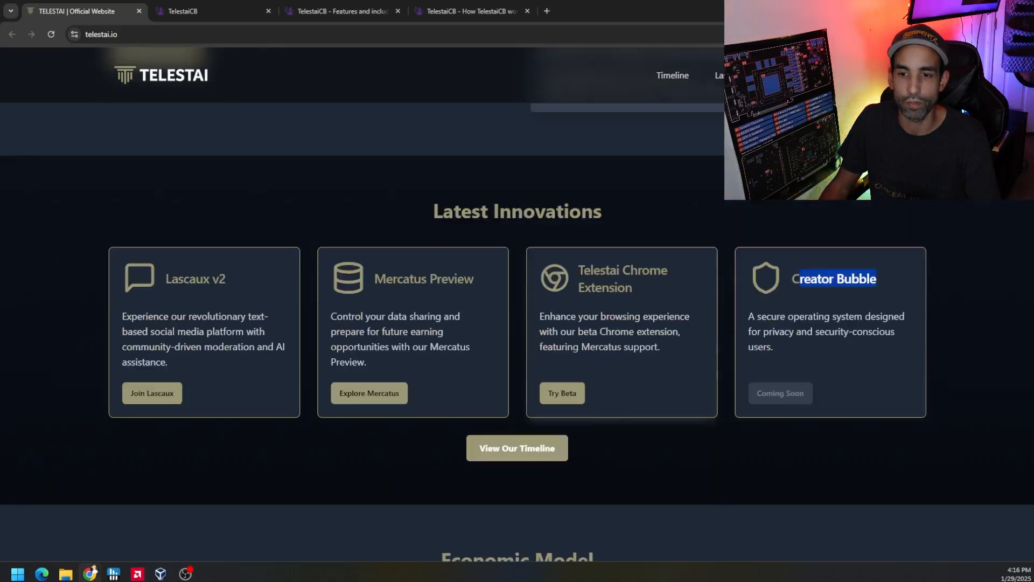
click(211, 11)
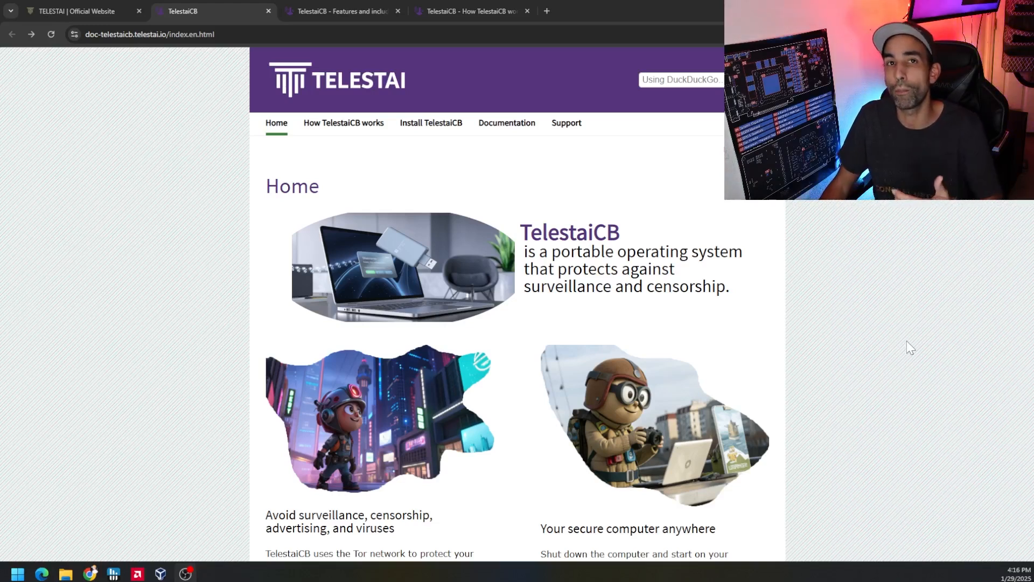
mouse_move(850, 395)
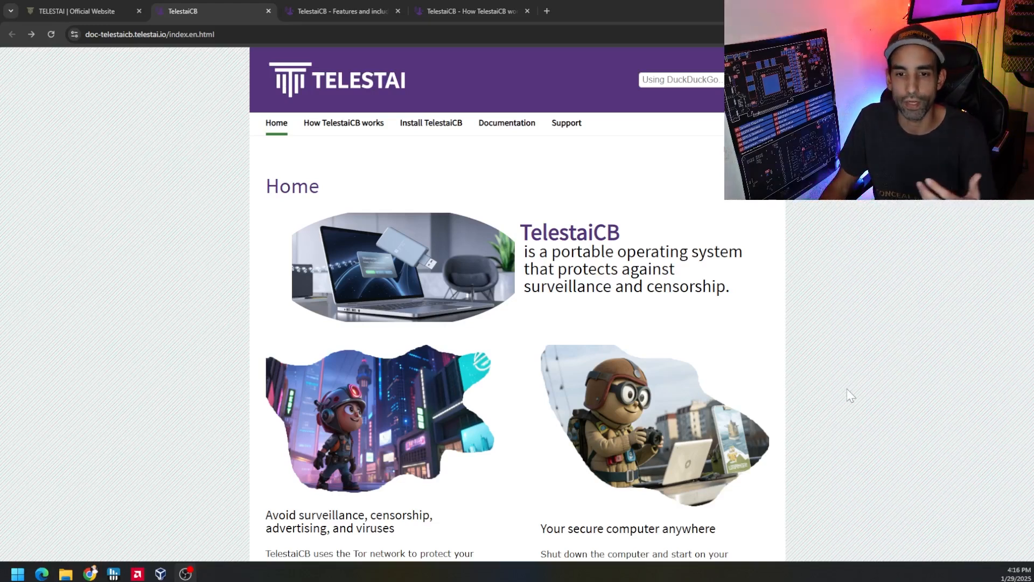
mouse_move(863, 390)
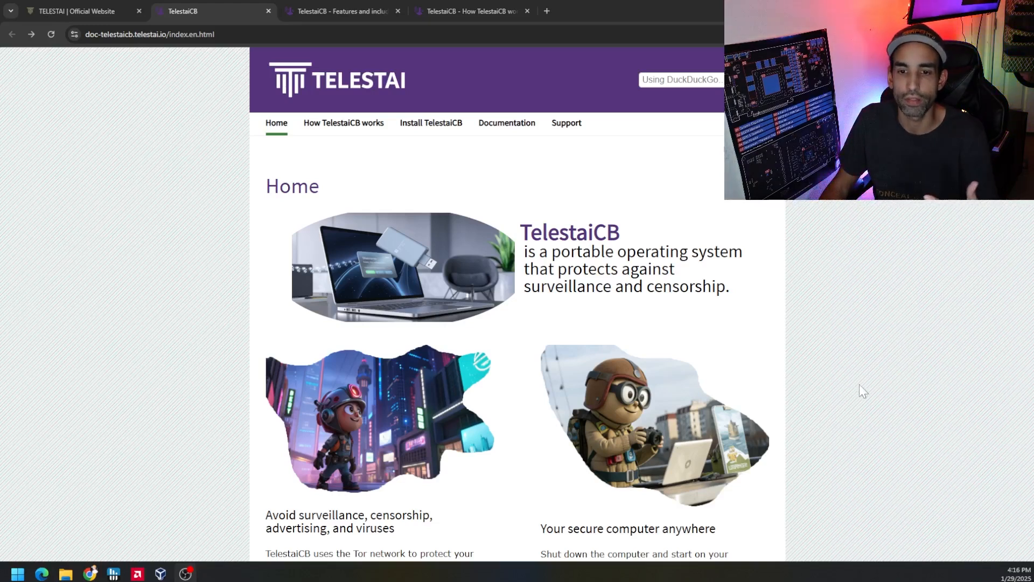
mouse_move(876, 394)
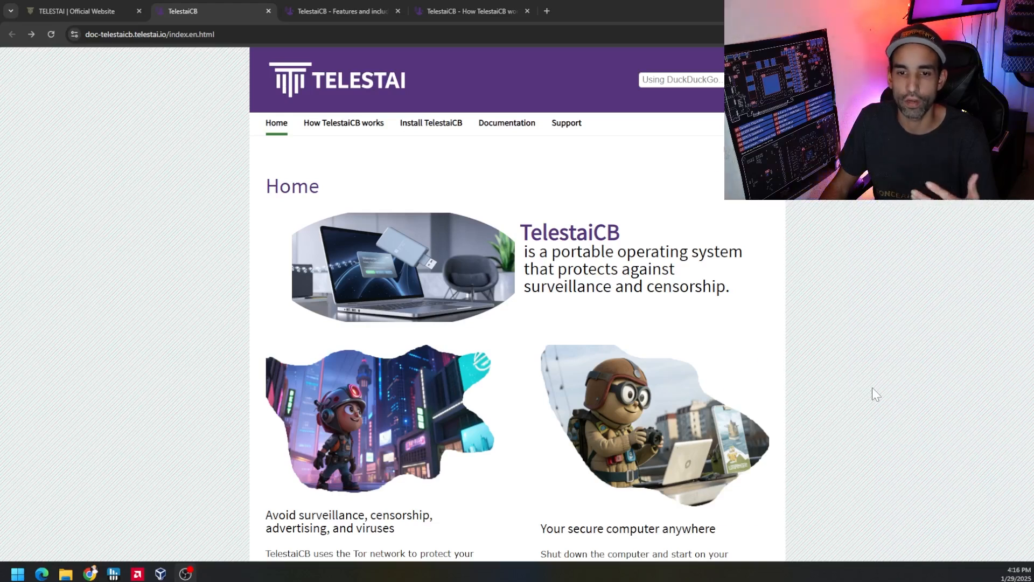
- Scroll the TelestaiCB home page to the surveillance and secure-computer feature sections
scroll(down, 3)
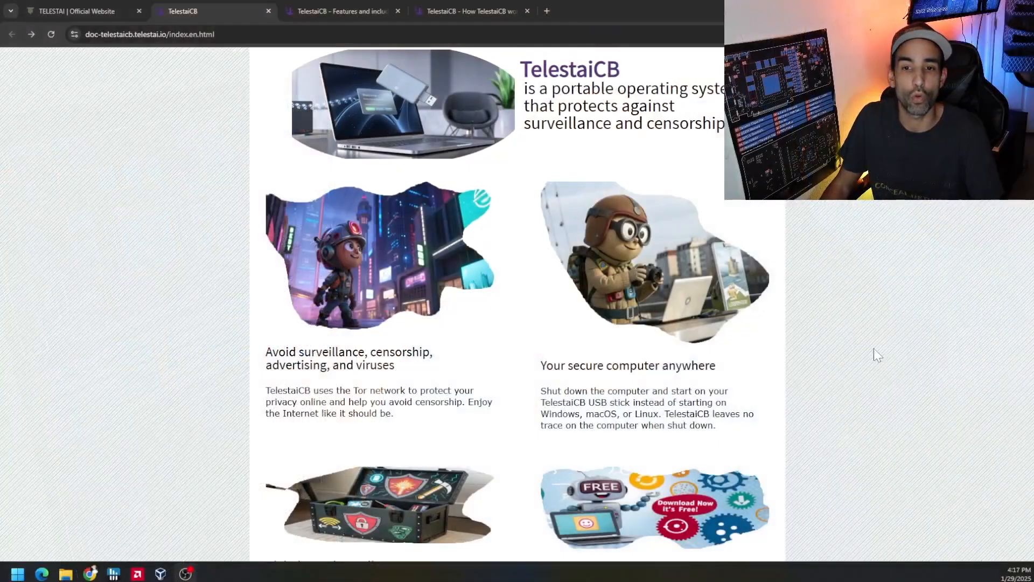
- Scroll down to the Digital security toolbox and Free Software sections
scroll(down, 3)
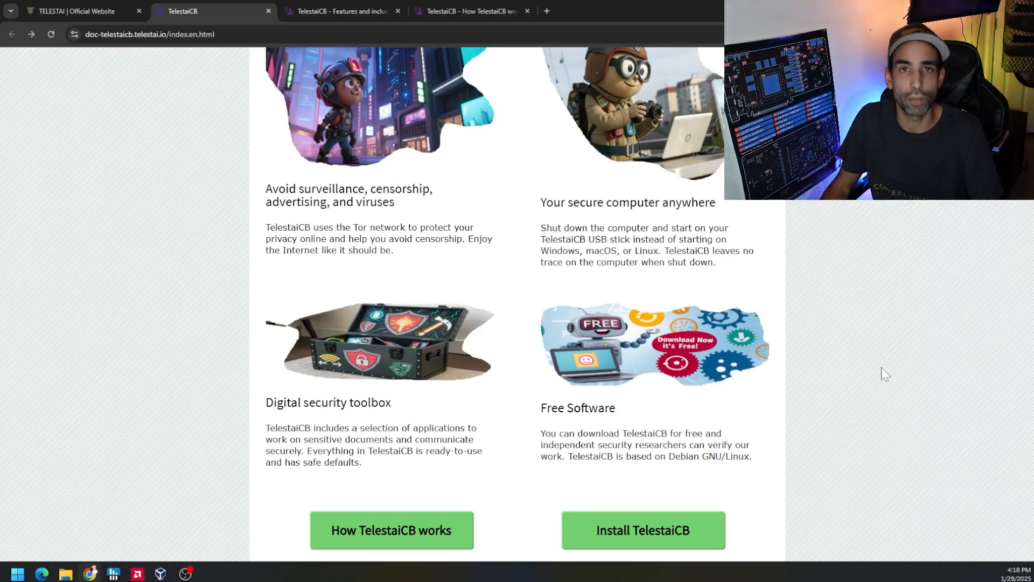
mouse_move(696, 391)
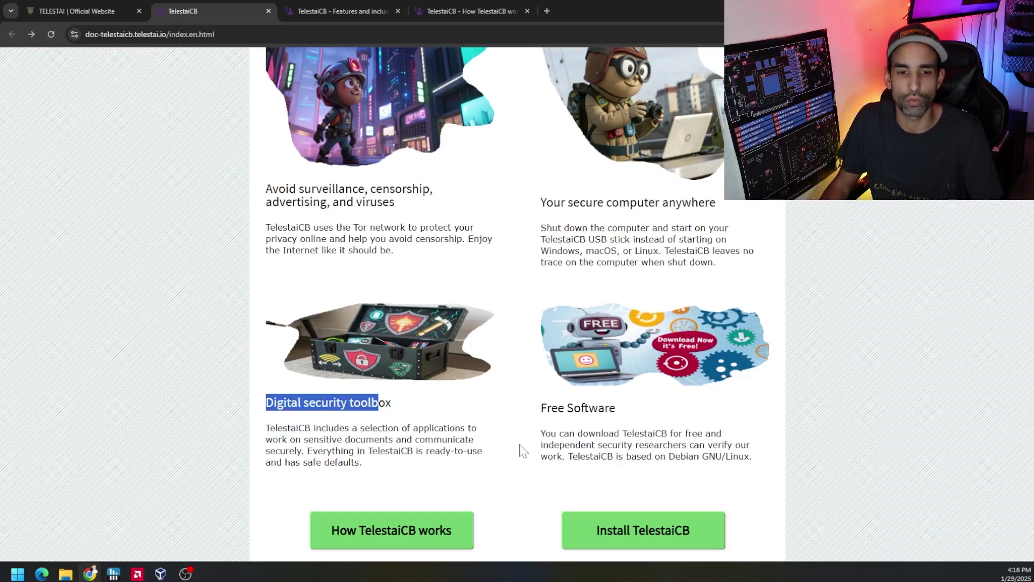
click(515, 465)
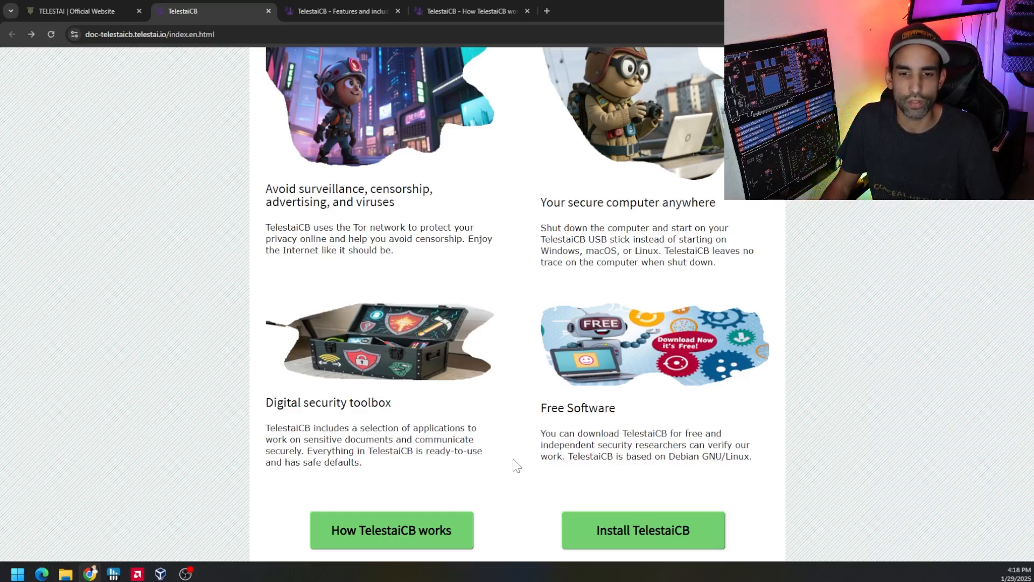
mouse_move(540, 464)
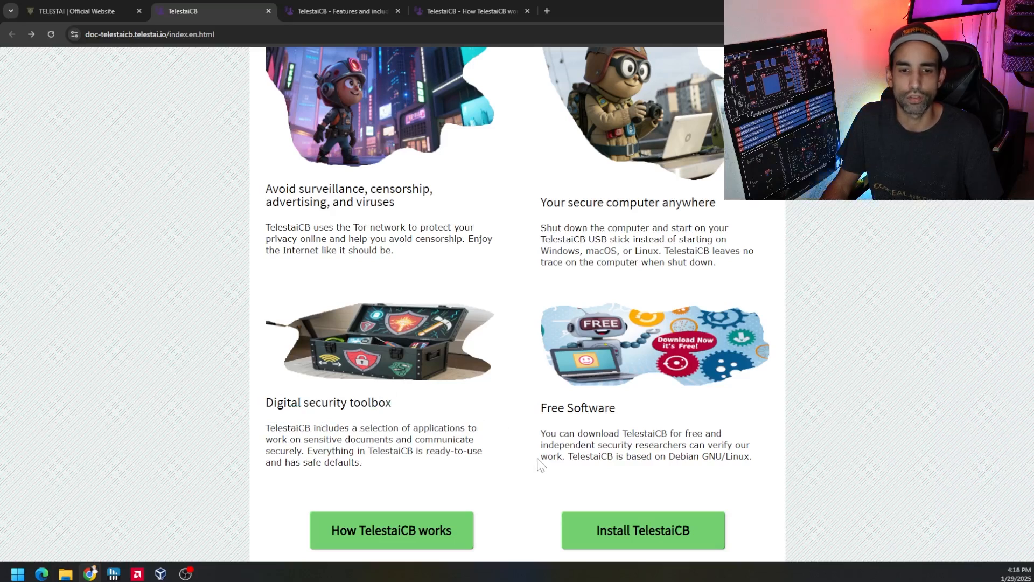
mouse_move(508, 457)
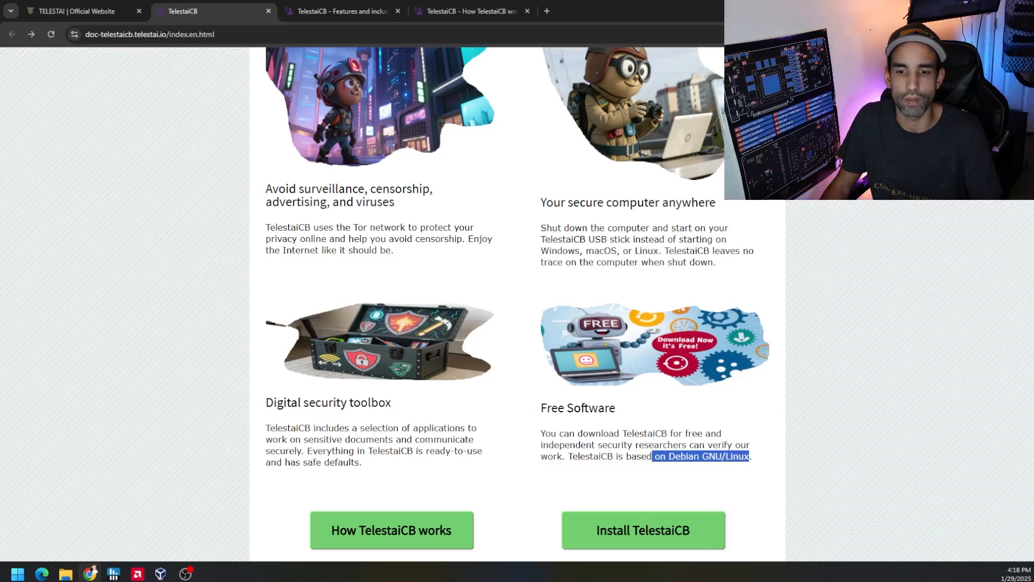
scroll(down, 3)
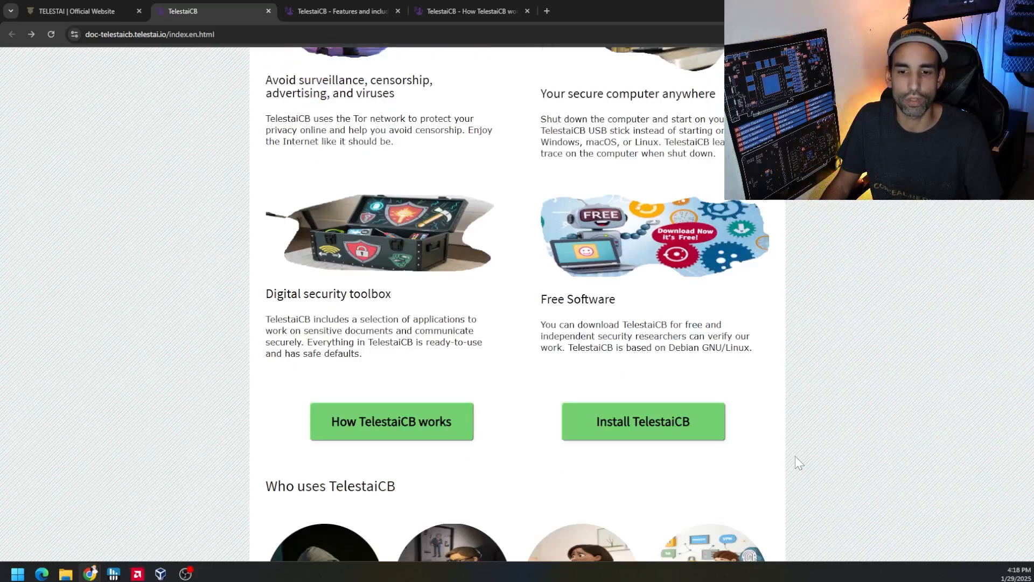
- Read Who uses TelestaiCB, highlighting 'Activists', then scroll back toward the top
scroll(down, 3)
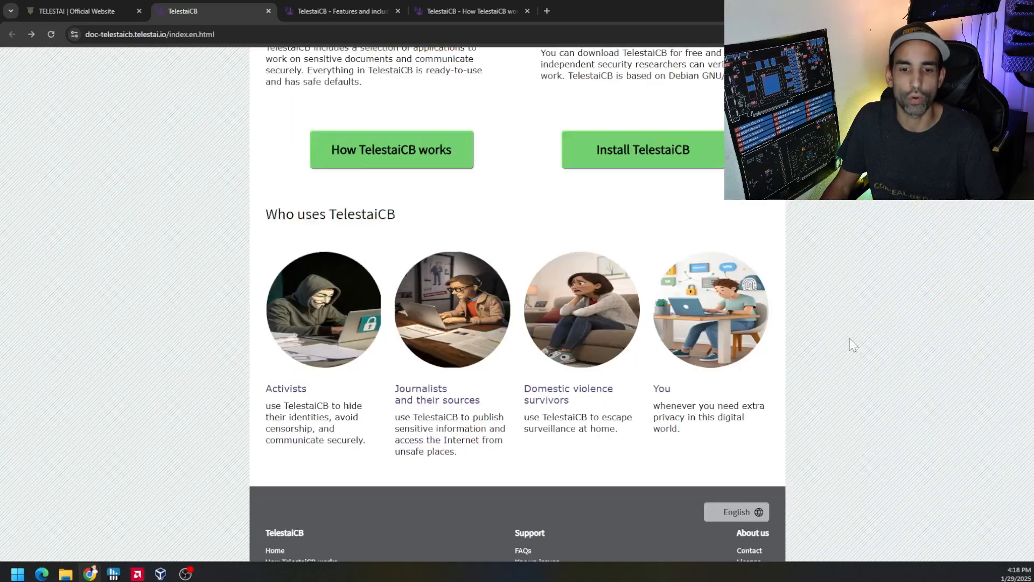
scroll(down, 3)
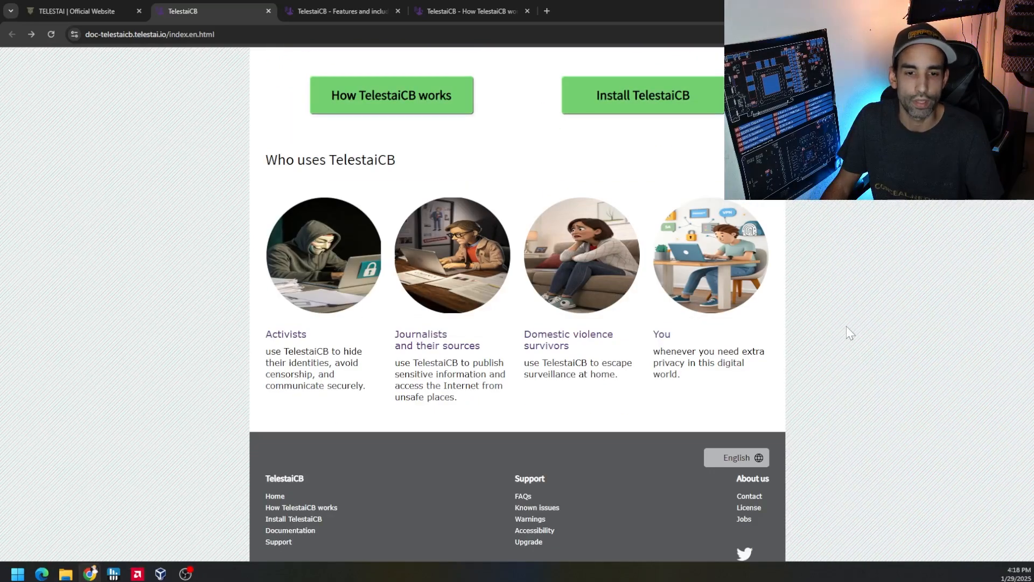
double_click(286, 334)
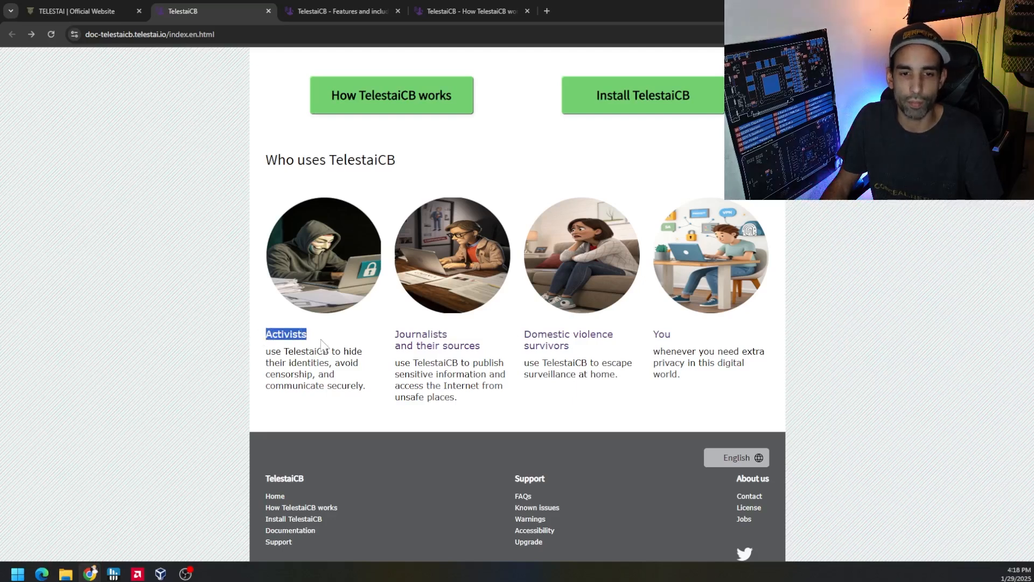
mouse_move(419, 361)
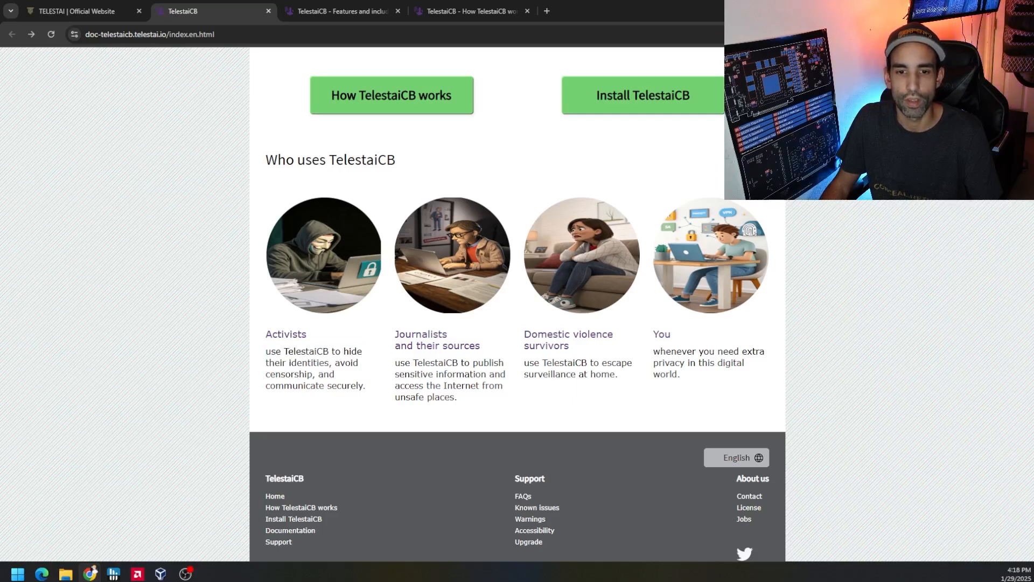
mouse_move(524, 412)
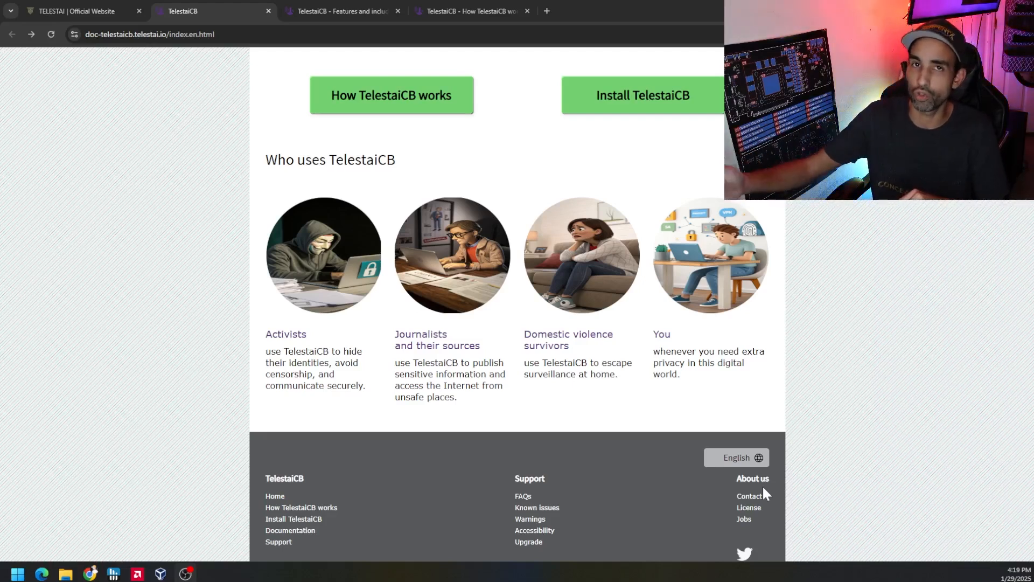
mouse_move(791, 344)
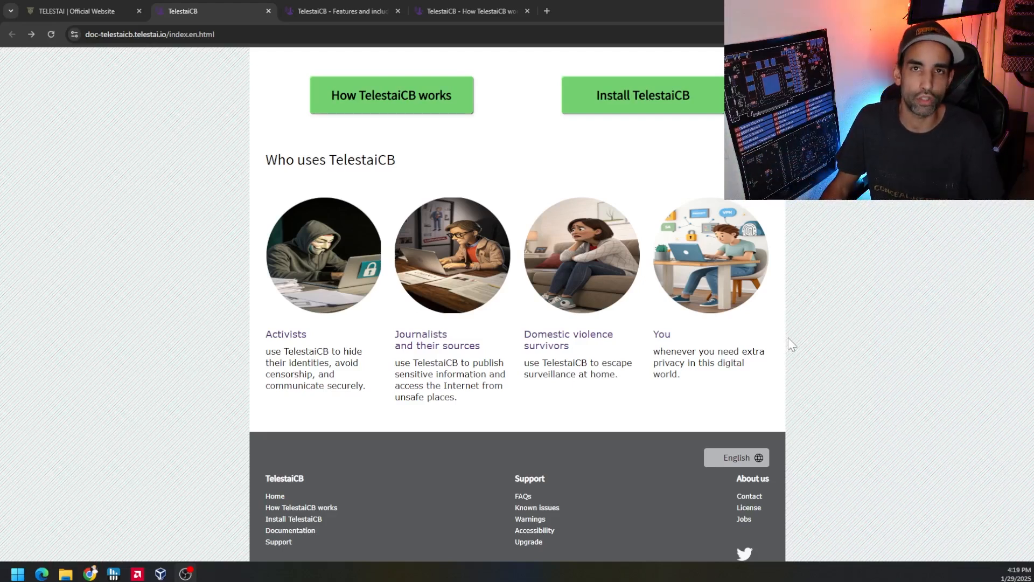
mouse_move(617, 346)
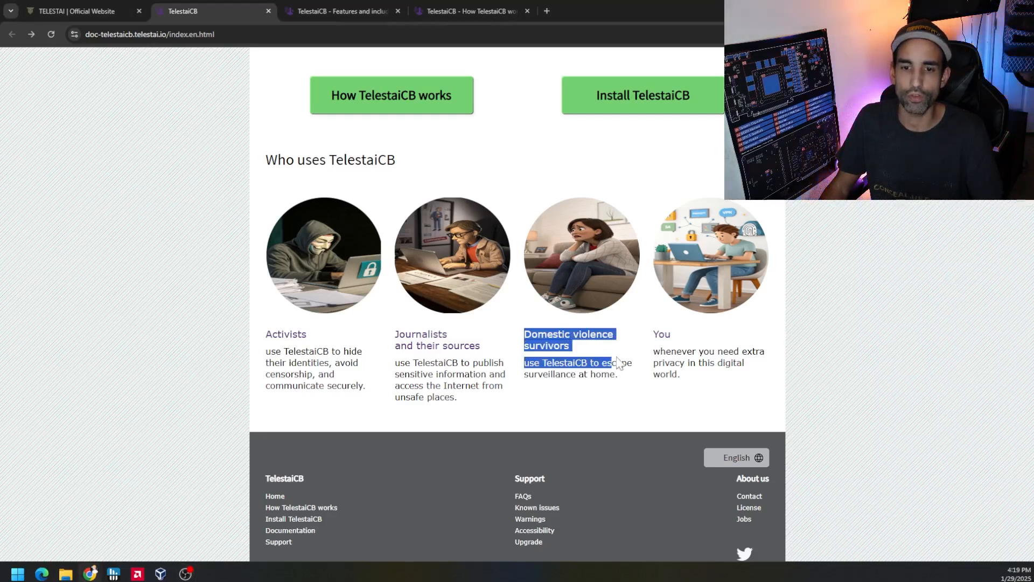
click(623, 384)
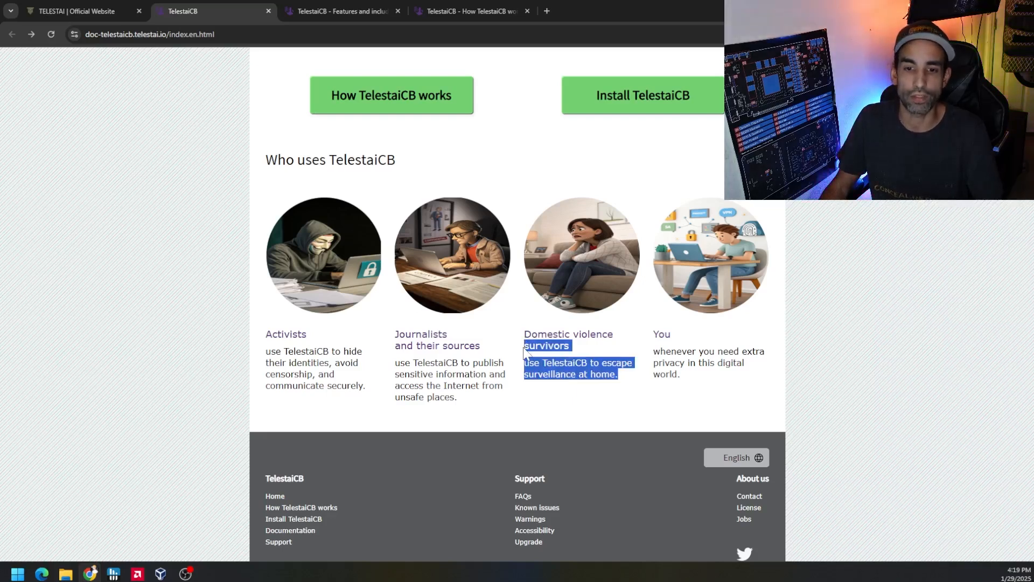
click(638, 381)
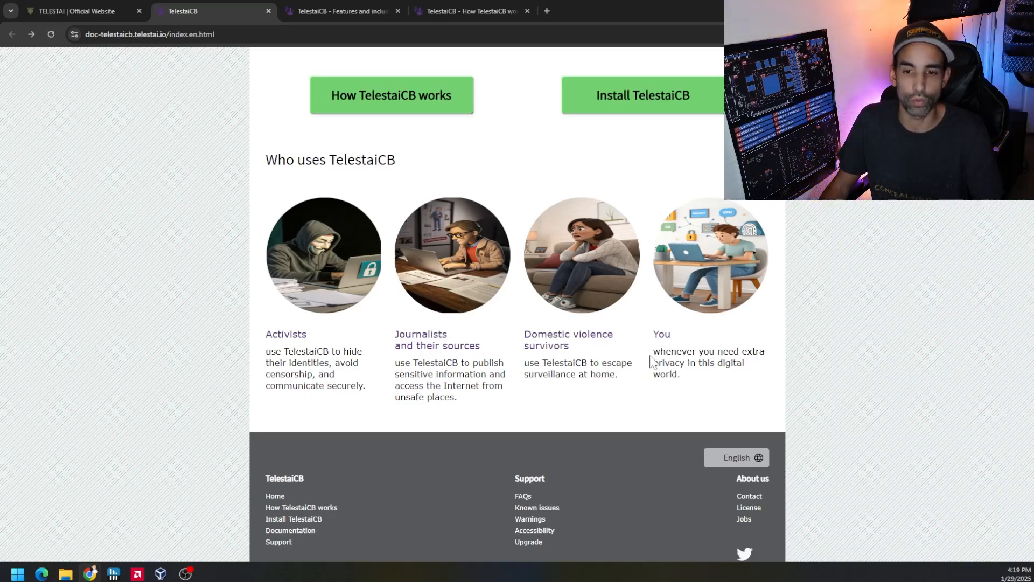
mouse_move(809, 363)
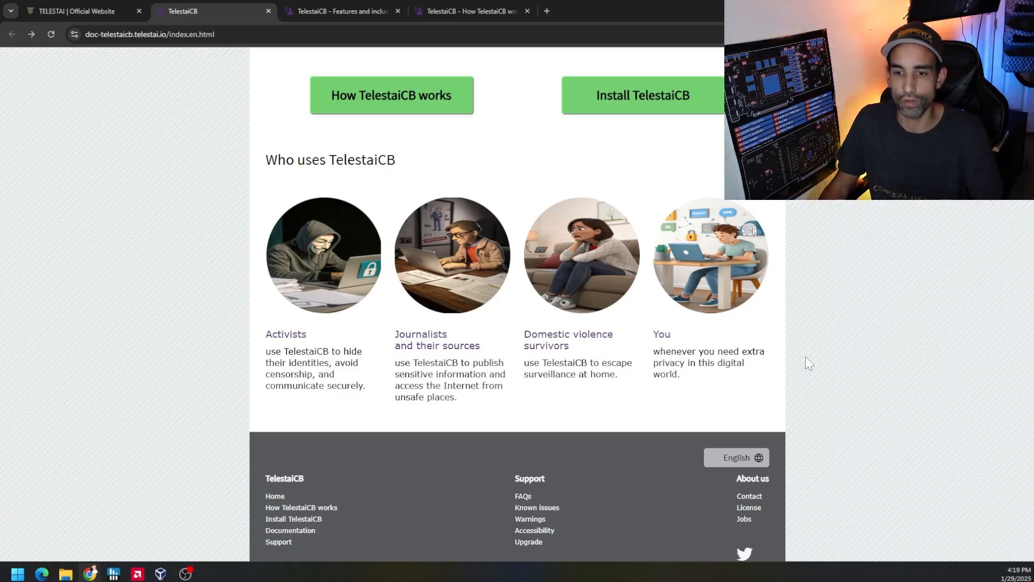
scroll(up, 3)
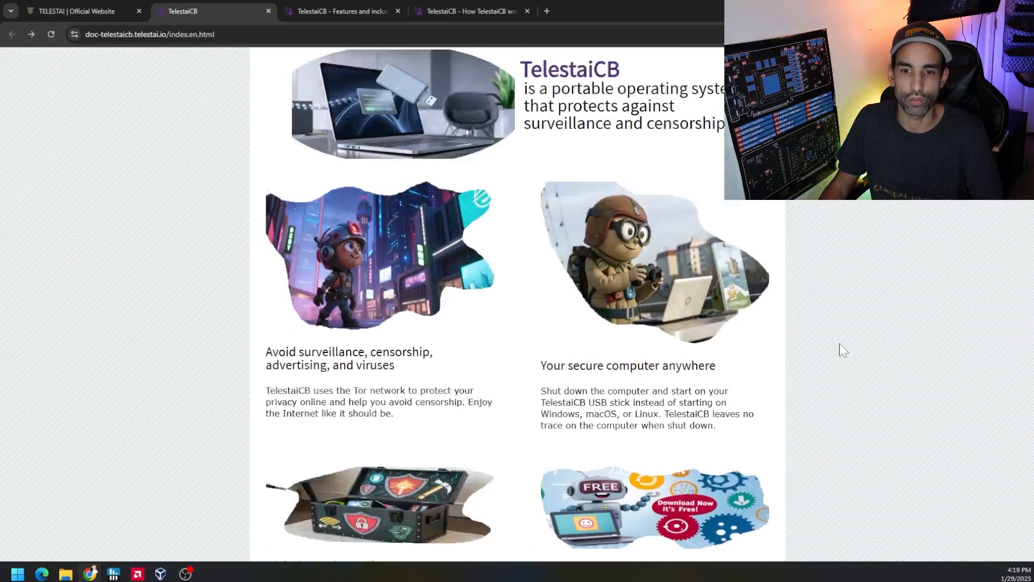
click(340, 11)
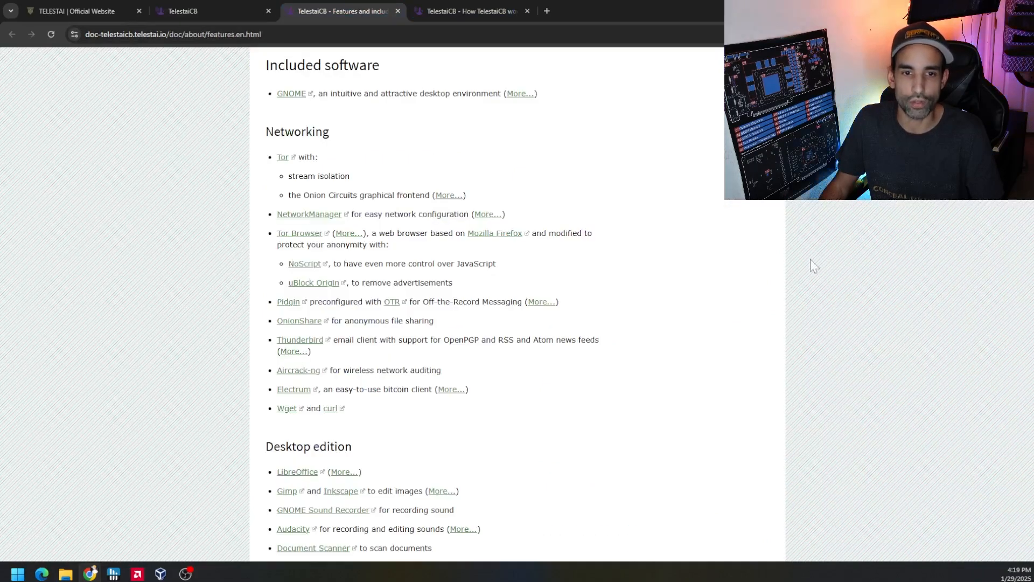
drag(277, 156, 318, 156)
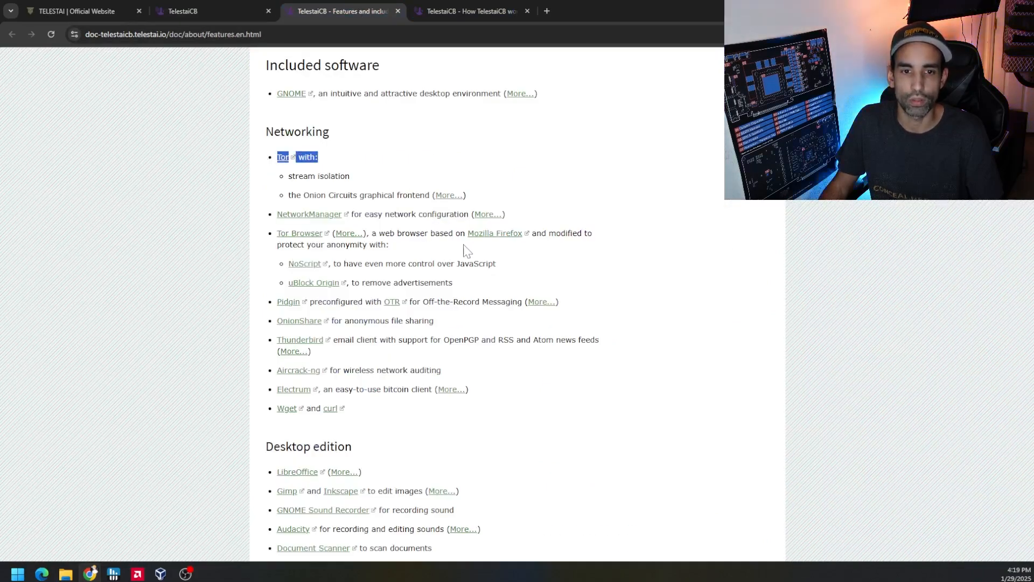
mouse_move(445, 324)
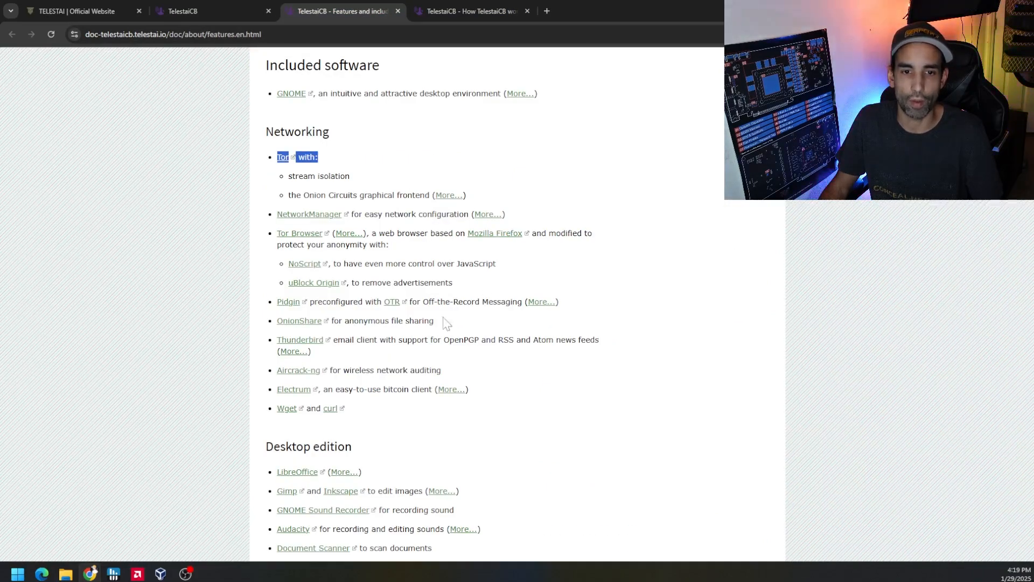
mouse_move(465, 378)
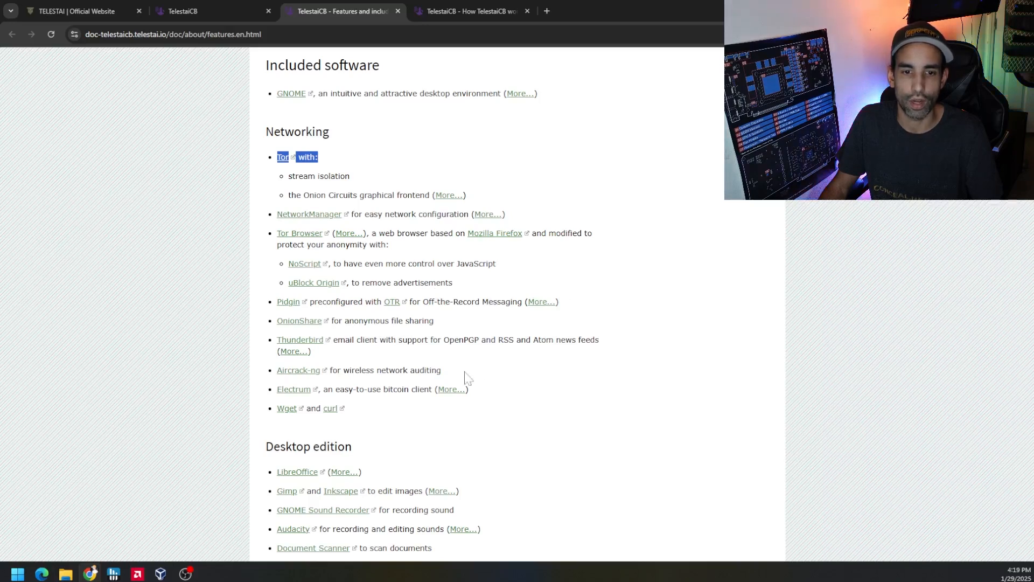
mouse_move(346, 381)
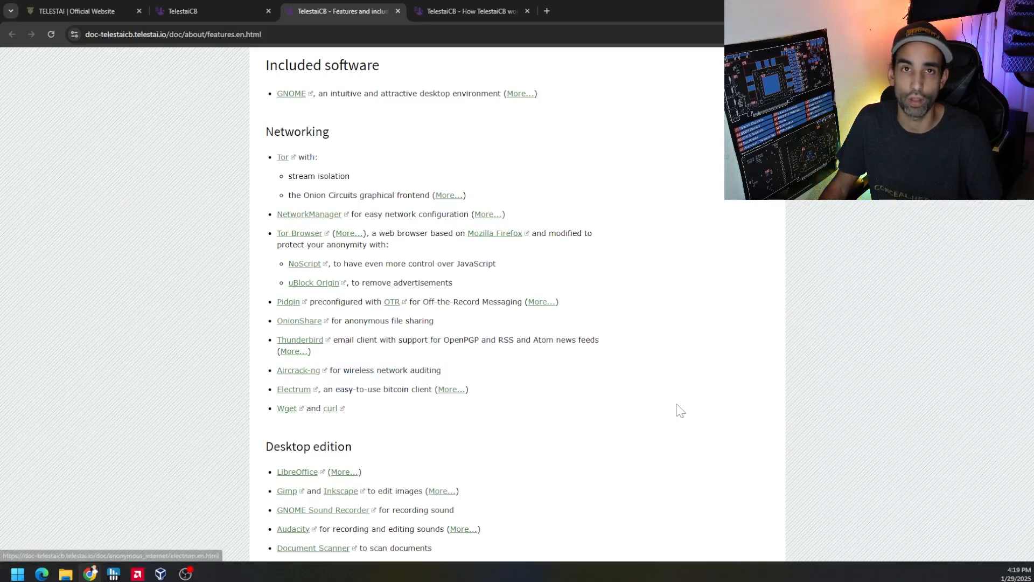
mouse_move(649, 399)
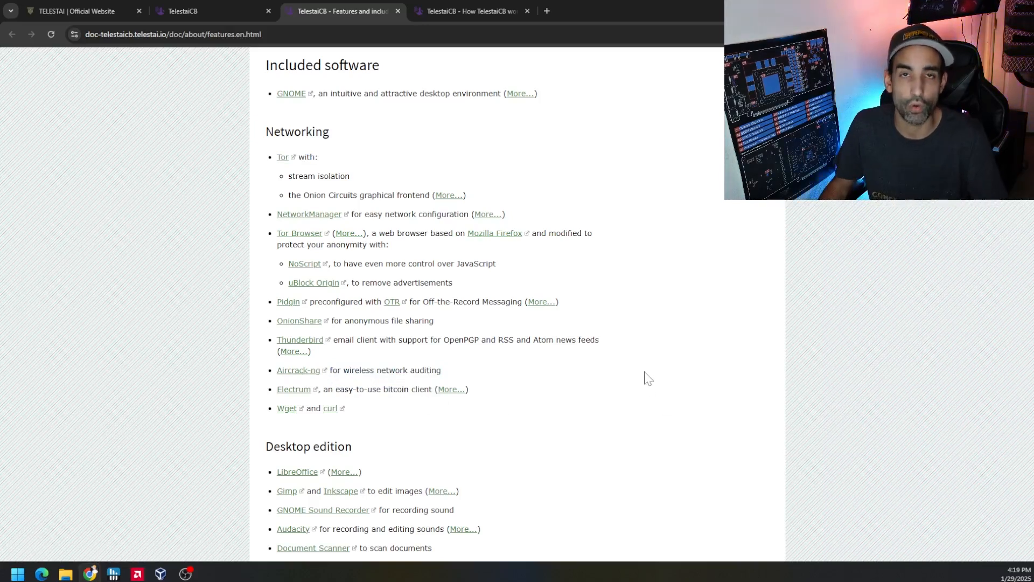
mouse_move(682, 385)
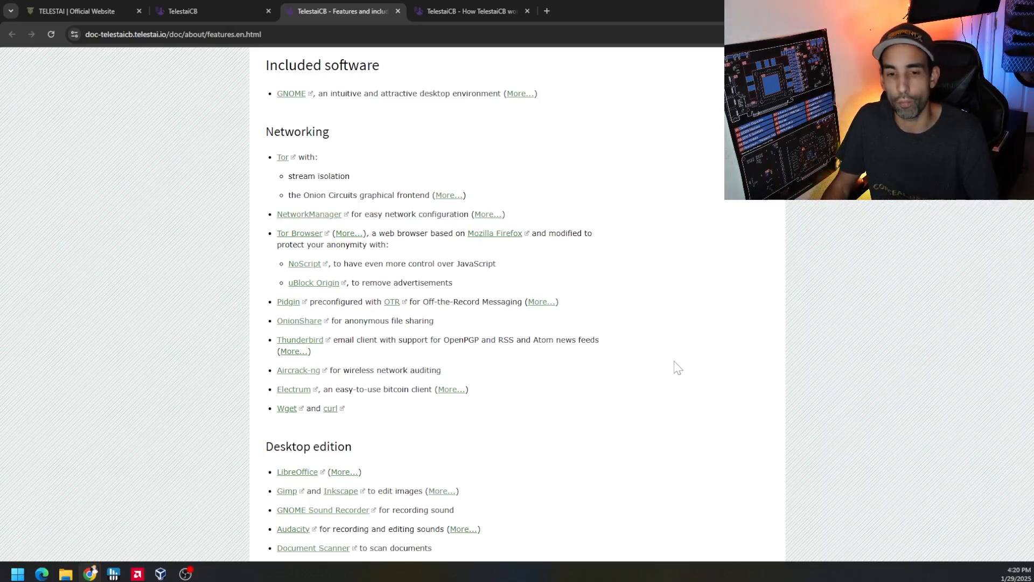
- Scroll through Encryption, Additional features and Multilingual support, then back to the top
scroll(down, 3)
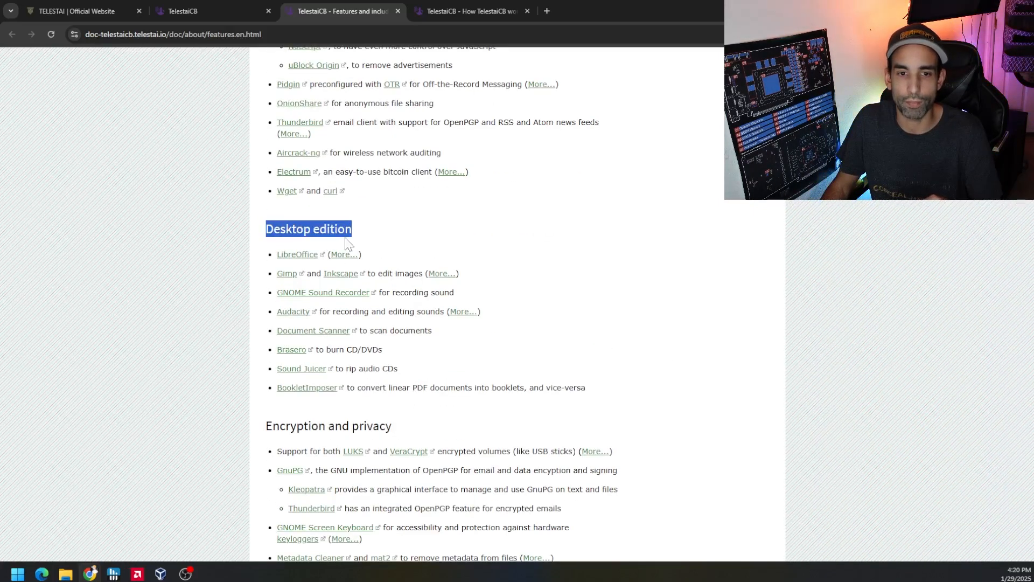
mouse_move(473, 293)
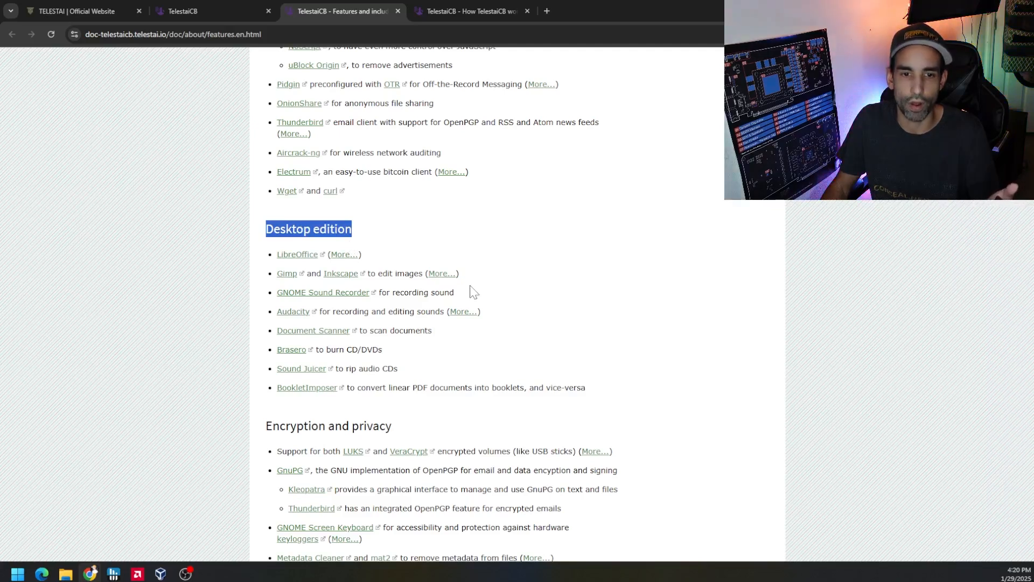
mouse_move(540, 343)
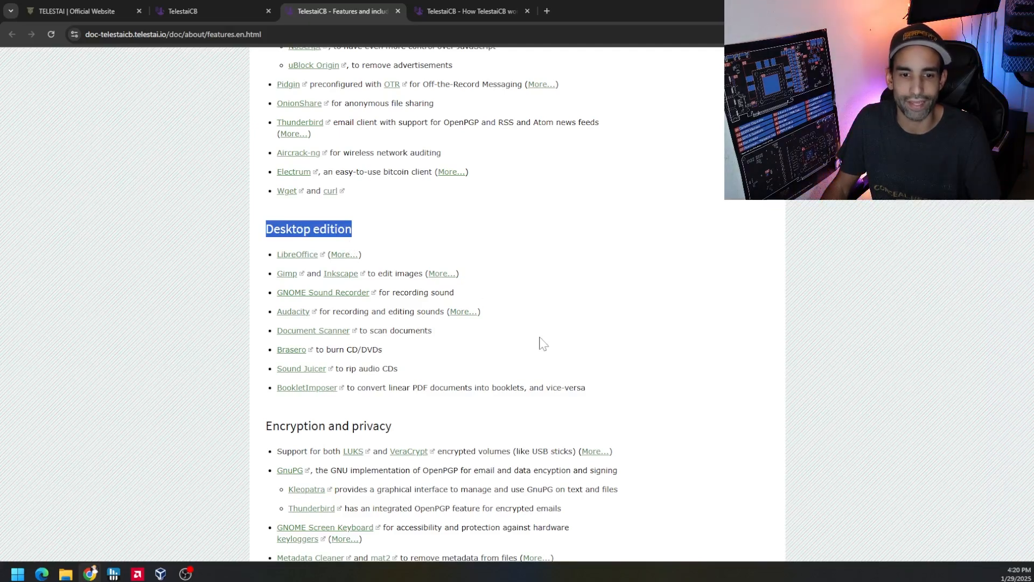
scroll(down, 3)
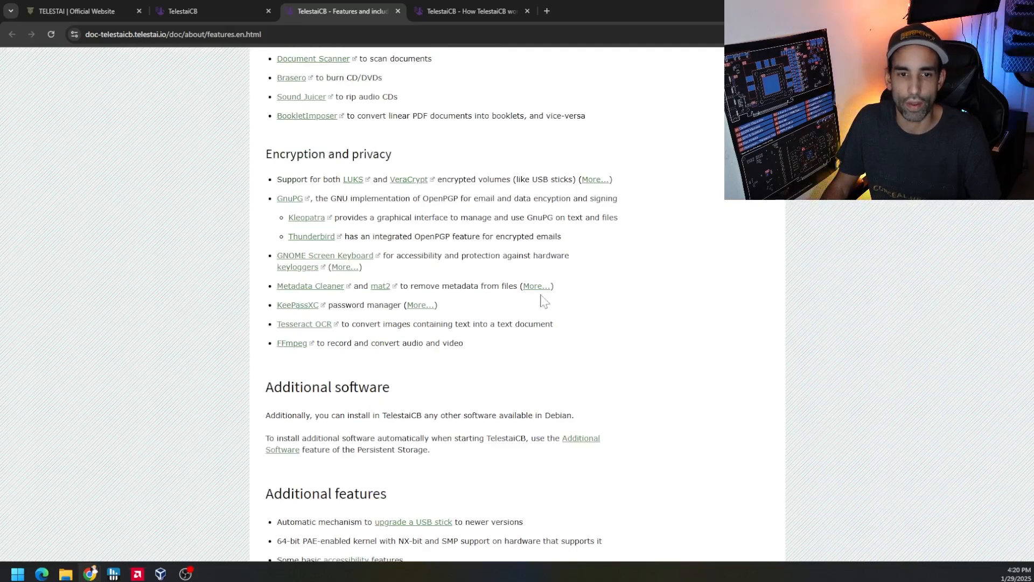
mouse_move(577, 294)
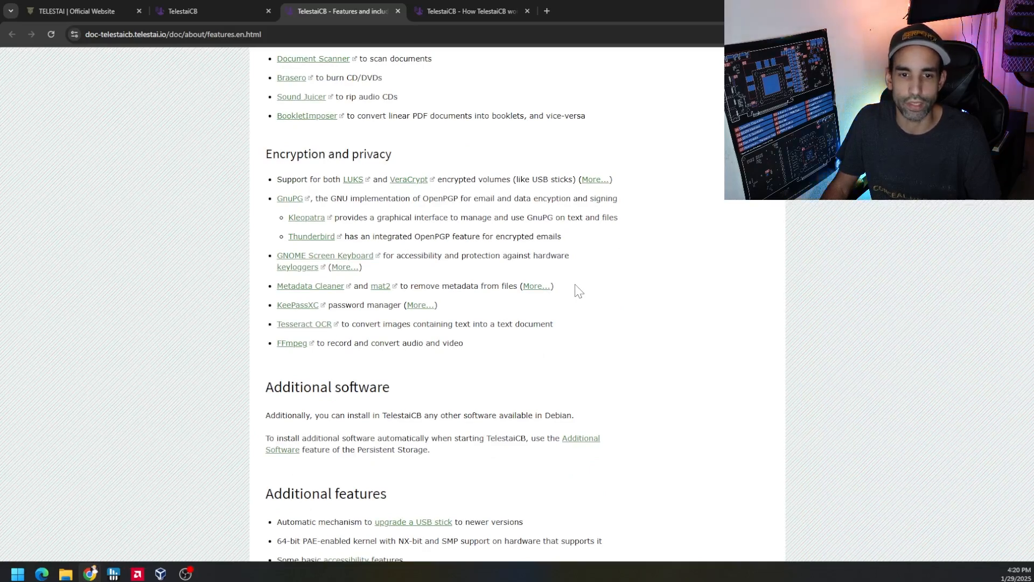
scroll(down, 3)
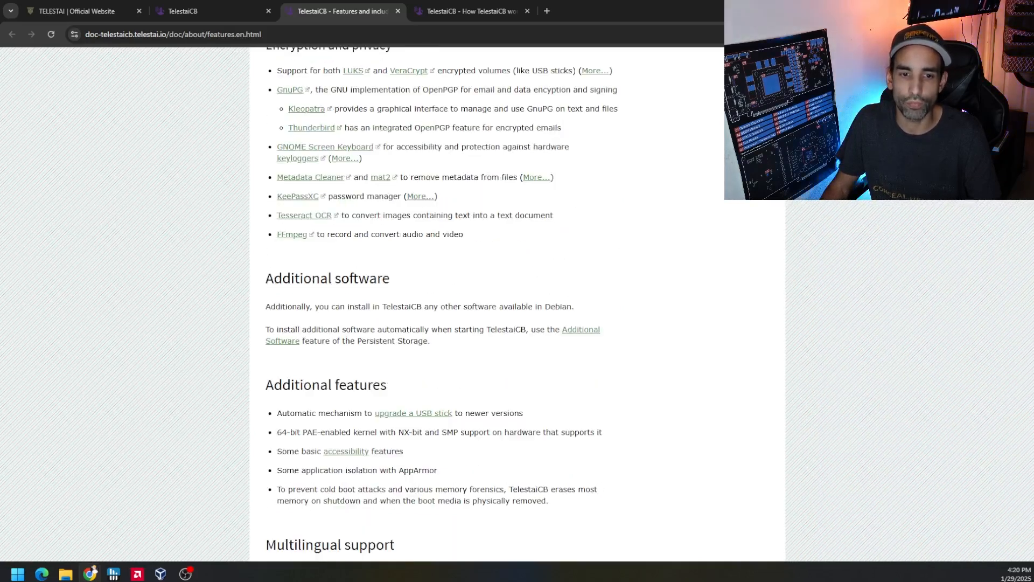
scroll(down, 3)
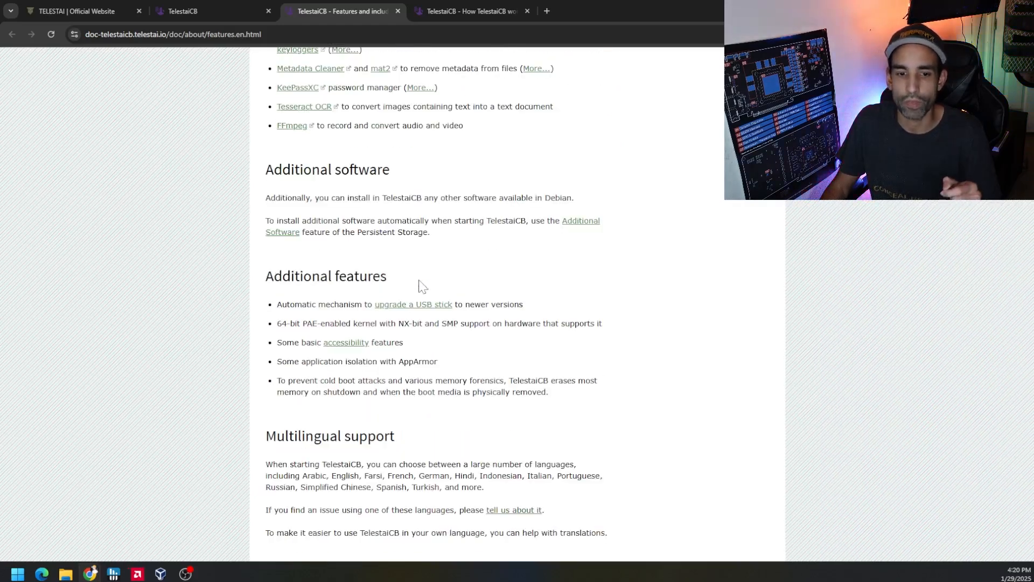
scroll(down, 3)
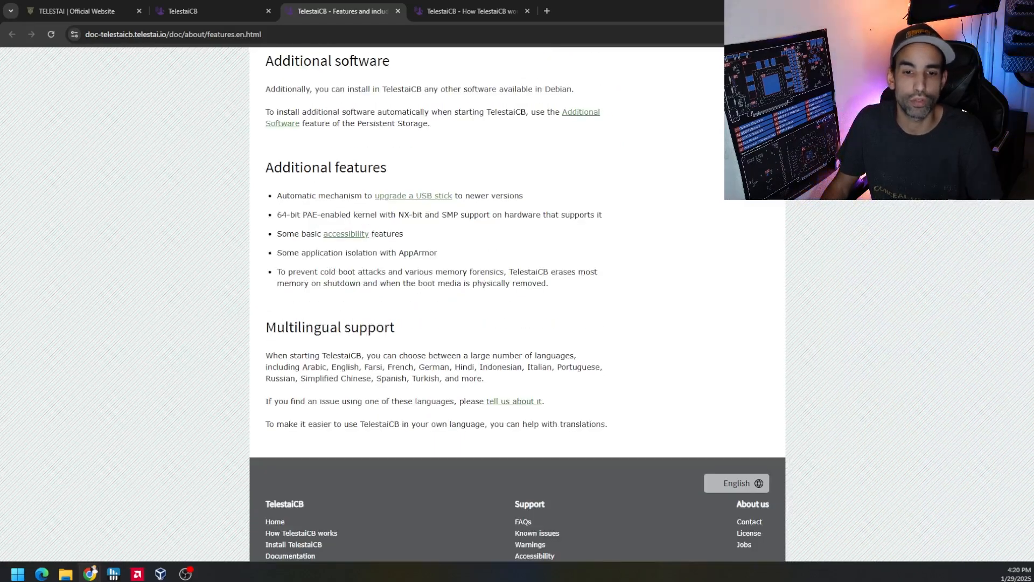
scroll(up, 3)
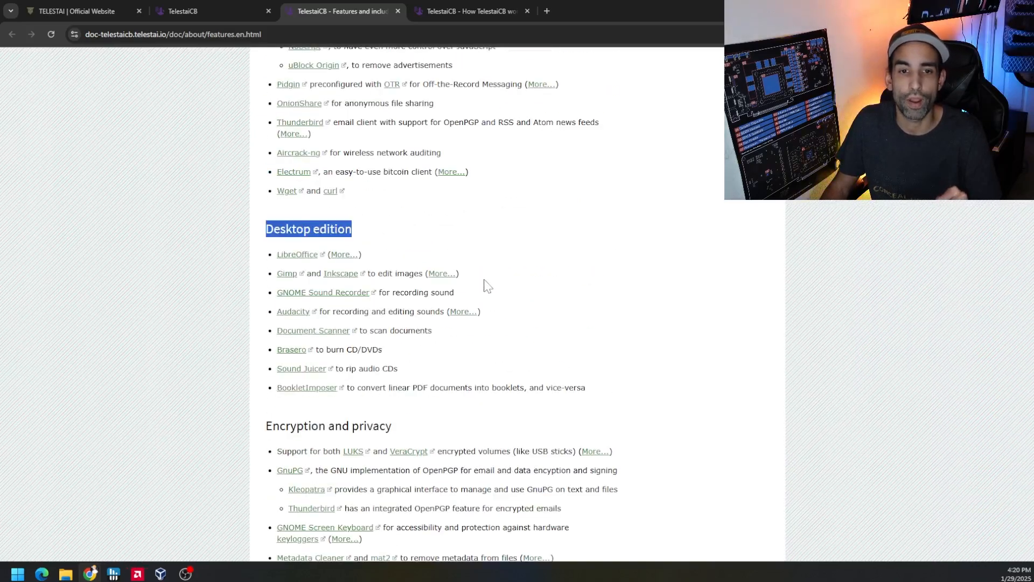
scroll(up, 3)
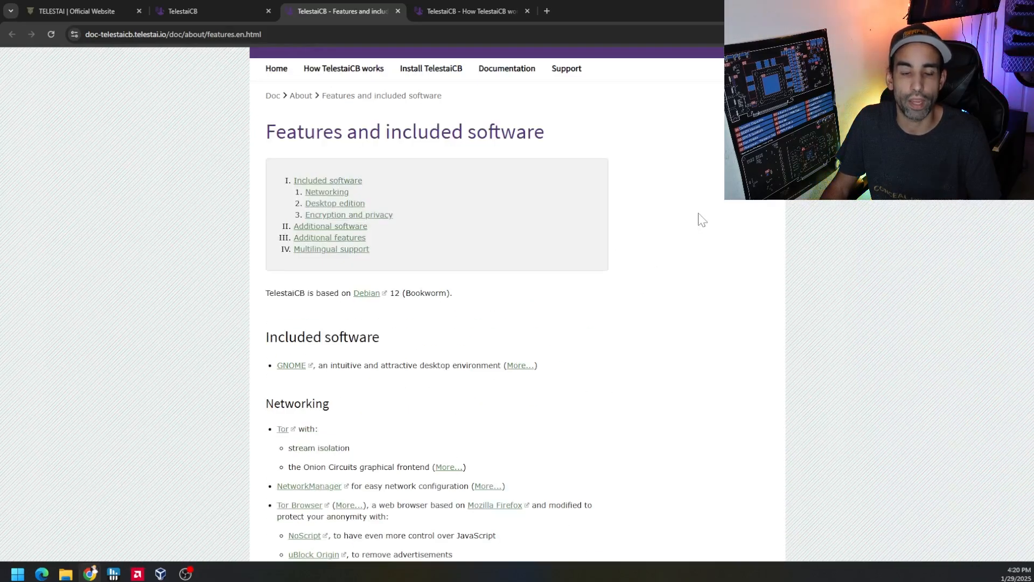
mouse_move(158, 573)
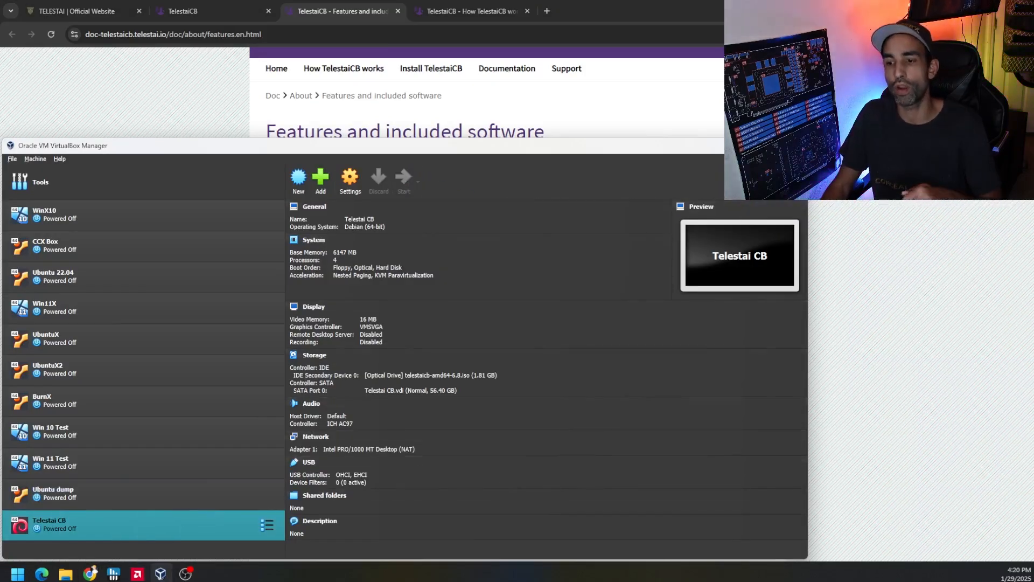
- Start the Telestai CB virtual machine from VirtualBox Manager
click(403, 178)
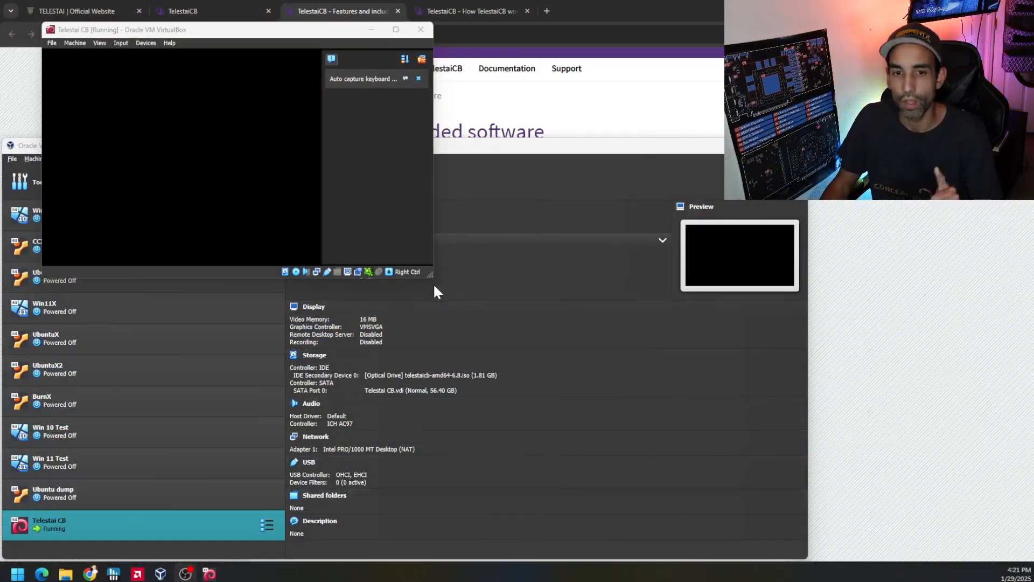
mouse_move(623, 251)
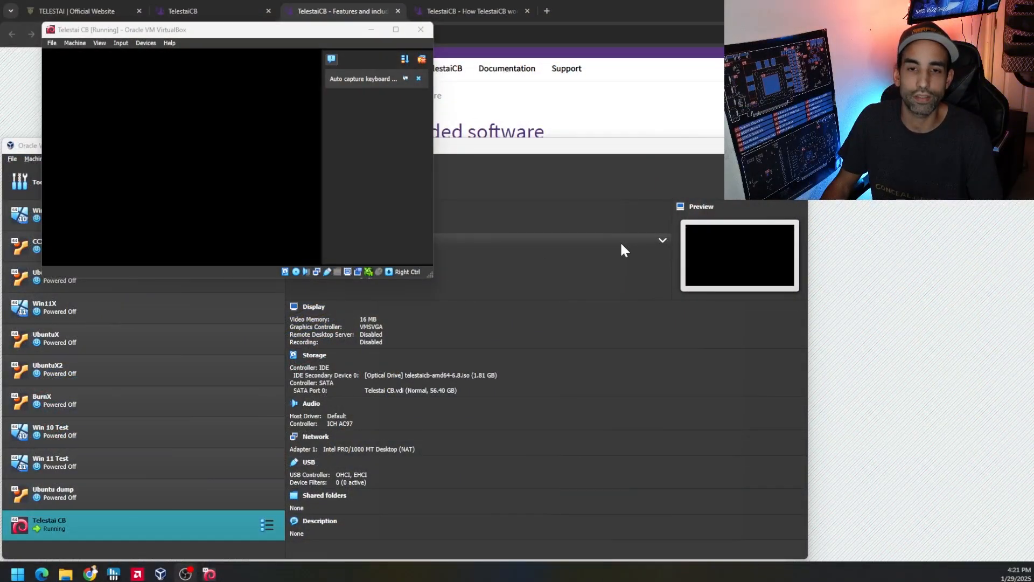
mouse_move(626, 235)
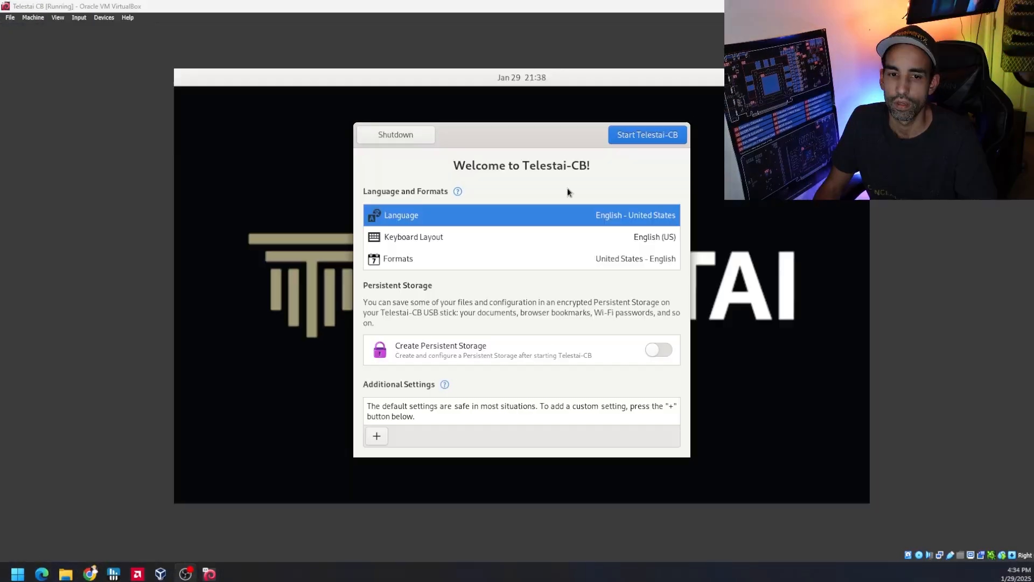
mouse_move(531, 287)
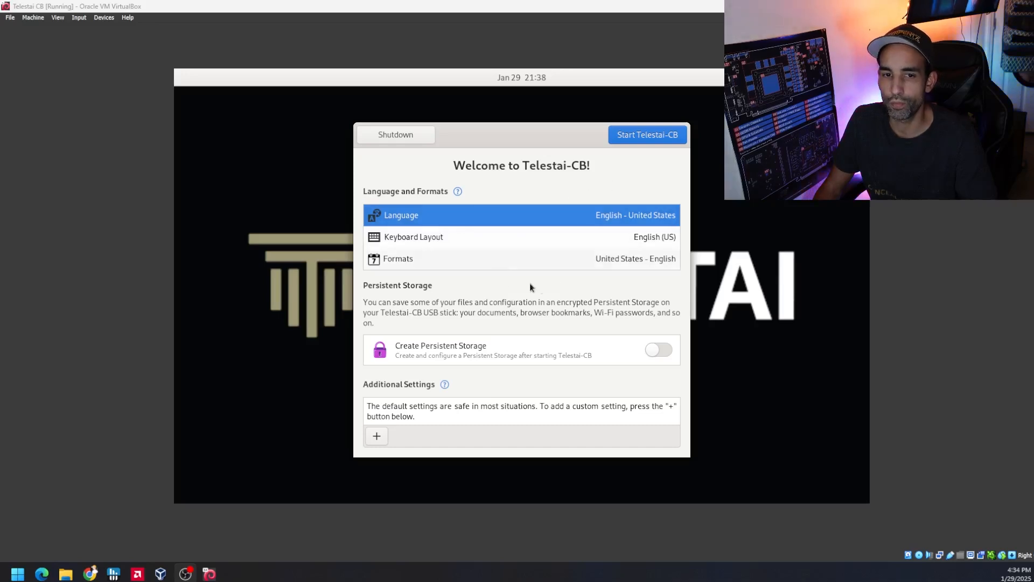
mouse_move(584, 274)
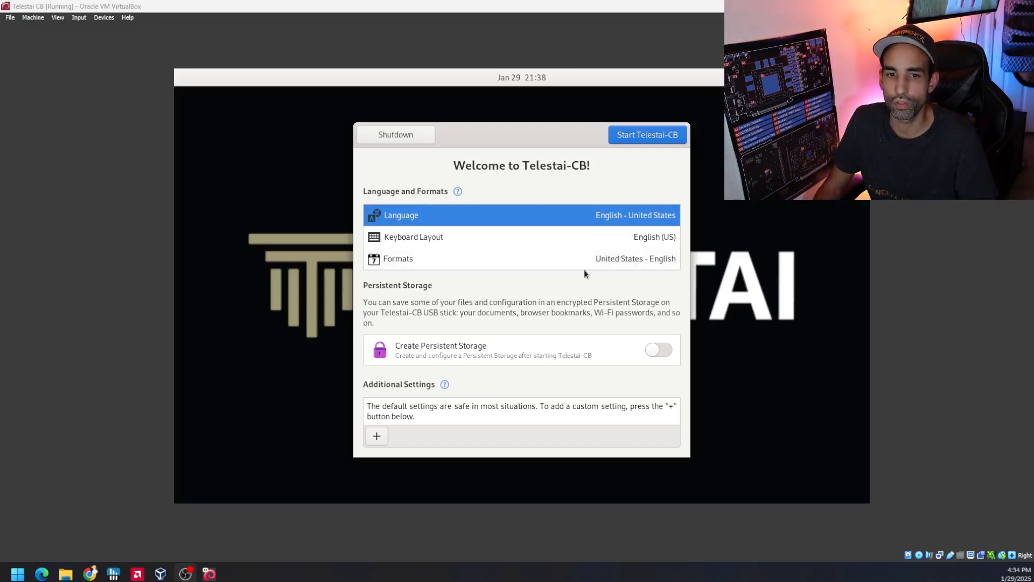
mouse_move(580, 286)
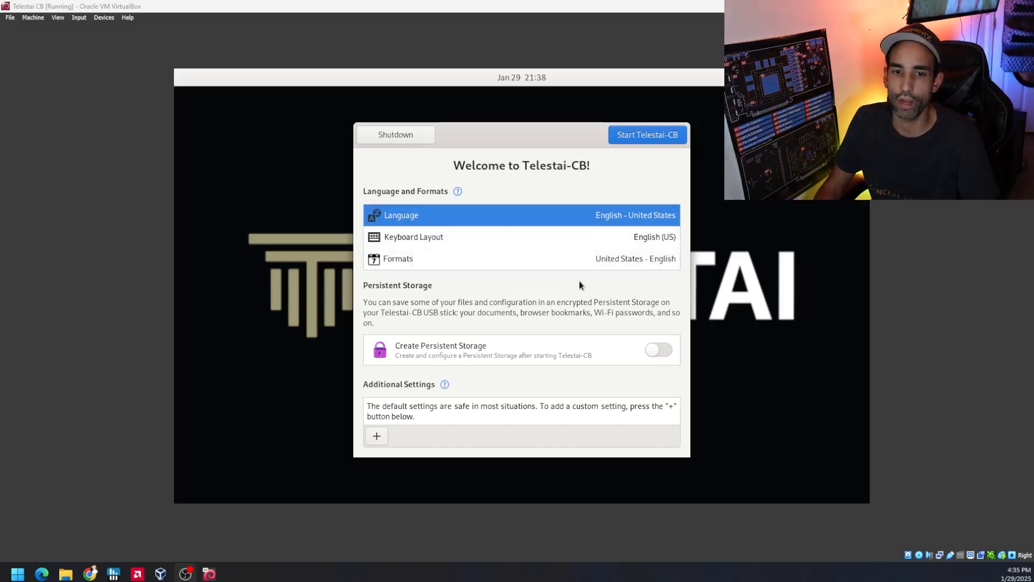
mouse_move(526, 322)
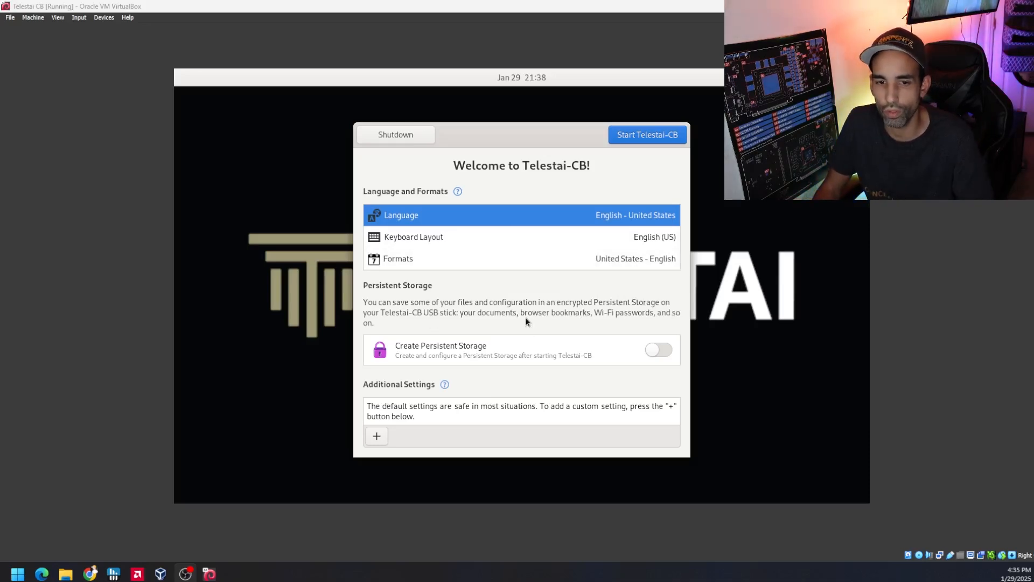
mouse_move(533, 330)
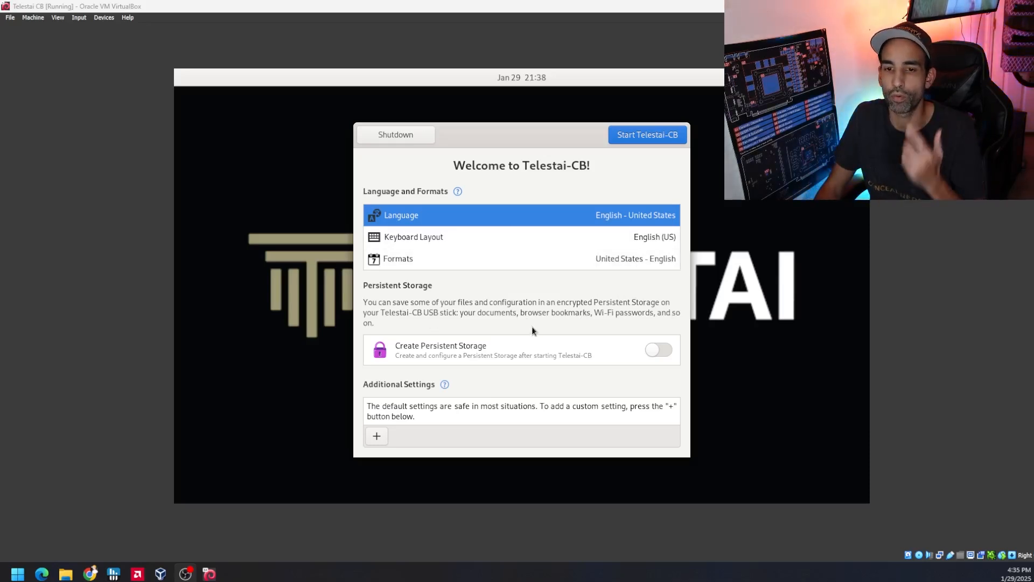
mouse_move(639, 320)
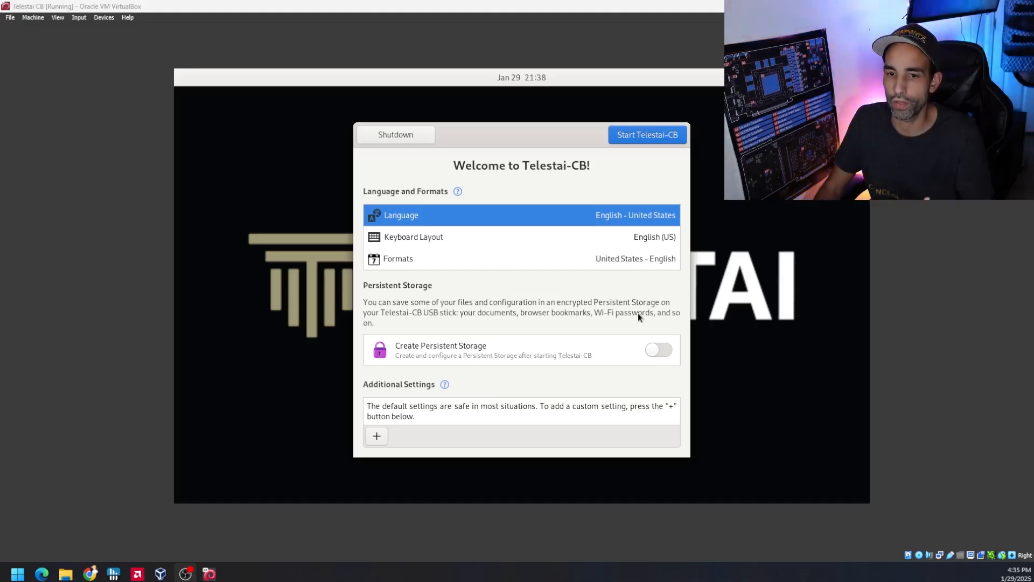
mouse_move(629, 325)
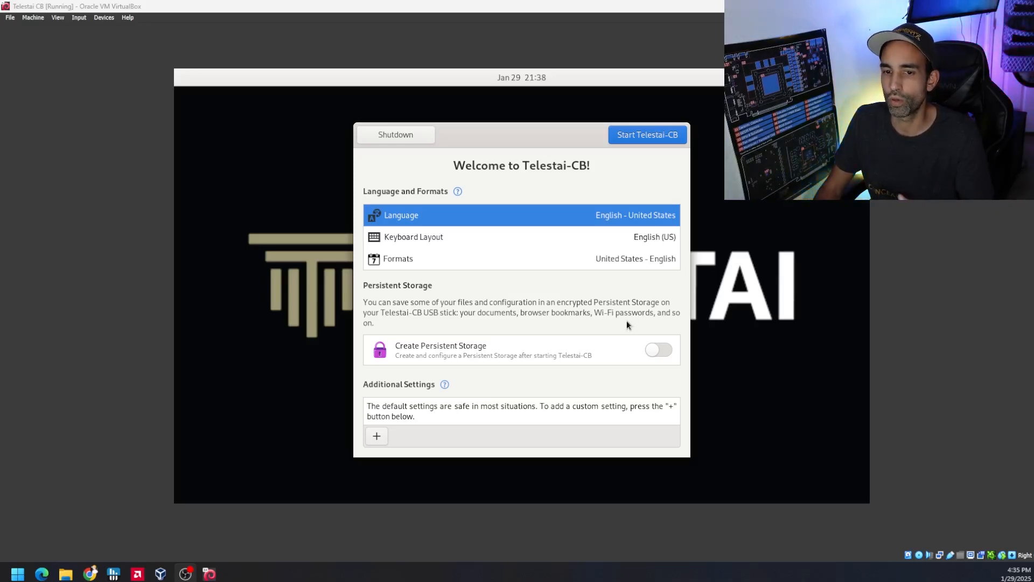
mouse_move(635, 328)
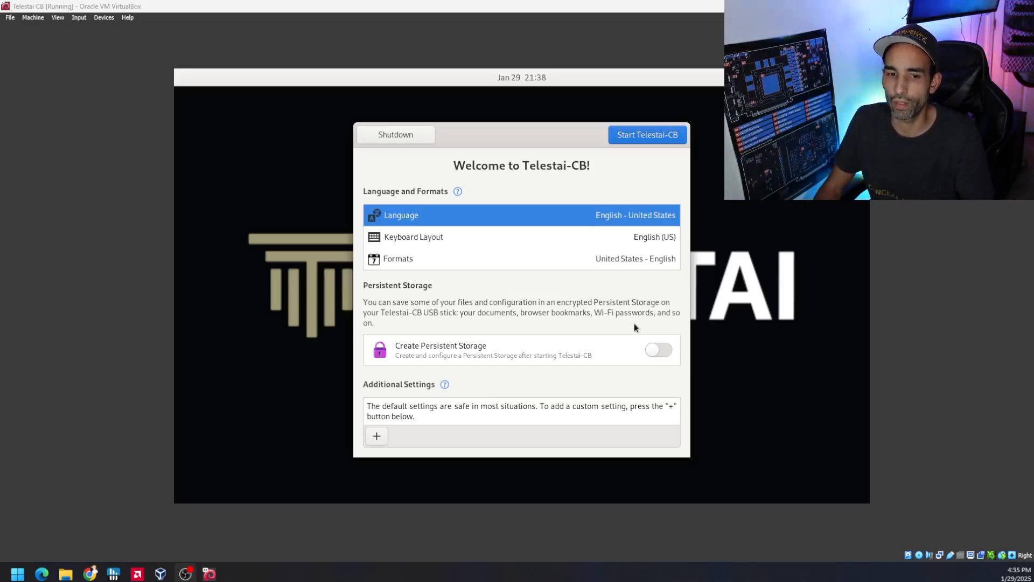
mouse_move(602, 297)
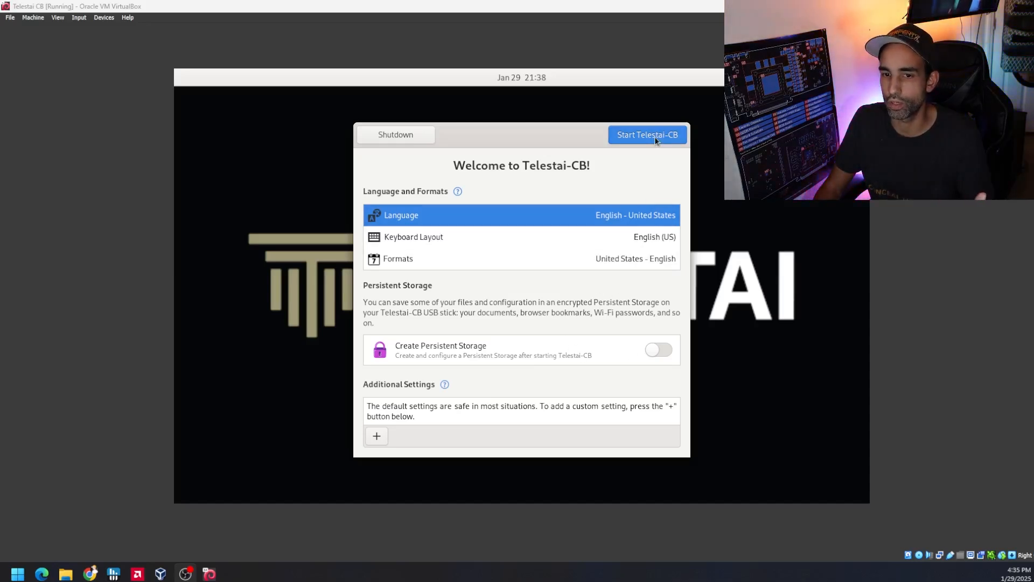
- Start Telestai-CB and choose 'Hide to my local network that I'm connecting to Tor'
click(647, 134)
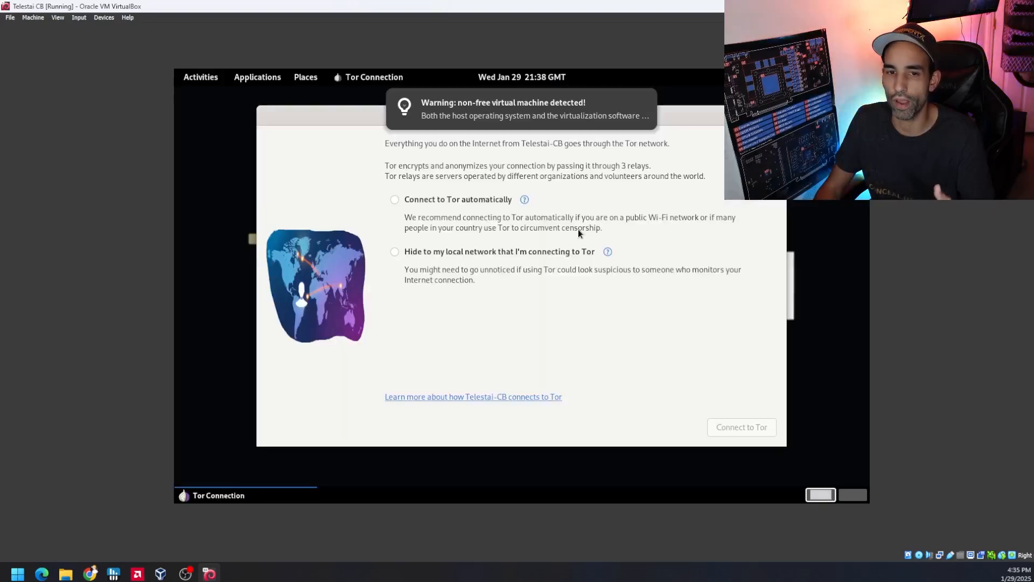
mouse_move(404, 205)
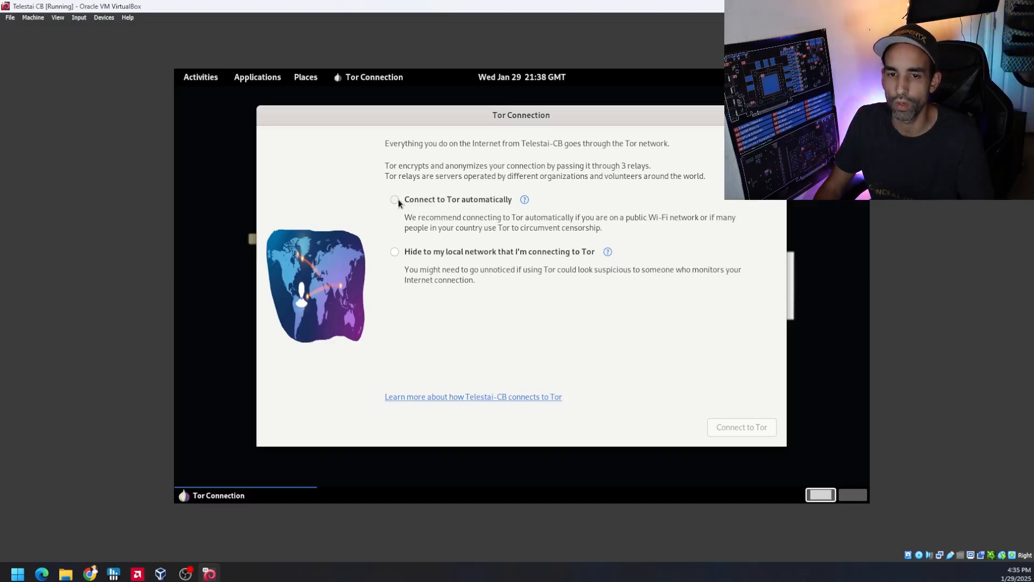
mouse_move(531, 226)
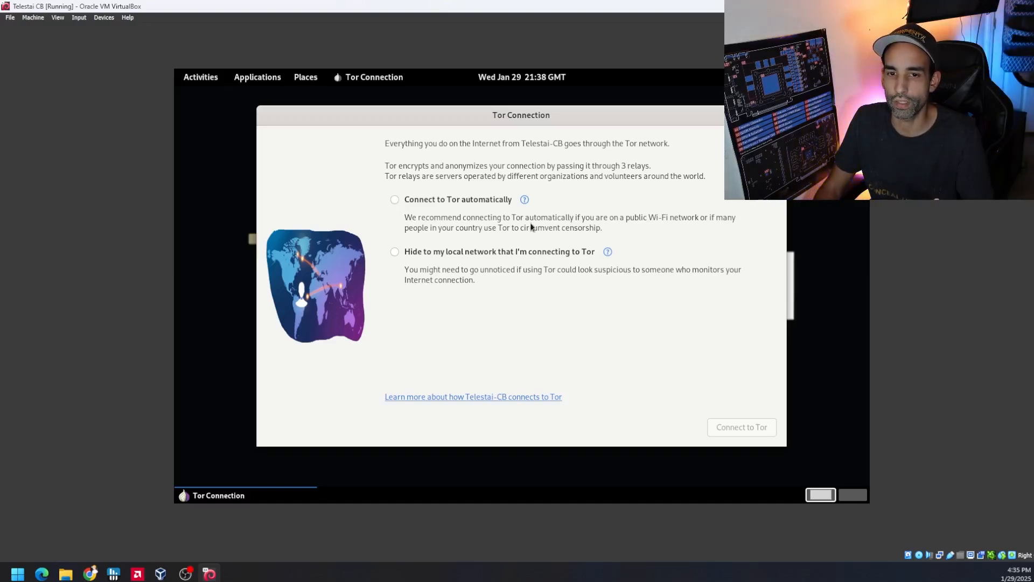
mouse_move(607, 226)
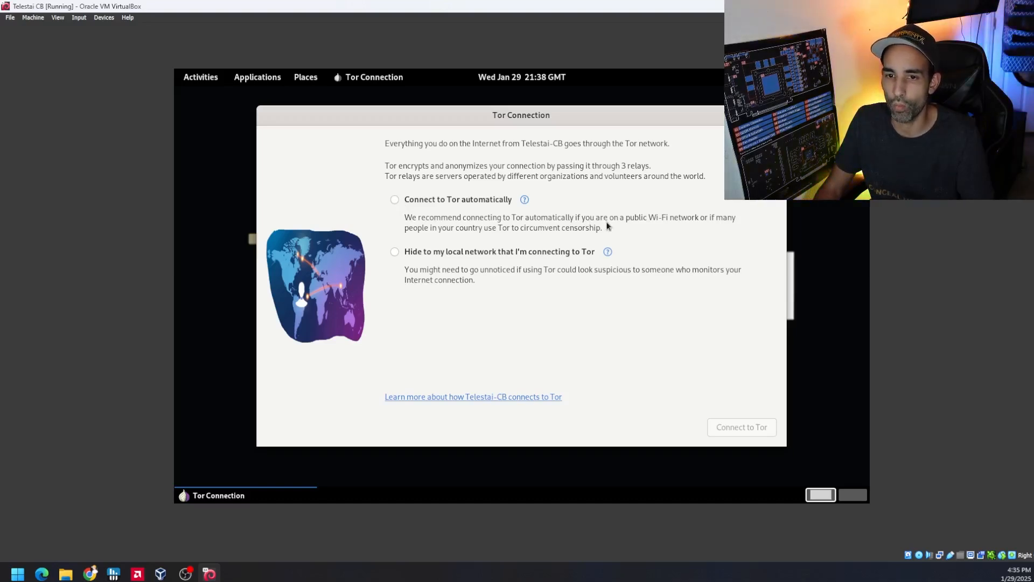
mouse_move(681, 229)
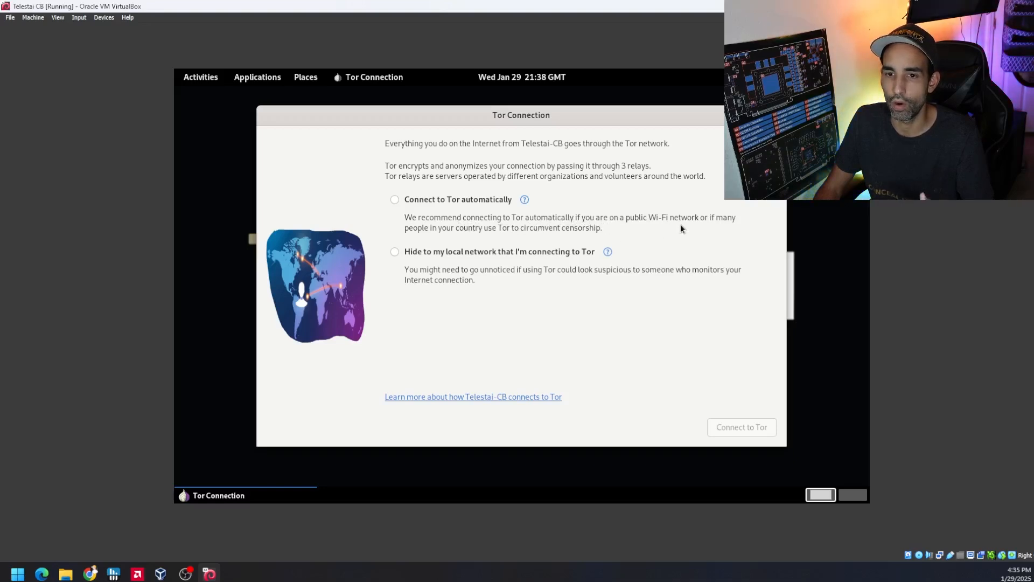
mouse_move(561, 239)
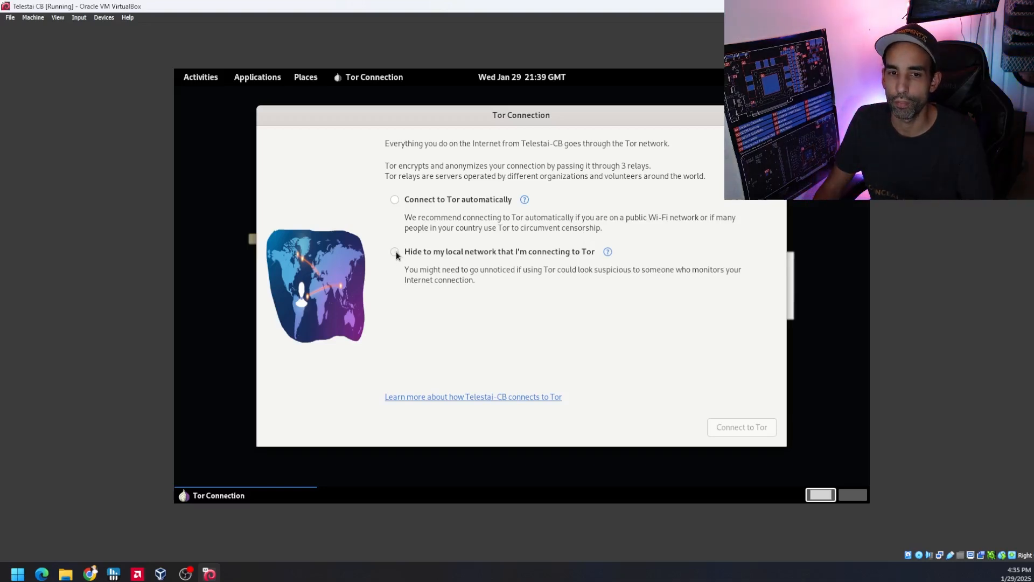
click(395, 251)
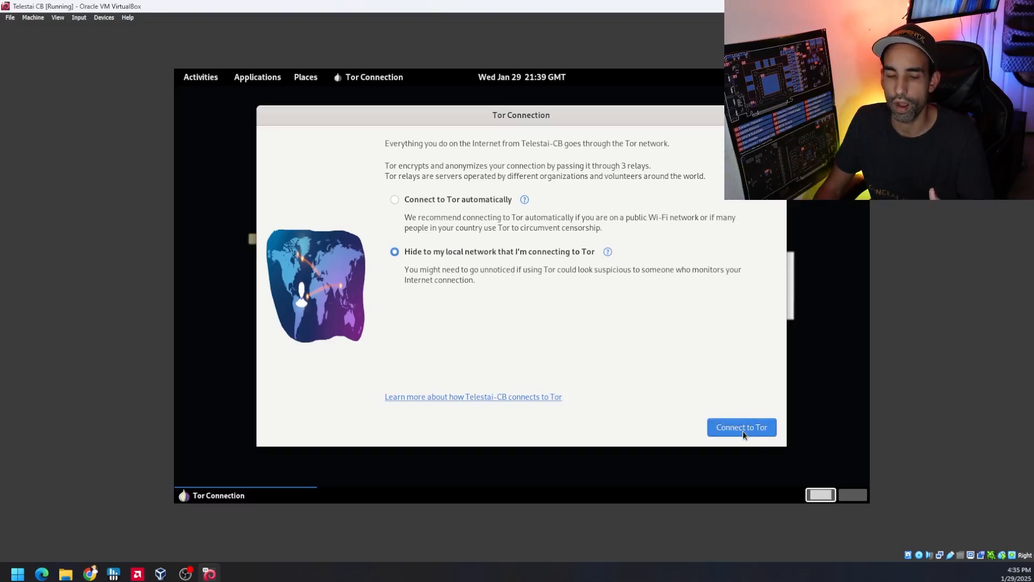
- Proceed to Configure a Tor bridge and choose 'Enter a bridge that you already know'
click(741, 426)
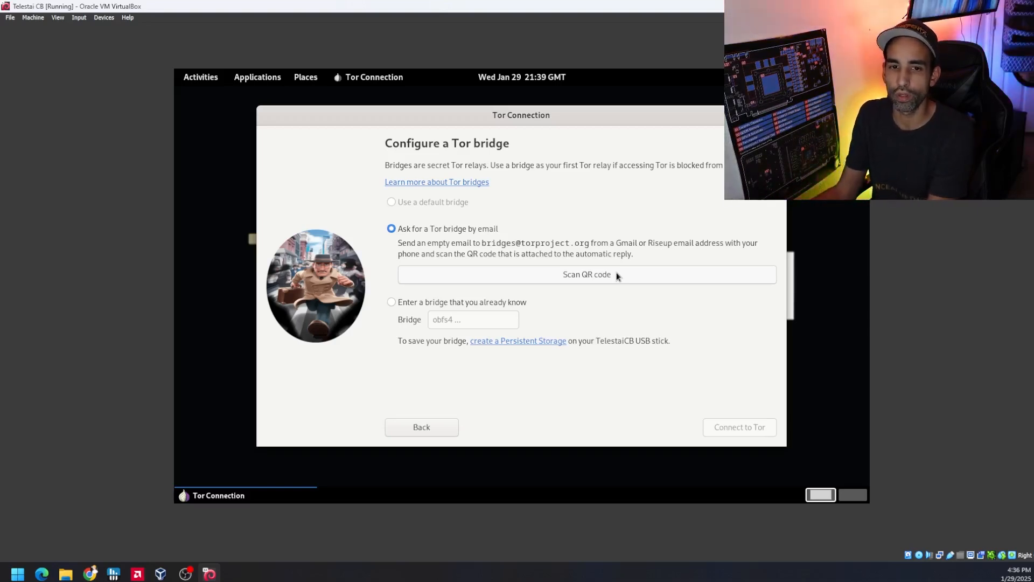
mouse_move(510, 252)
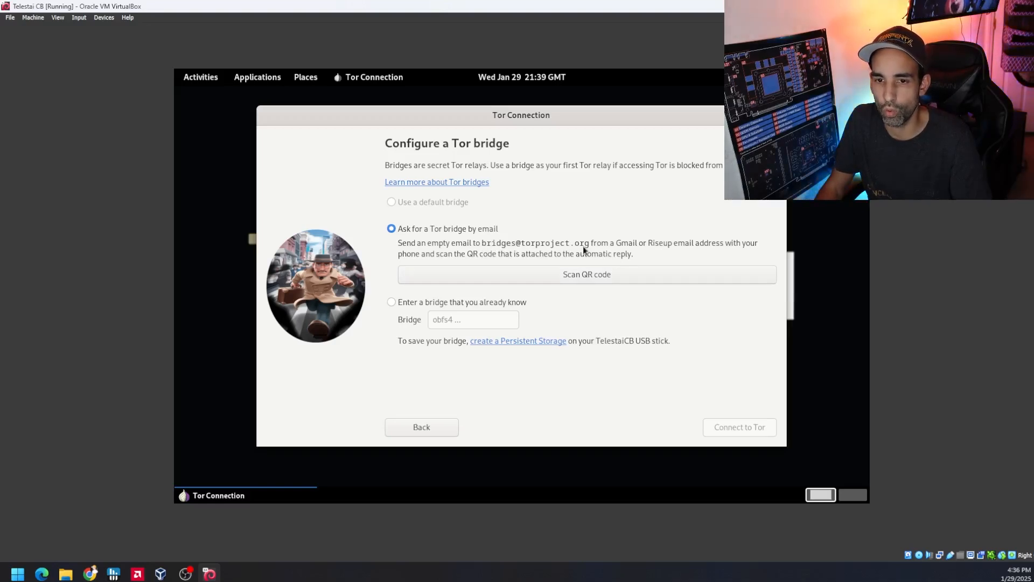
mouse_move(685, 255)
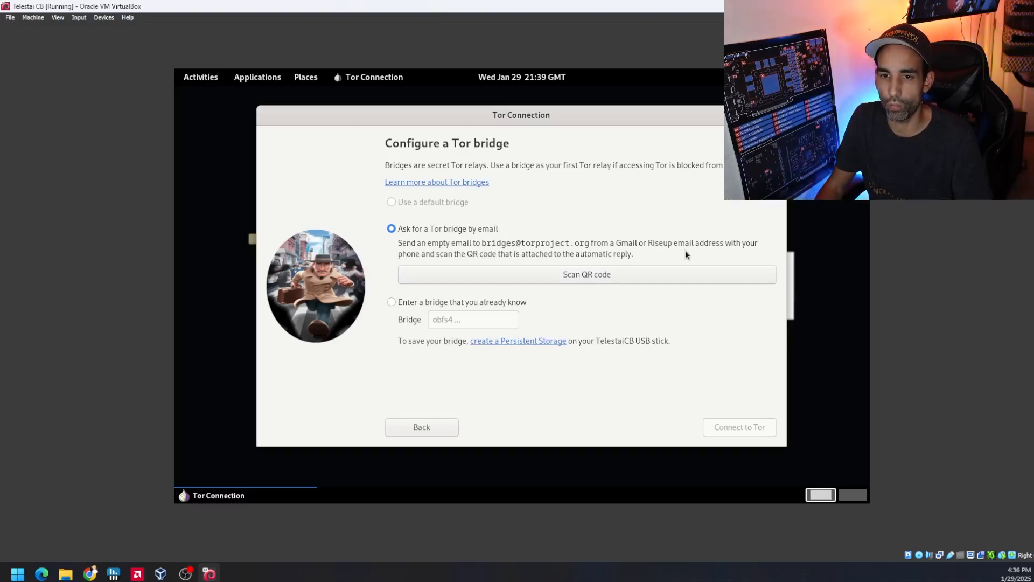
mouse_move(621, 329)
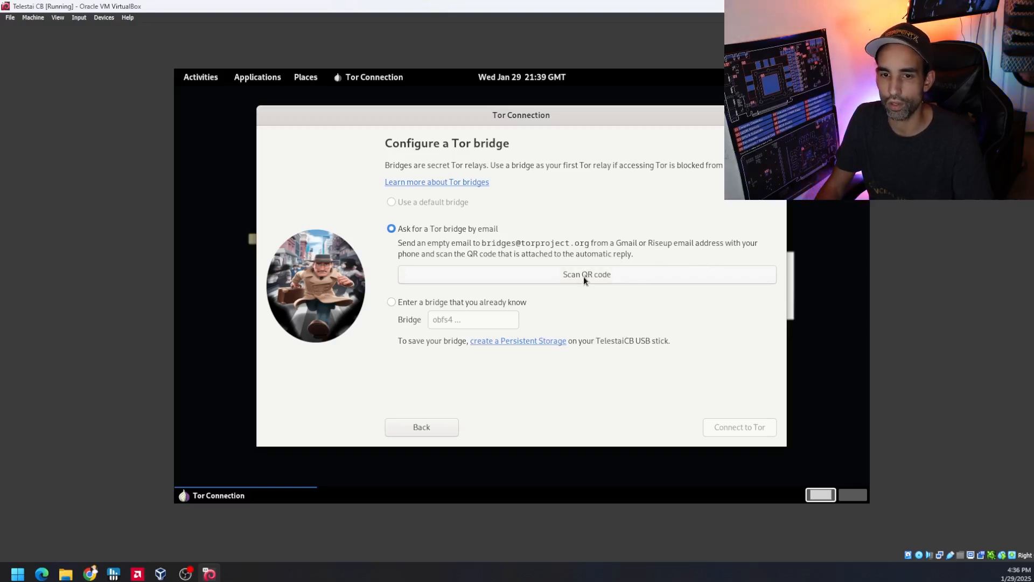
mouse_move(583, 299)
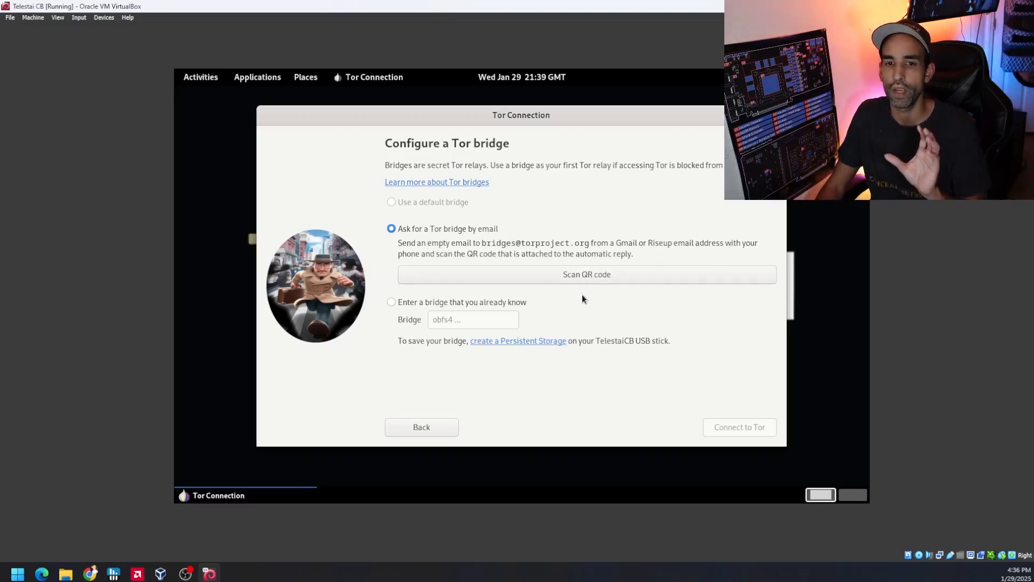
mouse_move(400, 310)
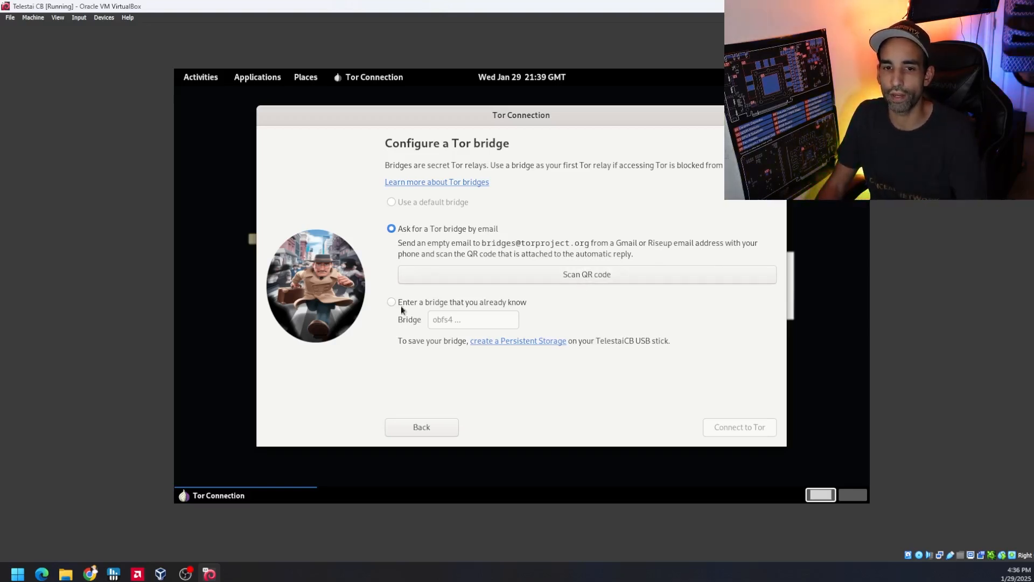
click(391, 302)
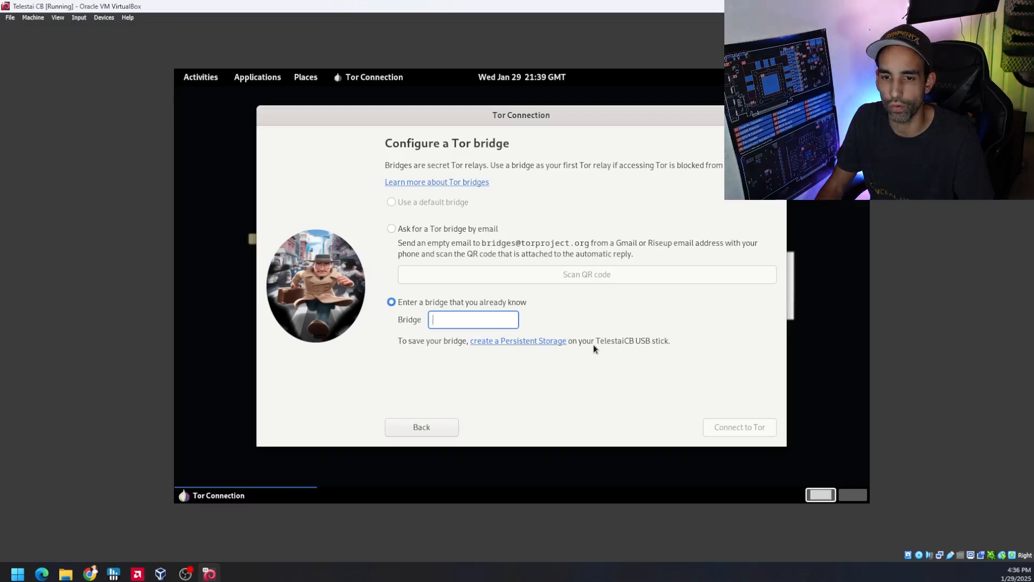
mouse_move(472, 386)
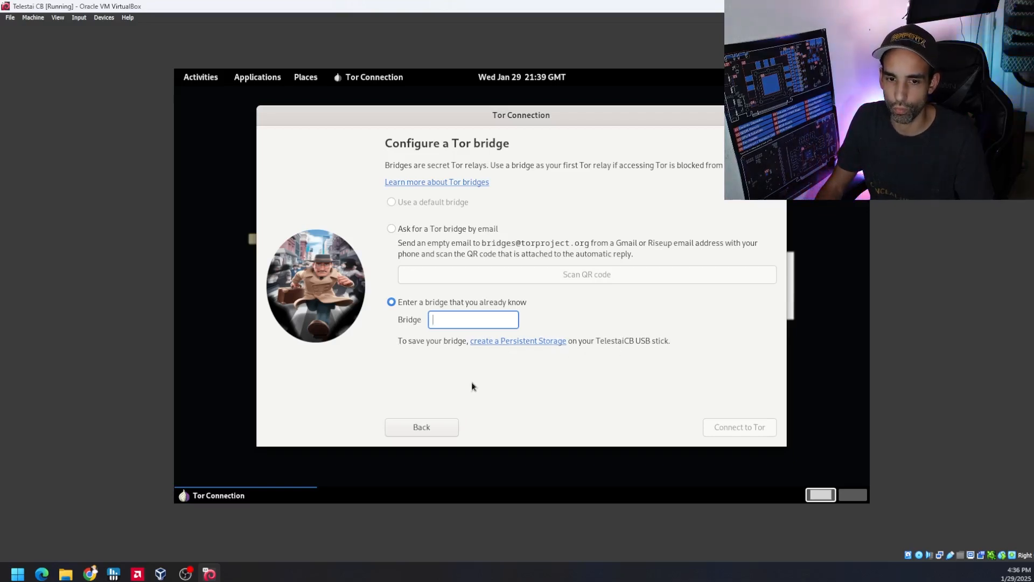
- Go back, choose 'Connect to Tor automatically', and show the Tor bridges explanation
click(421, 426)
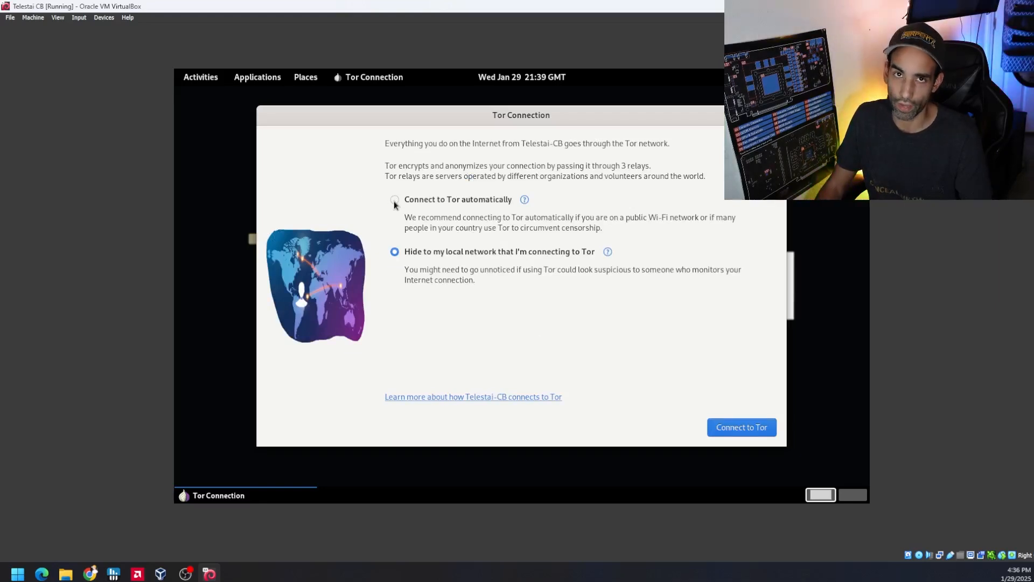
mouse_move(396, 197)
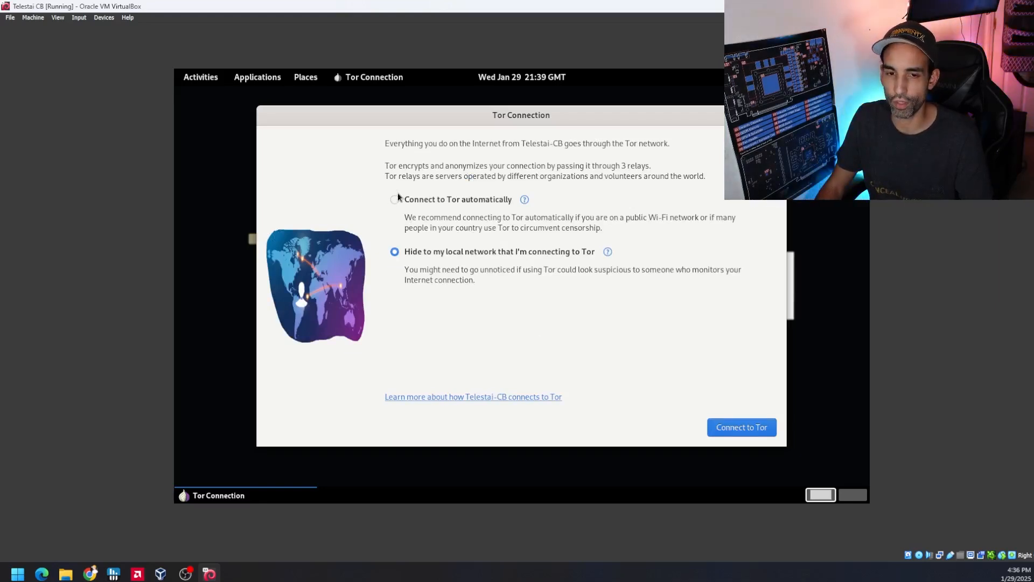
click(394, 199)
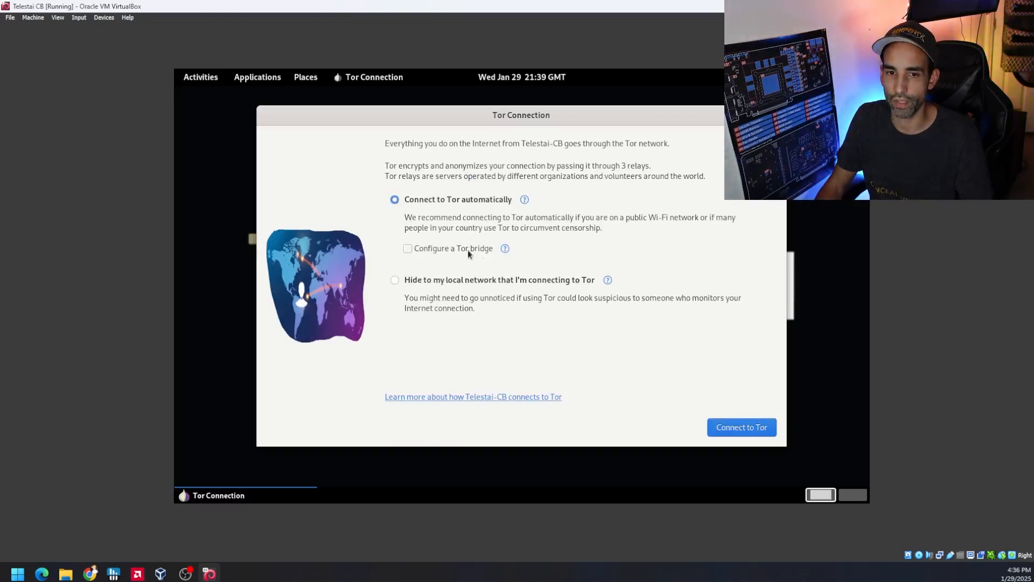
mouse_move(428, 260)
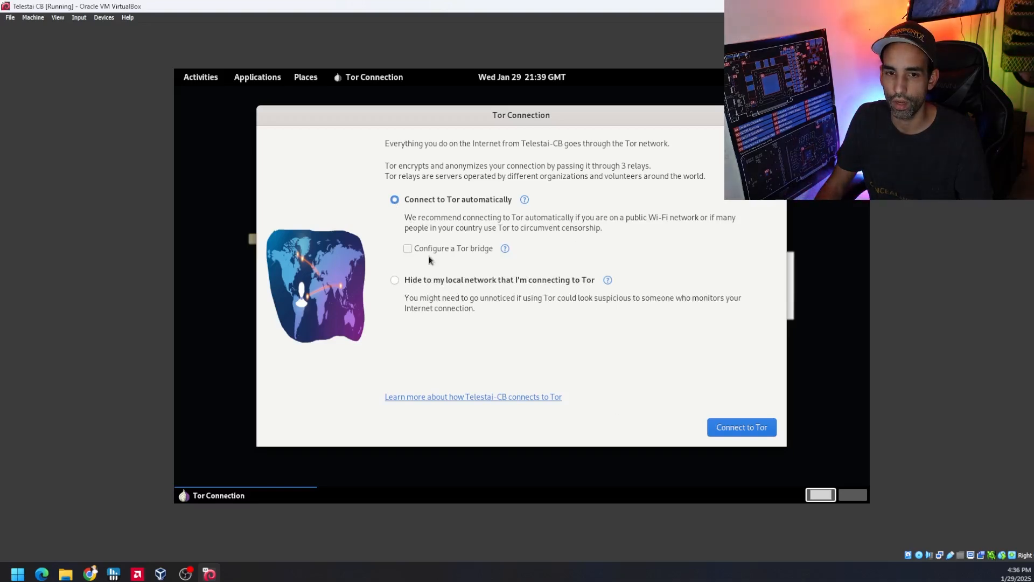
click(505, 248)
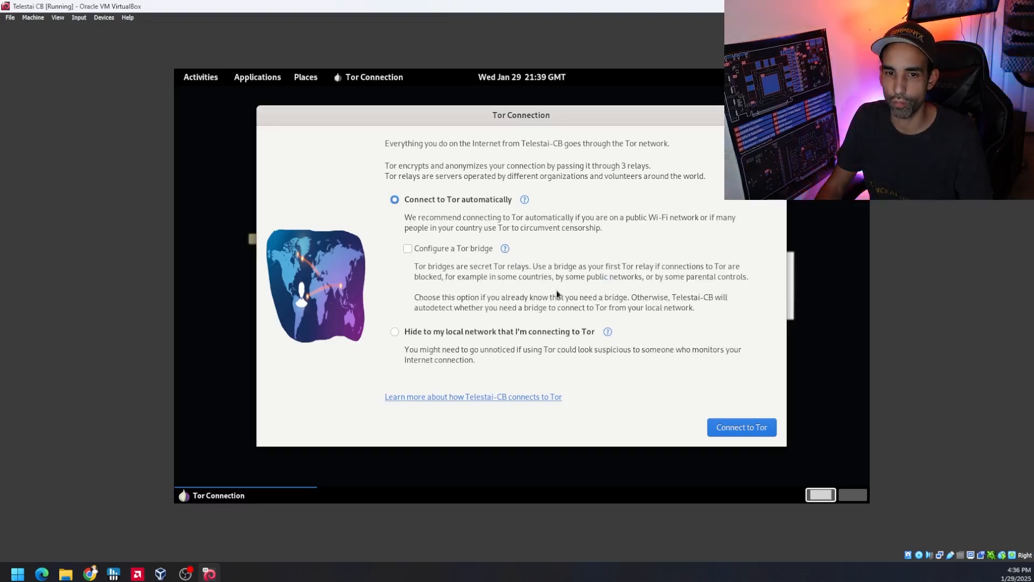
mouse_move(419, 270)
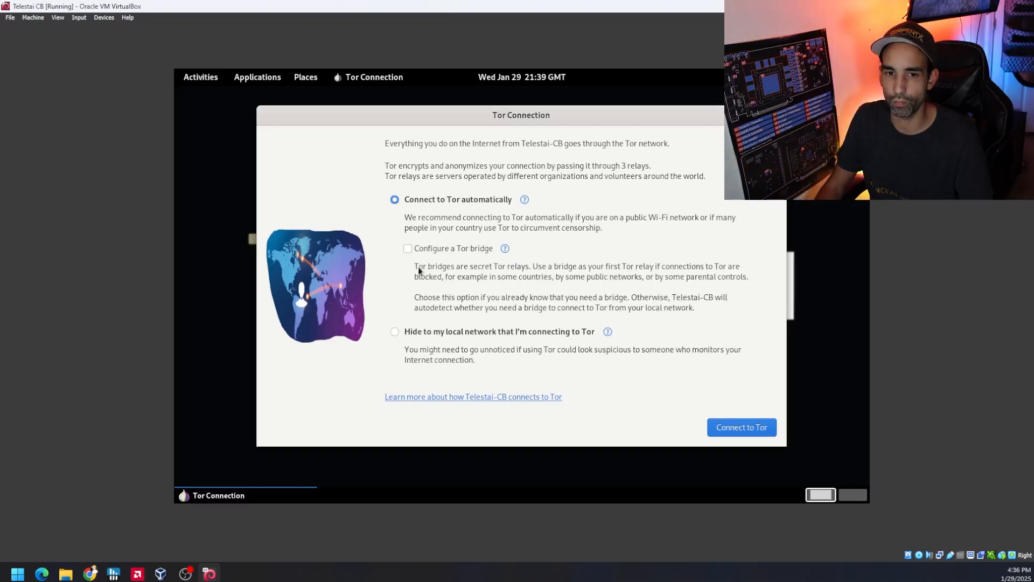
mouse_move(535, 273)
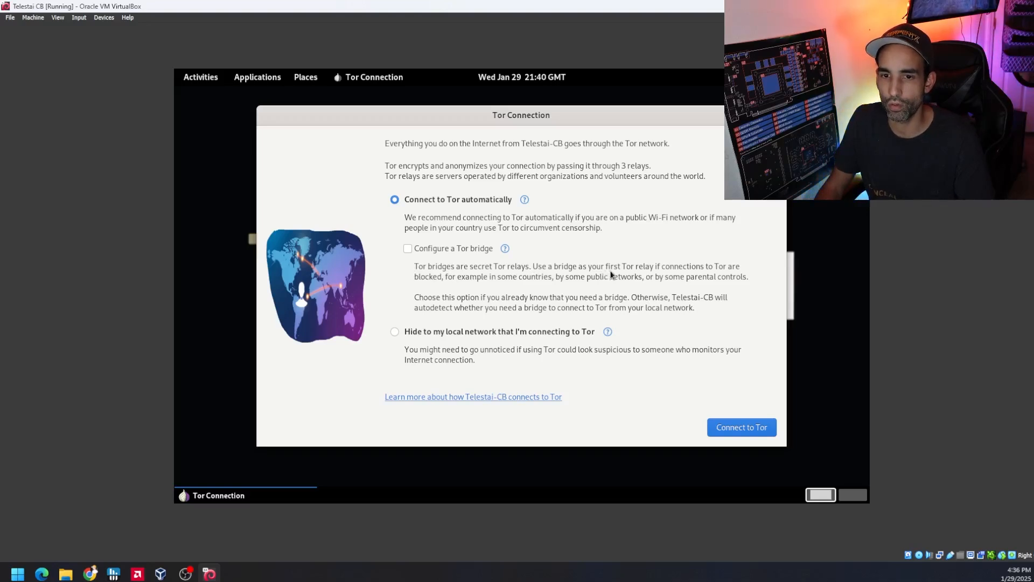
mouse_move(712, 274)
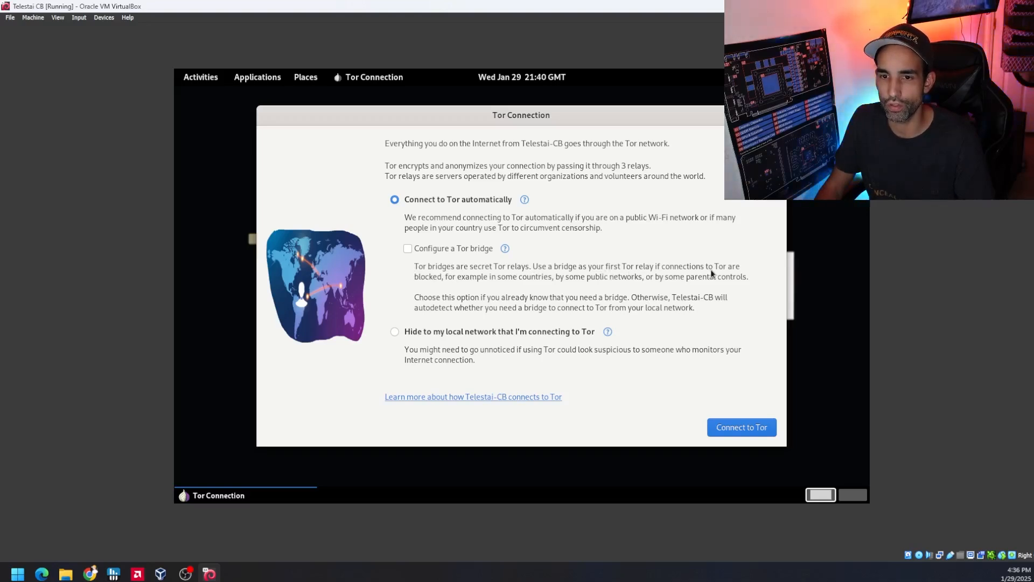
mouse_move(487, 295)
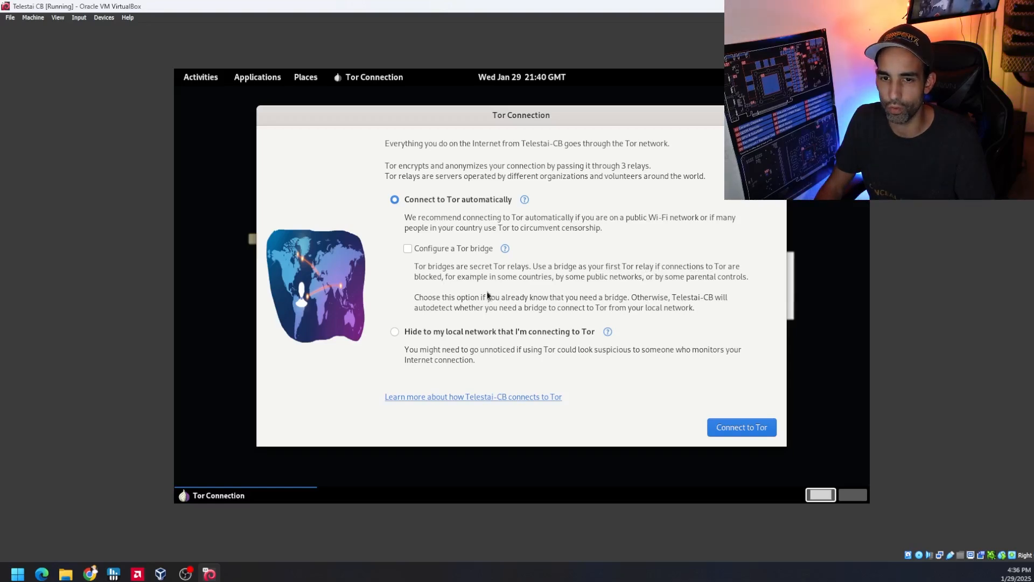
mouse_move(547, 290)
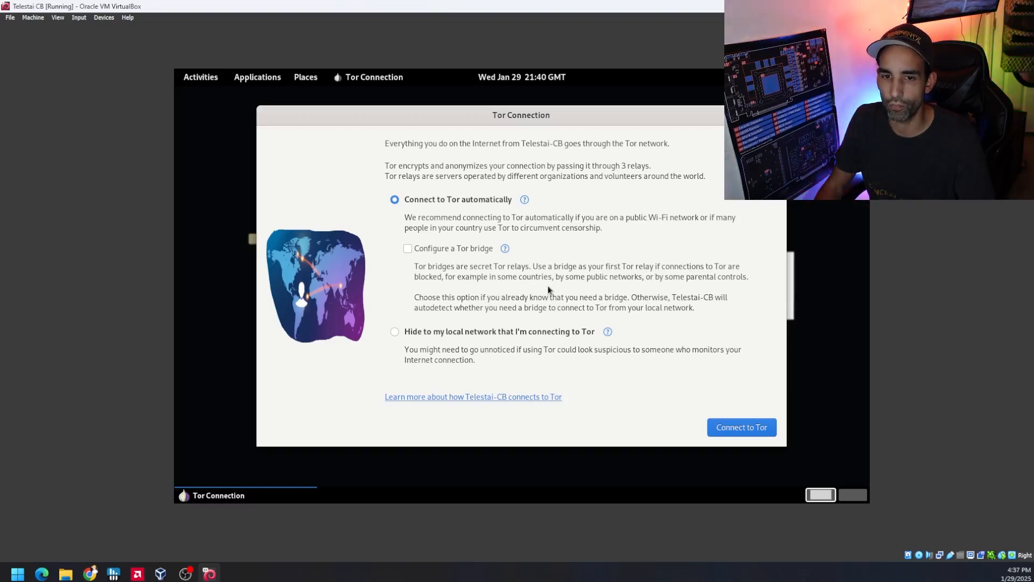
mouse_move(645, 284)
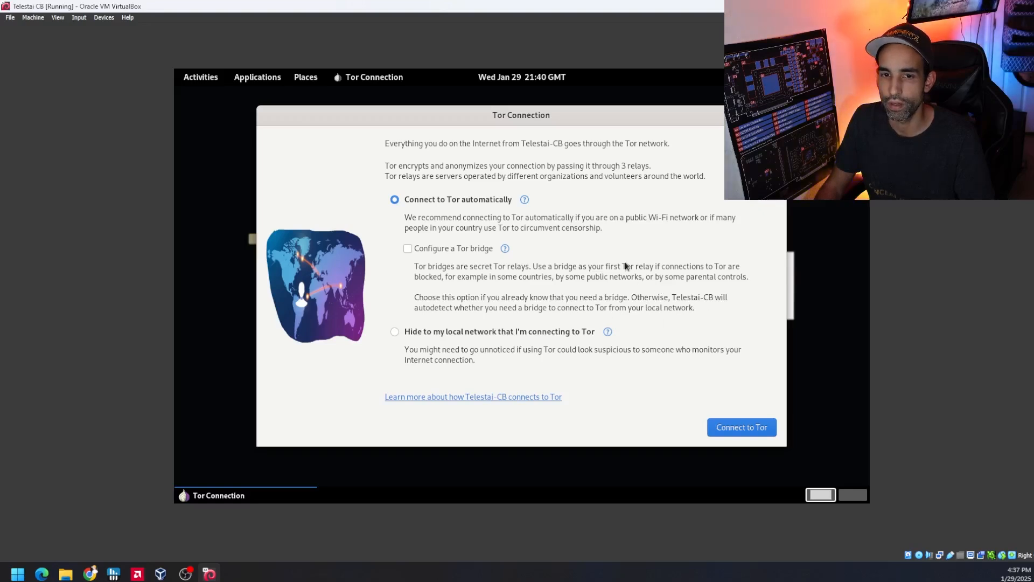
- Start connecting Telestai-CB to Tor automatically without bridges
click(741, 427)
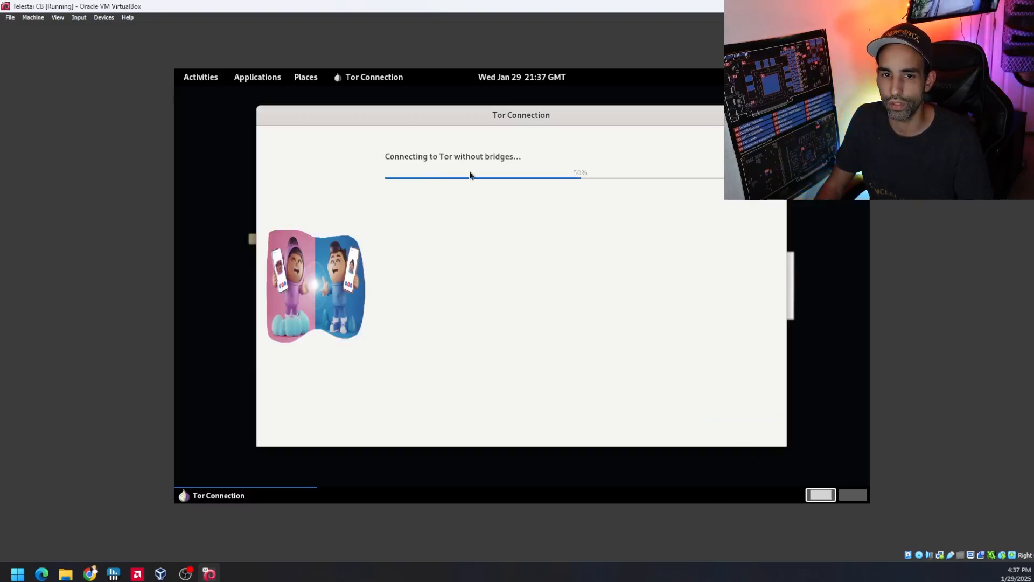
mouse_move(644, 317)
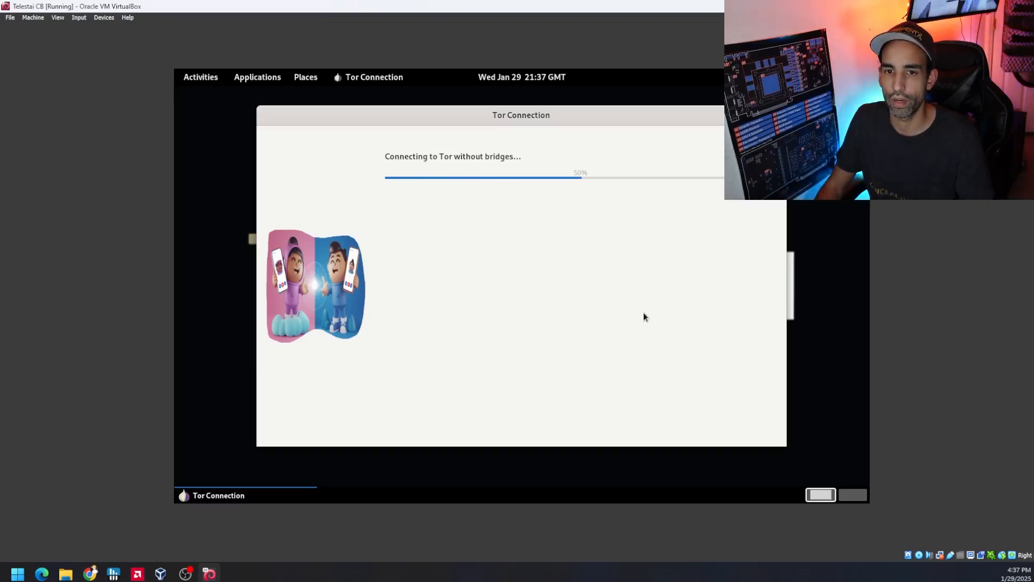
mouse_move(627, 337)
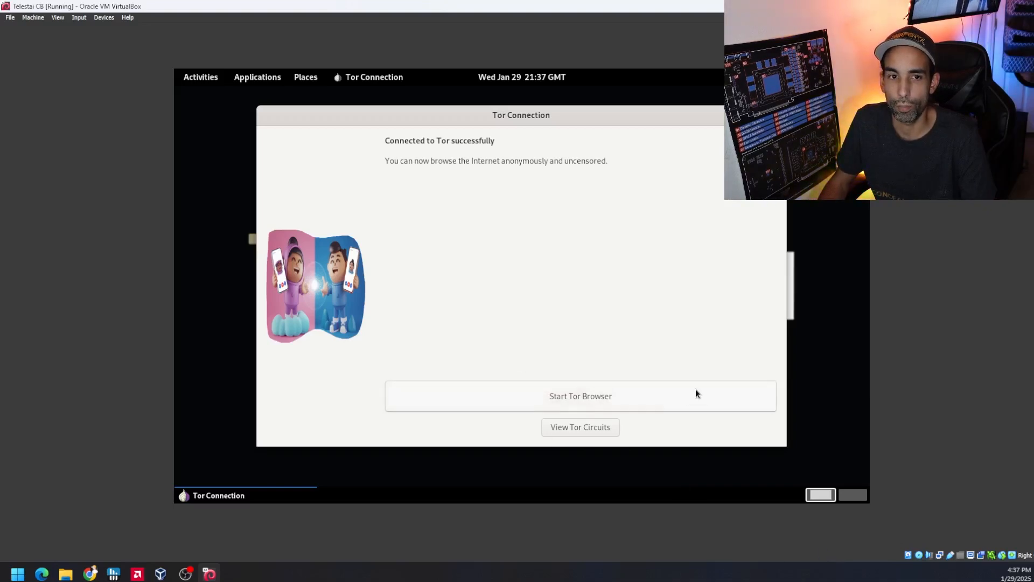
- Start Tor Browser and scroll the TelestaiCB documentation down to the Persistent Storage links
click(580, 397)
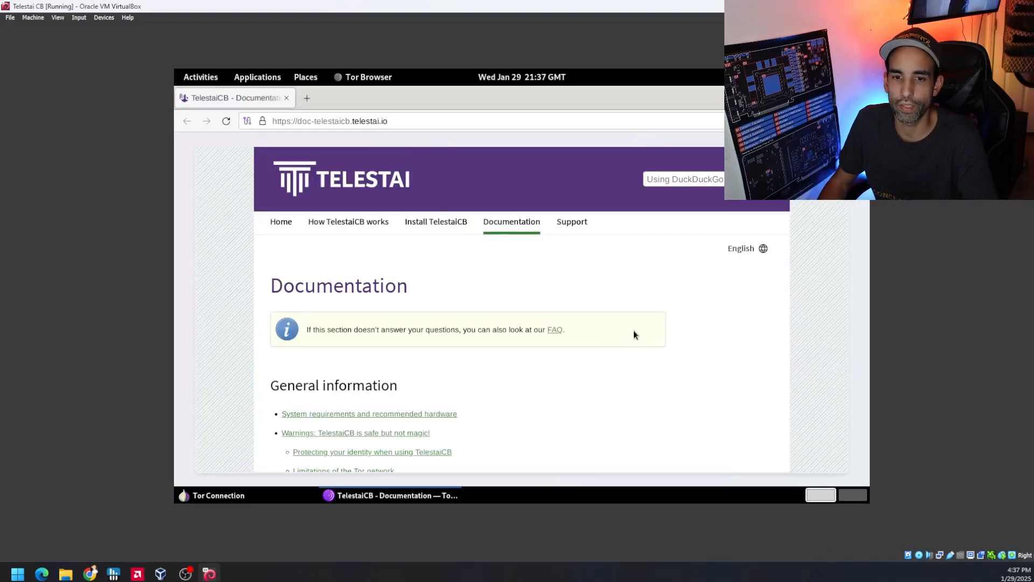
mouse_move(665, 370)
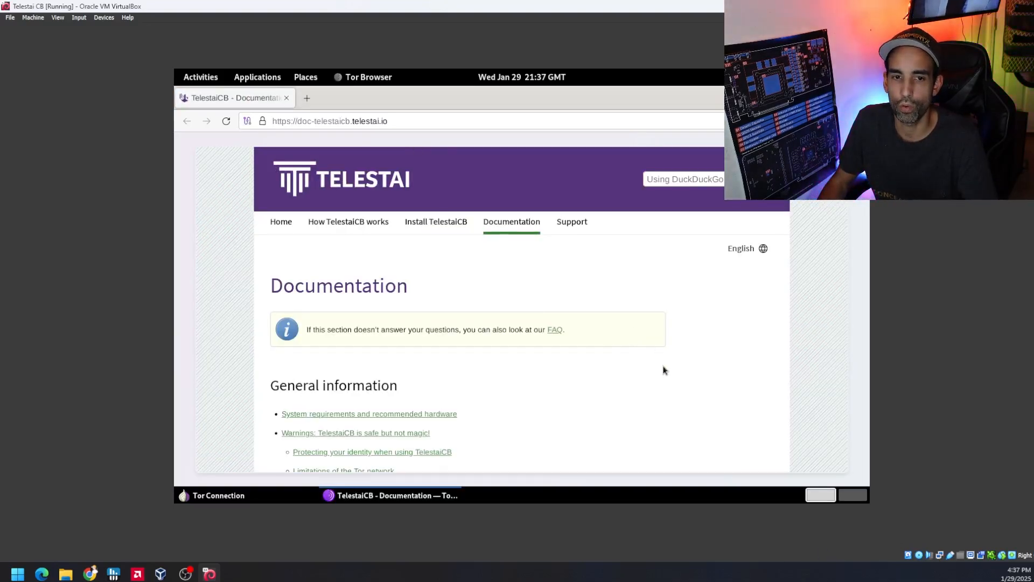
mouse_move(561, 300)
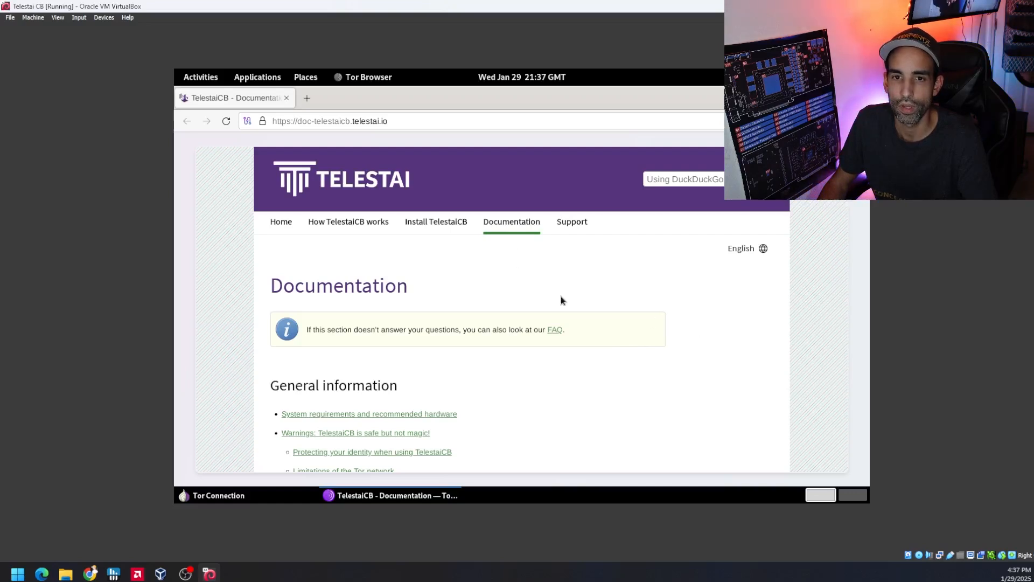
scroll(down, 3)
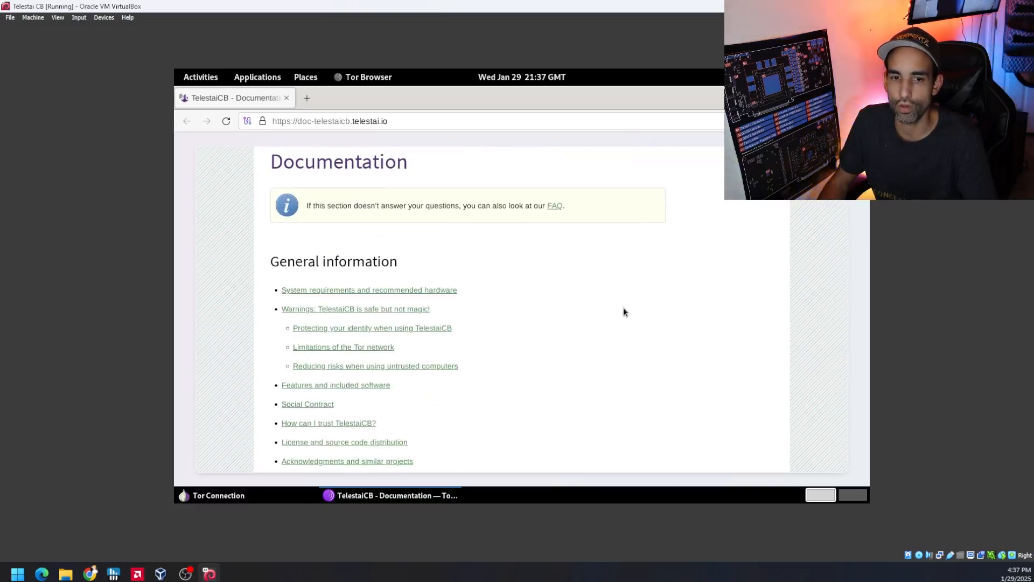
scroll(down, 3)
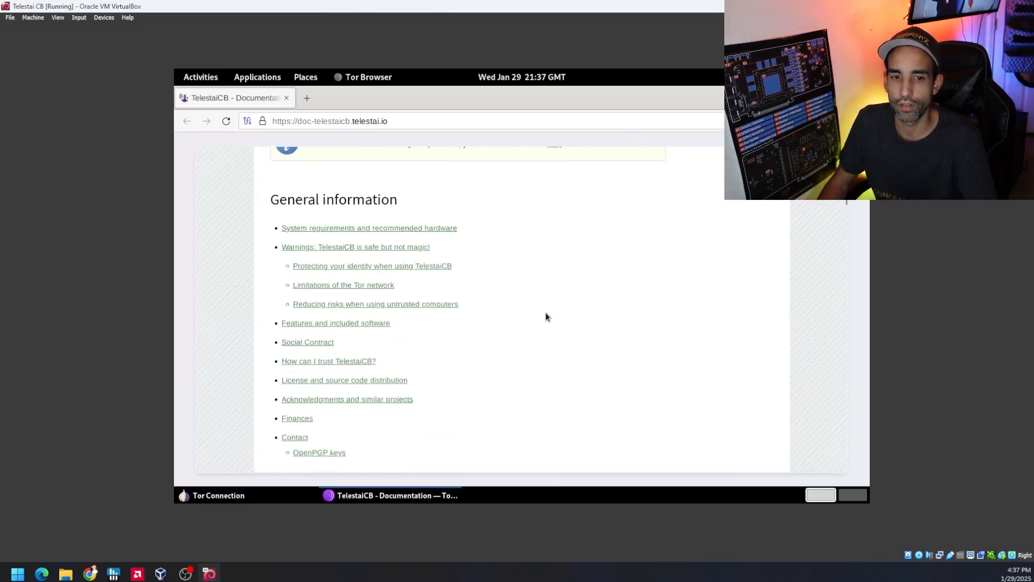
scroll(down, 3)
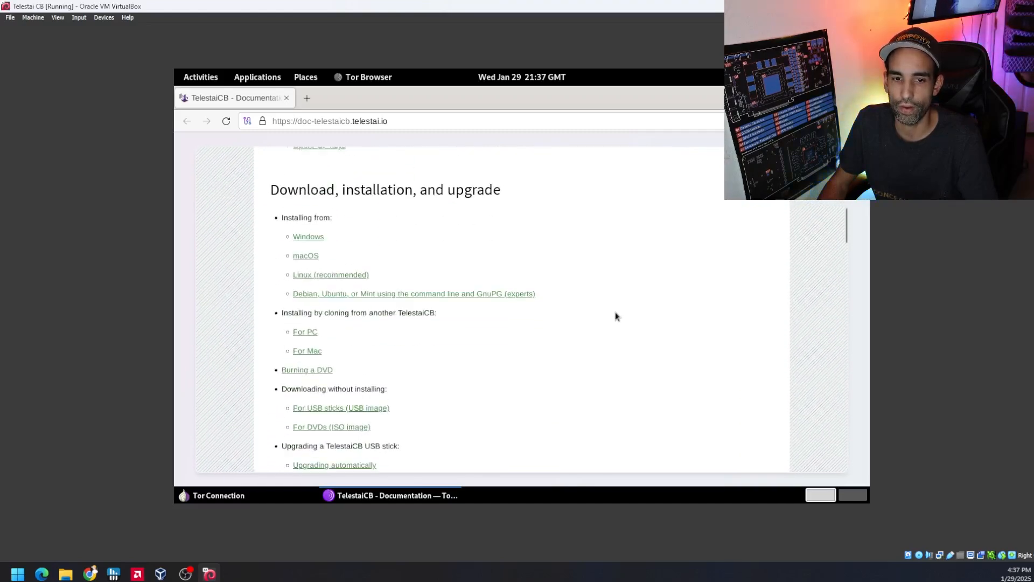
scroll(up, 3)
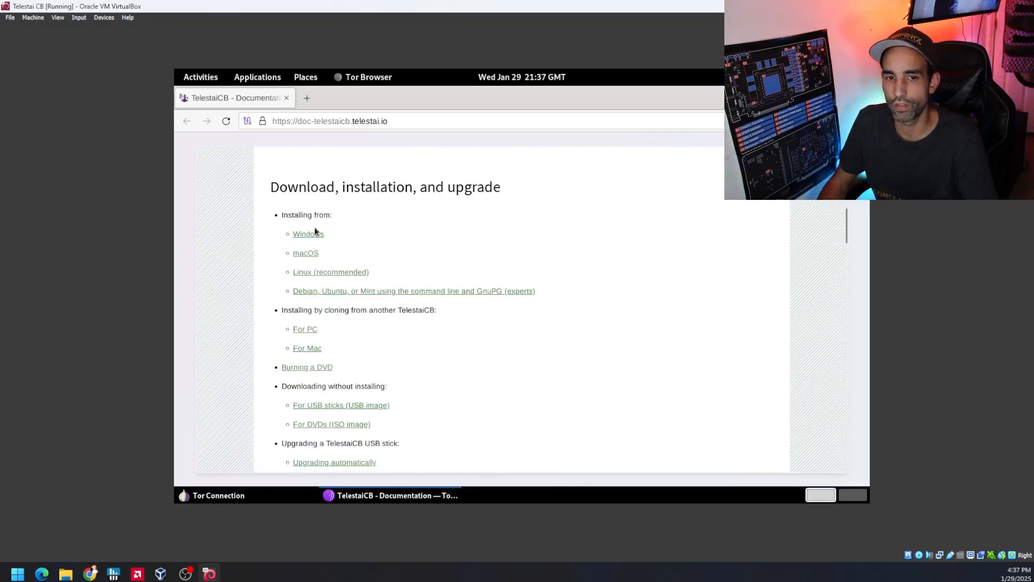
scroll(down, 3)
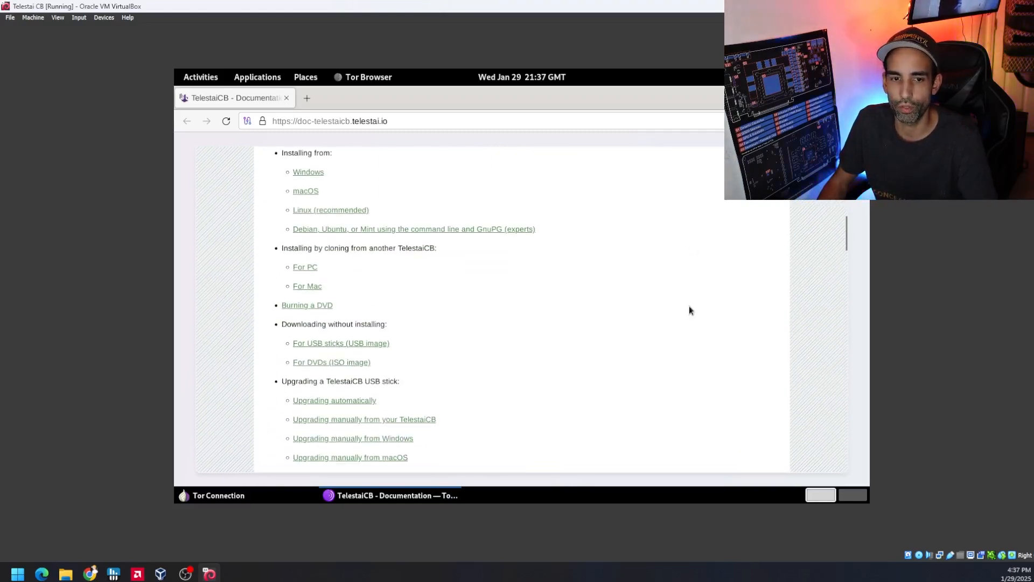
scroll(down, 3)
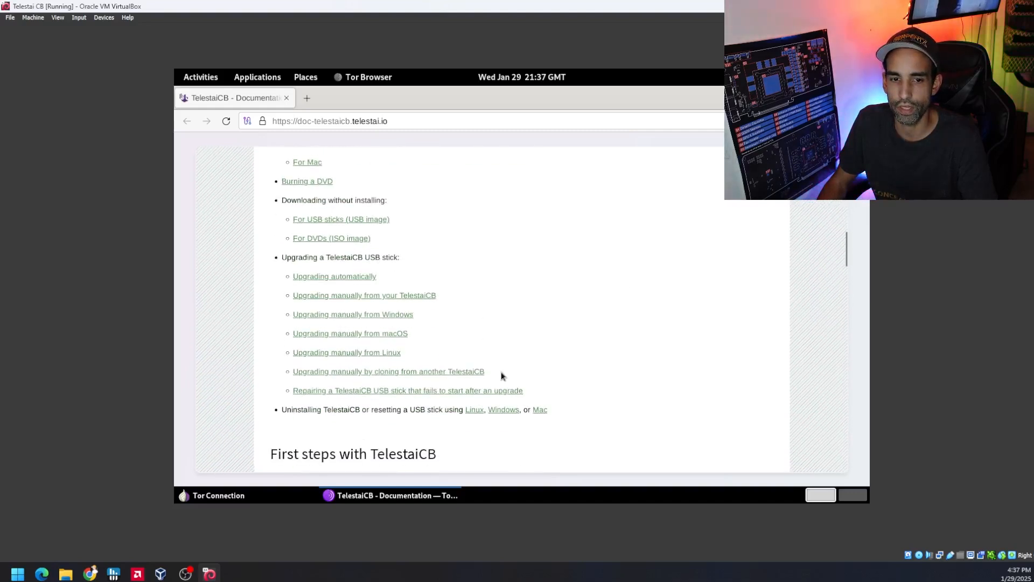
scroll(down, 3)
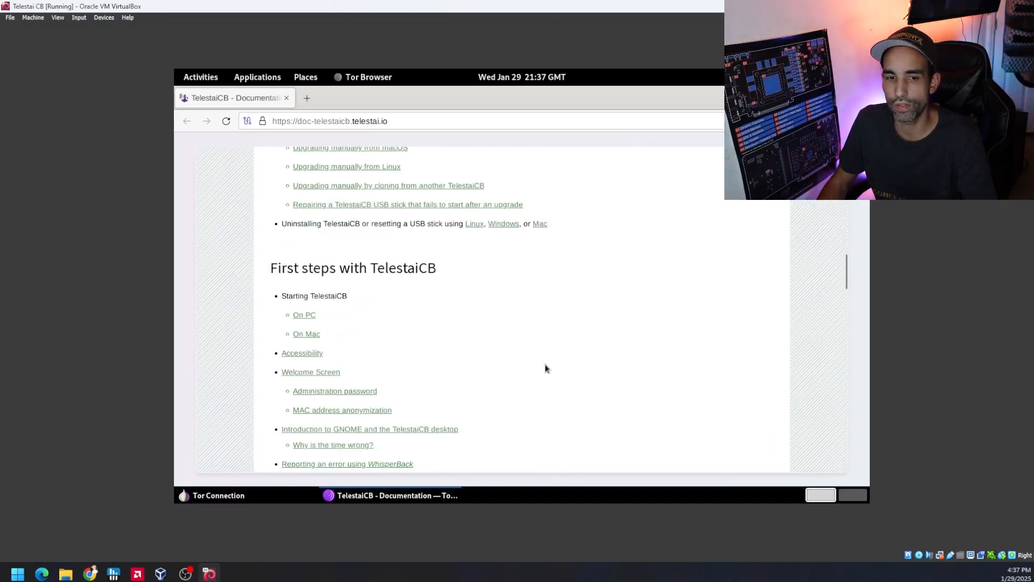
scroll(down, 3)
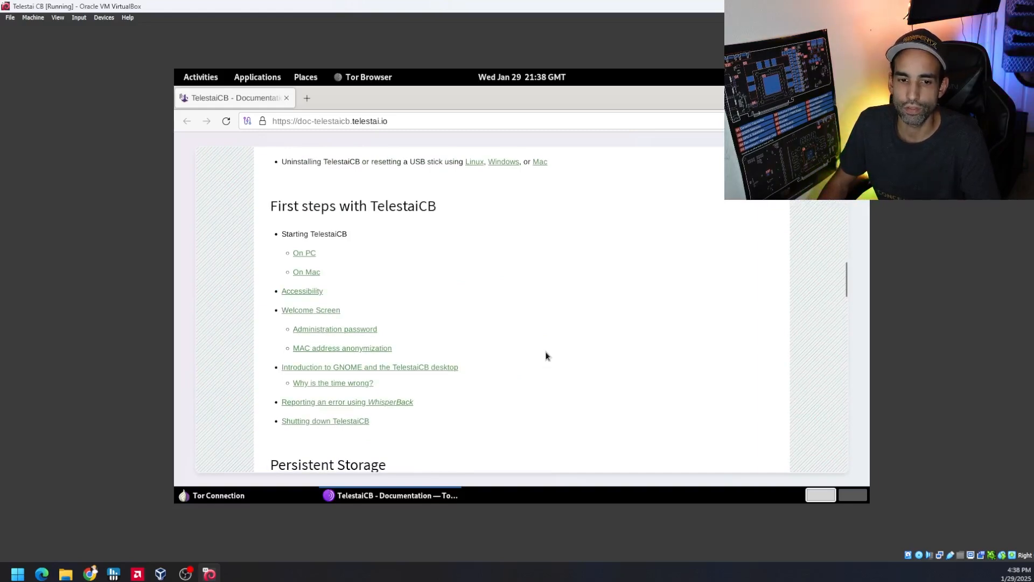
scroll(down, 3)
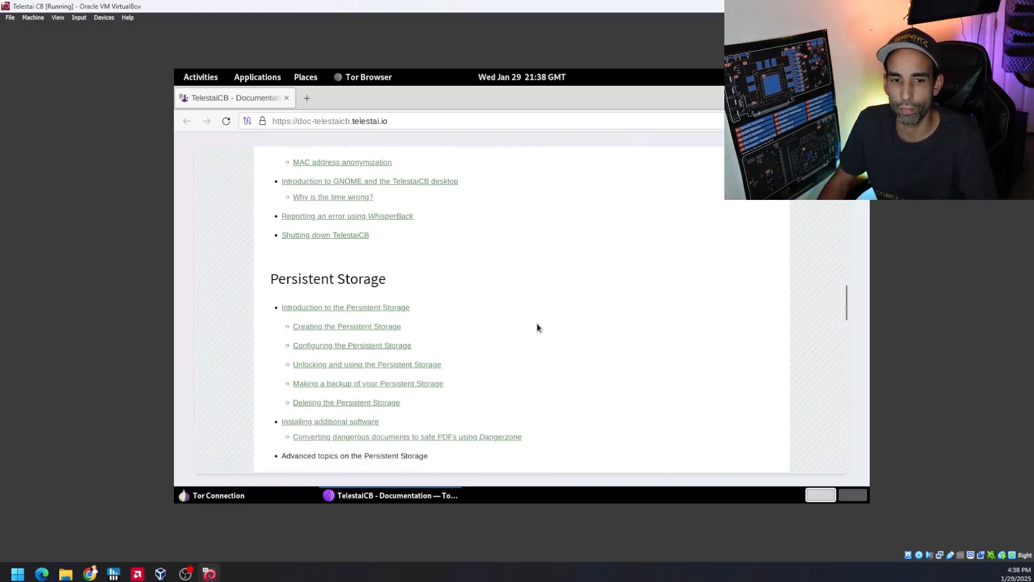
mouse_move(352, 345)
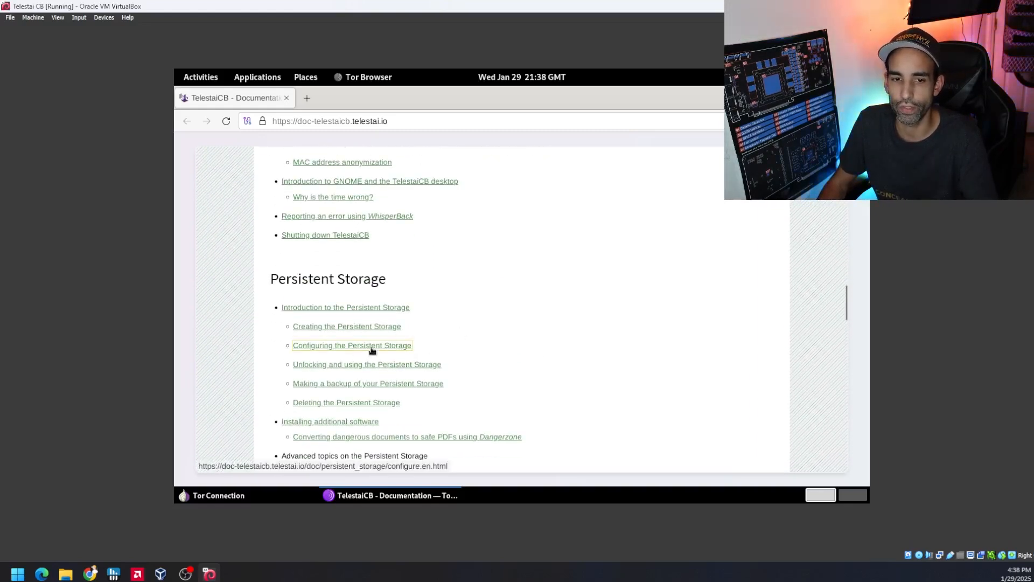
- Launch the Persistent Storage tool from Applications, which reports it cannot create storage here
click(258, 77)
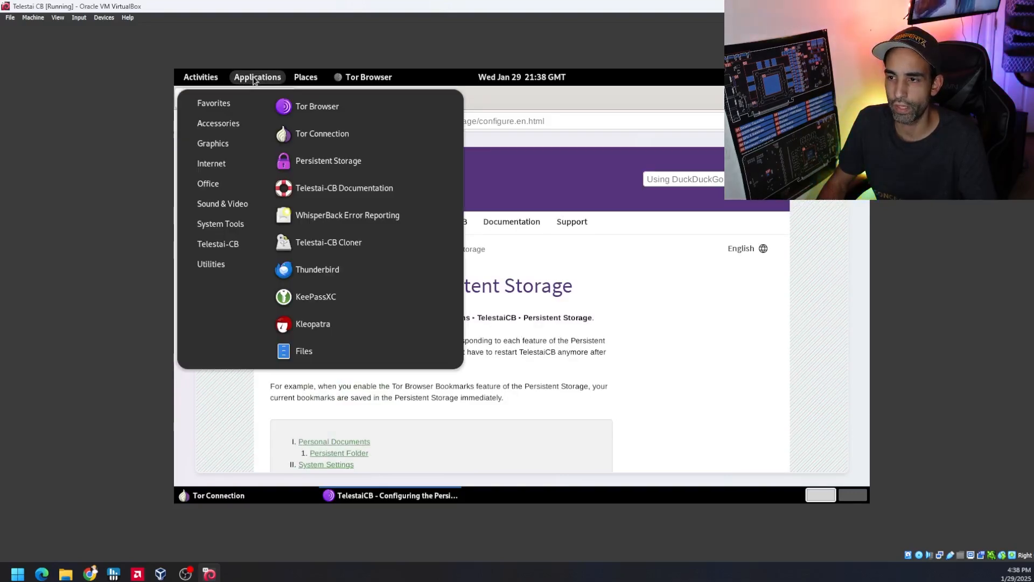
mouse_move(336, 164)
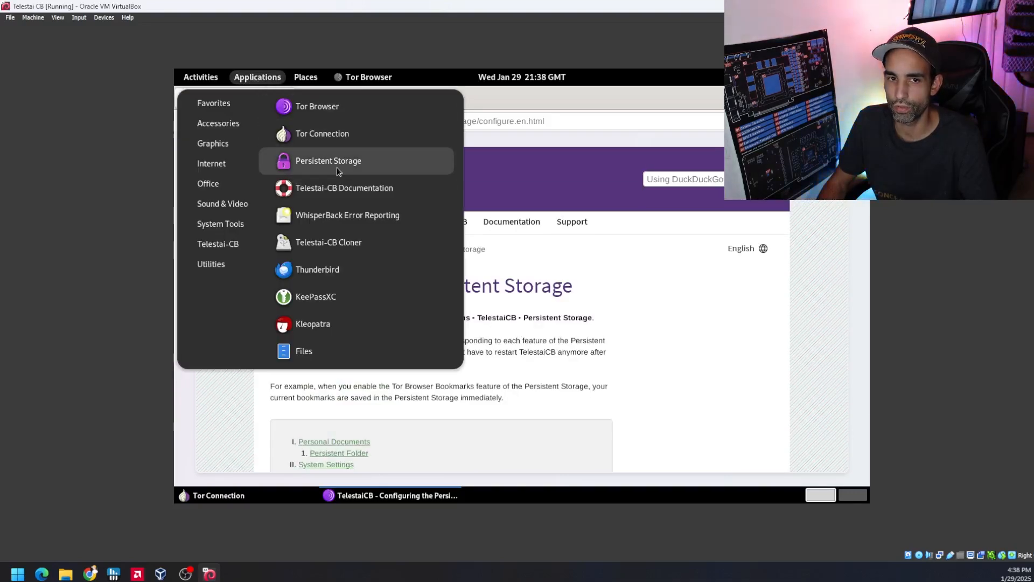
click(328, 160)
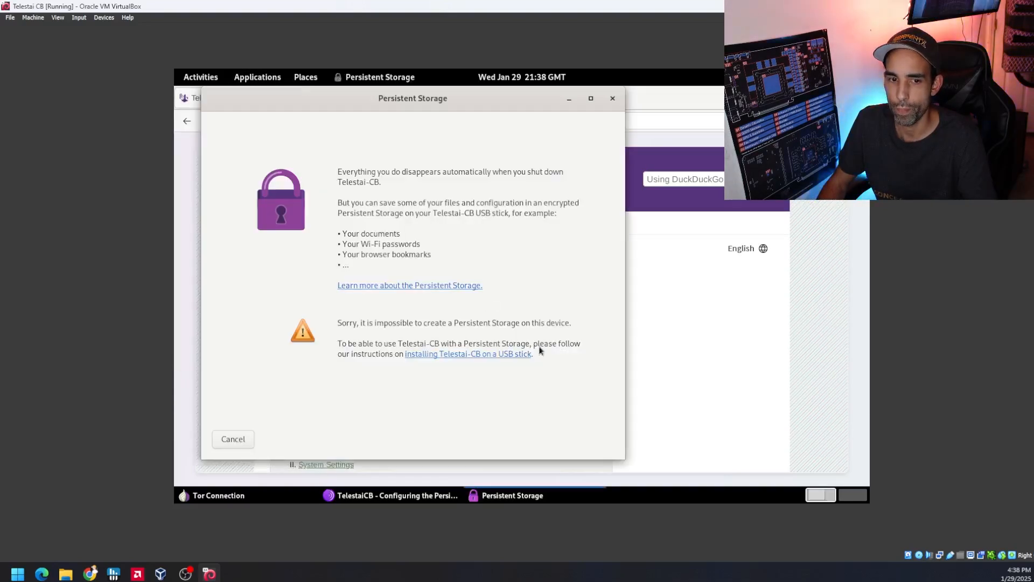
mouse_move(368, 183)
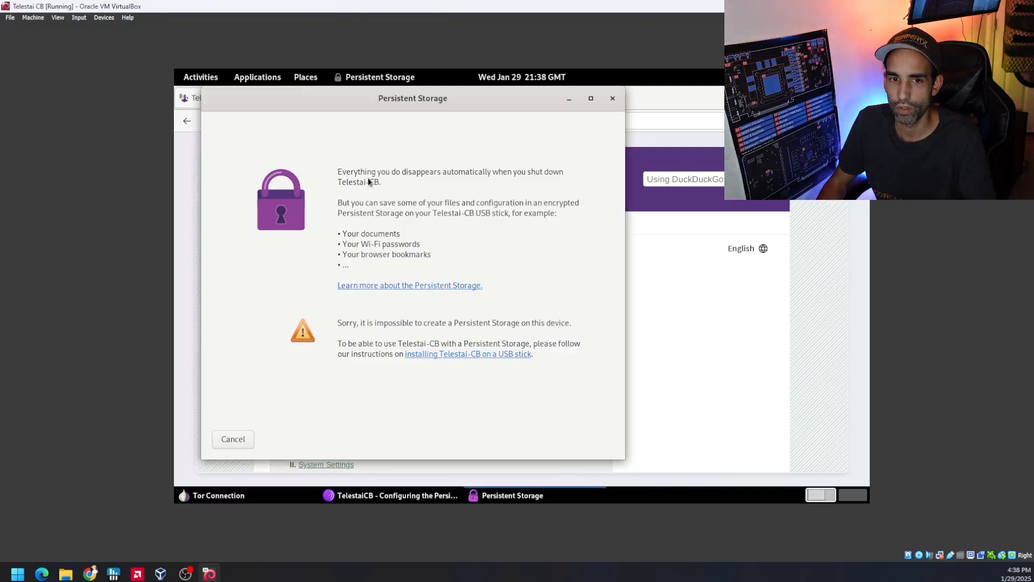
mouse_move(499, 182)
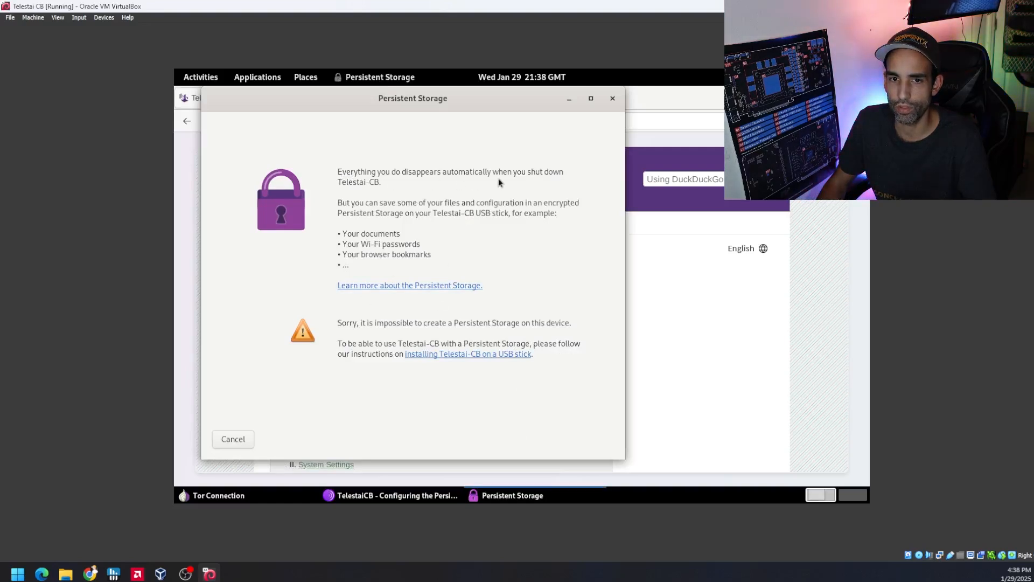
mouse_move(479, 253)
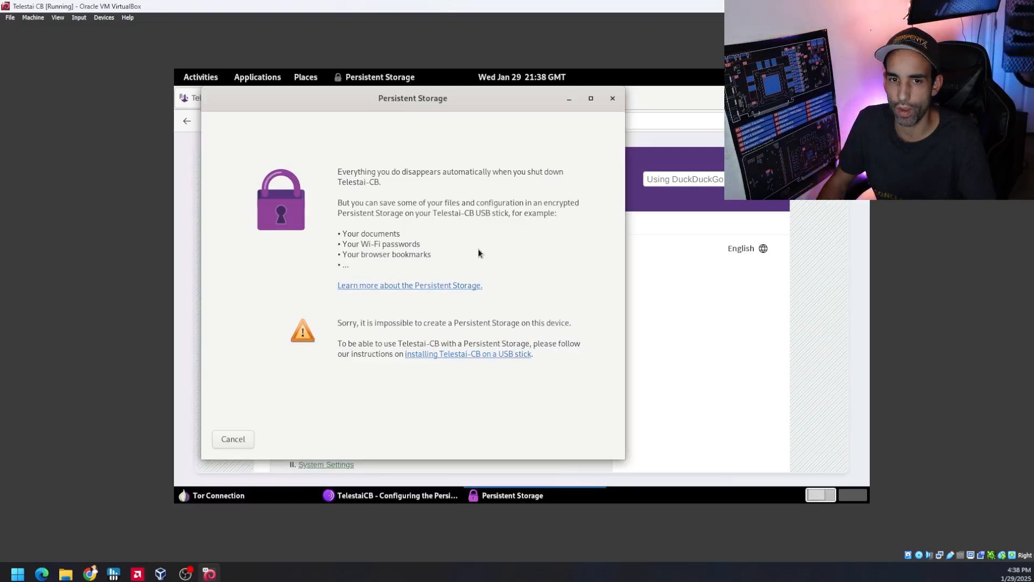
mouse_move(343, 335)
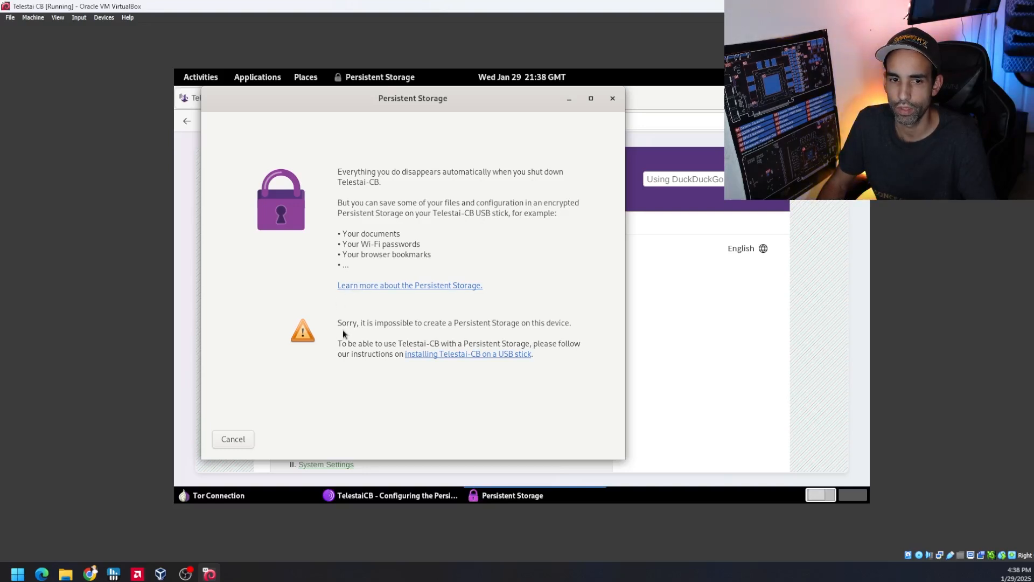
mouse_move(493, 333)
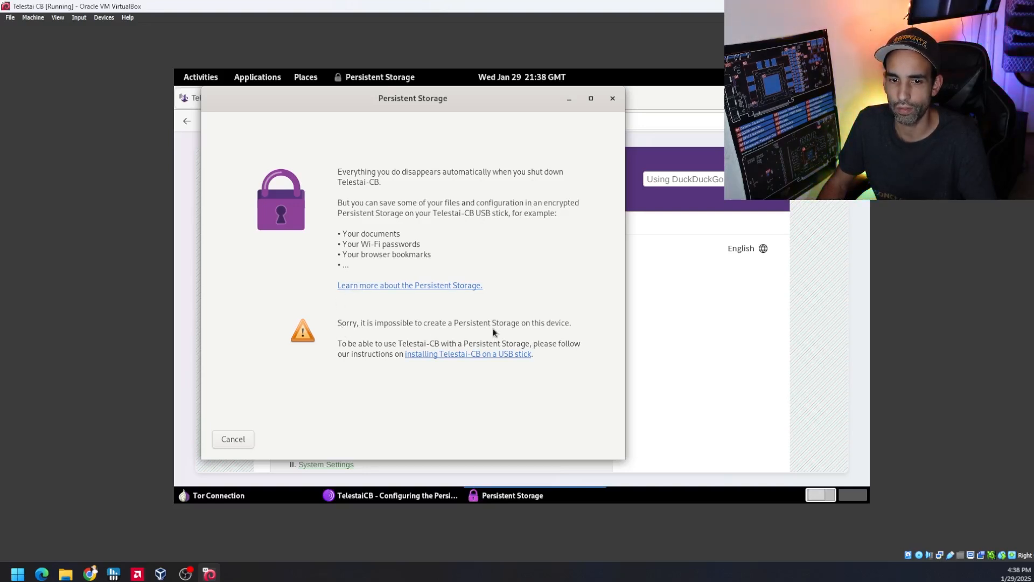
mouse_move(535, 333)
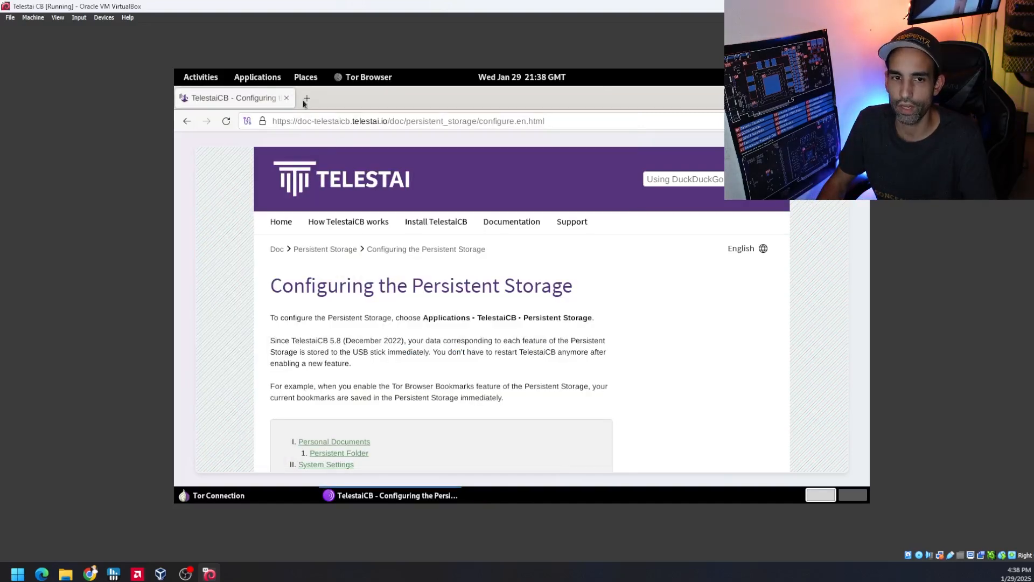
- Launch Electrum Bitcoin Wallet from the Applications menu, reaching the persistence-disabled warning
click(257, 76)
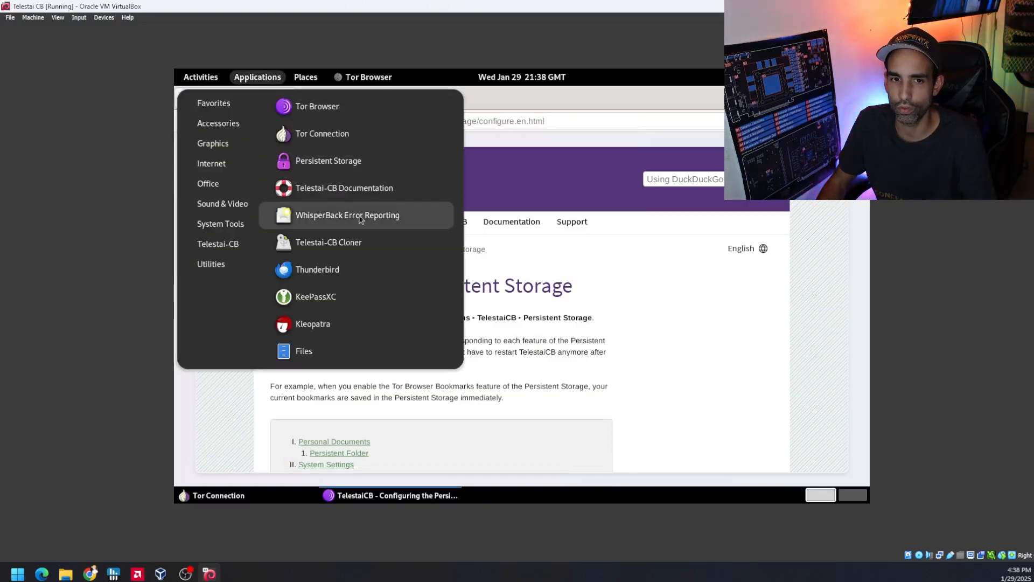
mouse_move(336, 106)
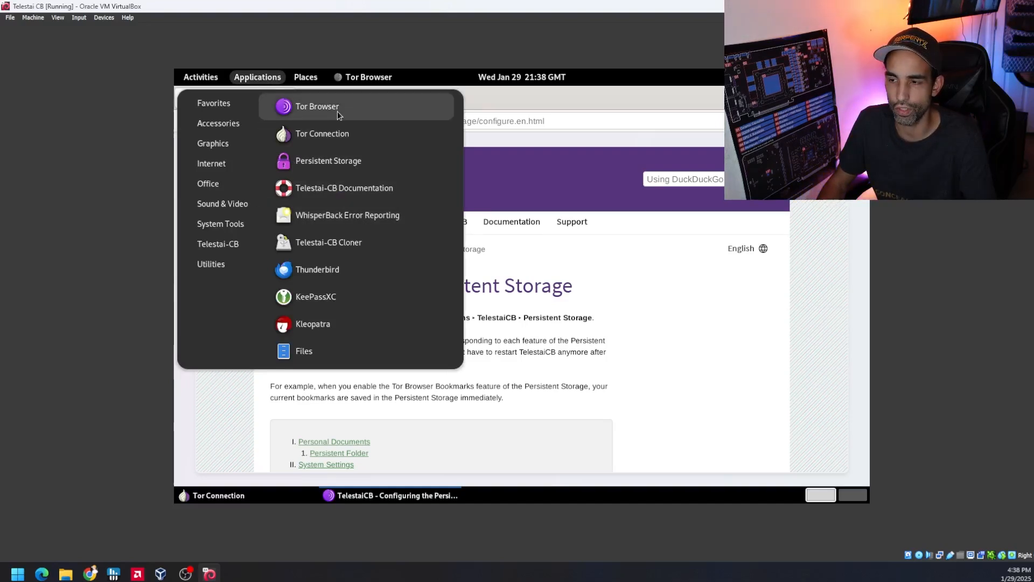
mouse_move(348, 134)
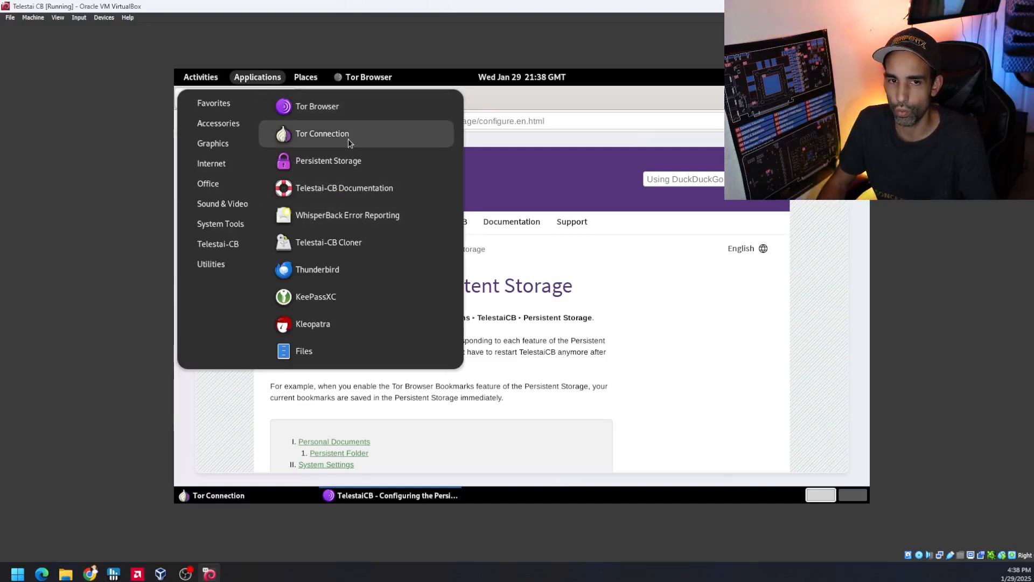
mouse_move(356, 215)
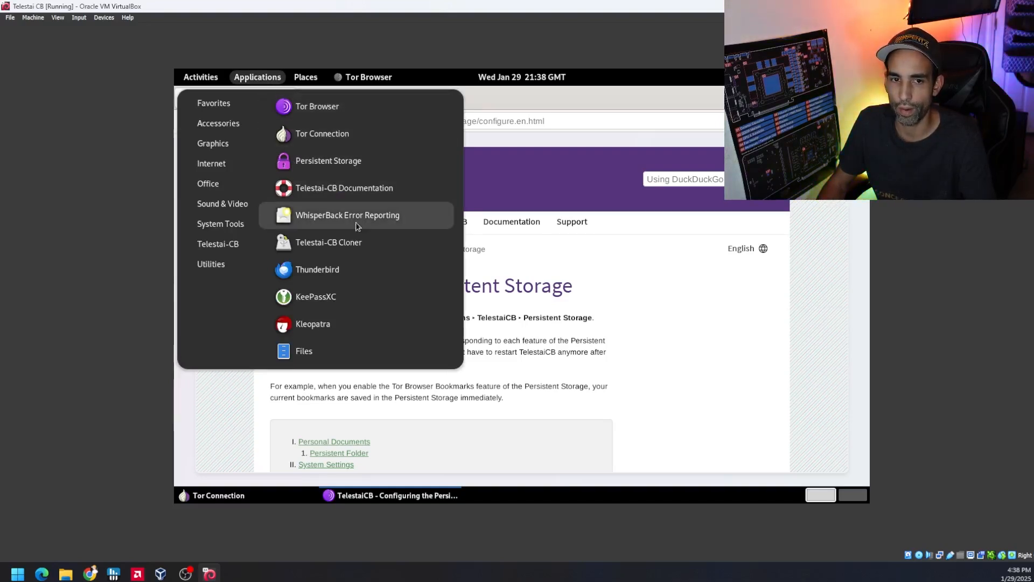
mouse_move(359, 247)
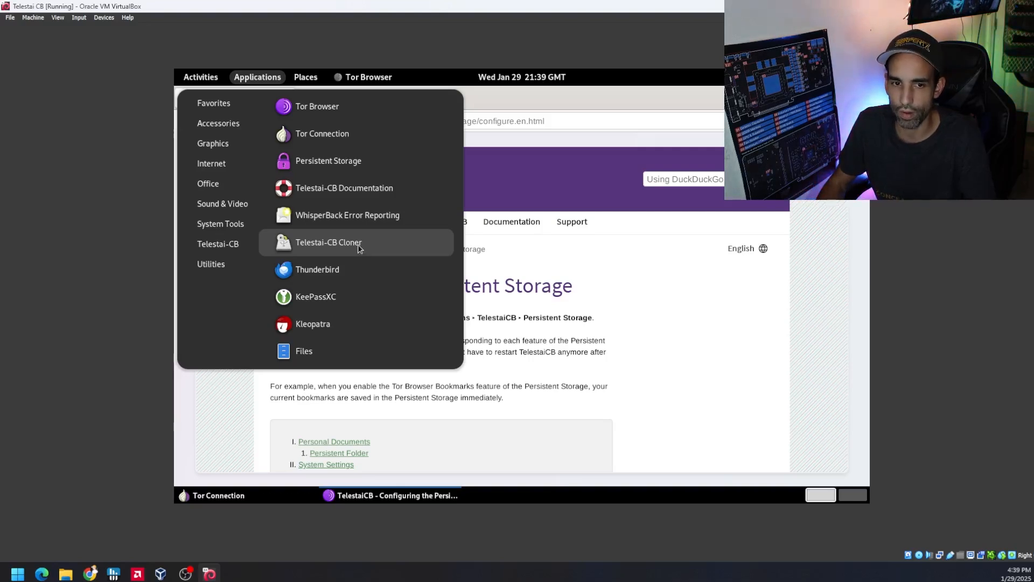
mouse_move(359, 256)
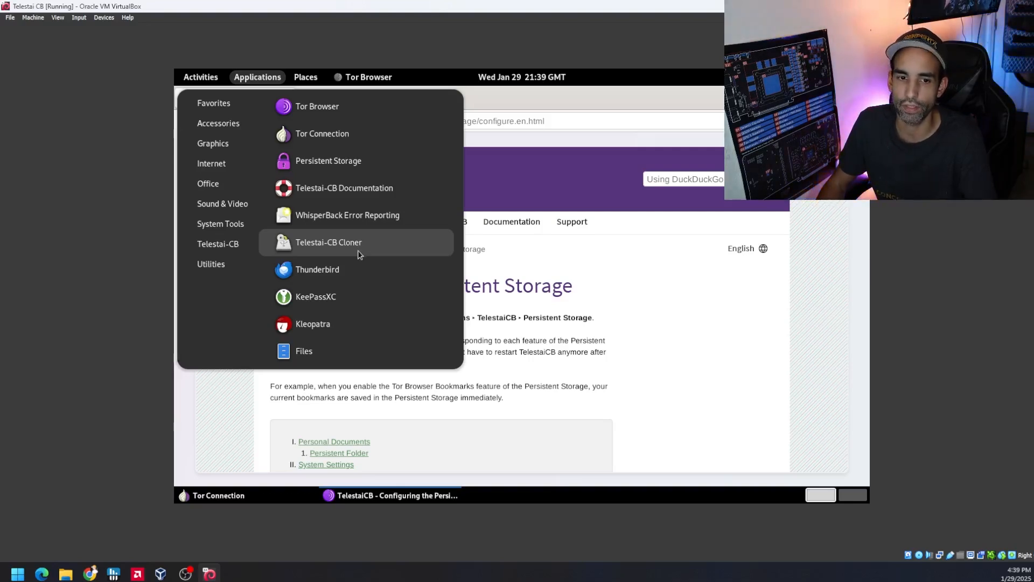
mouse_move(350, 329)
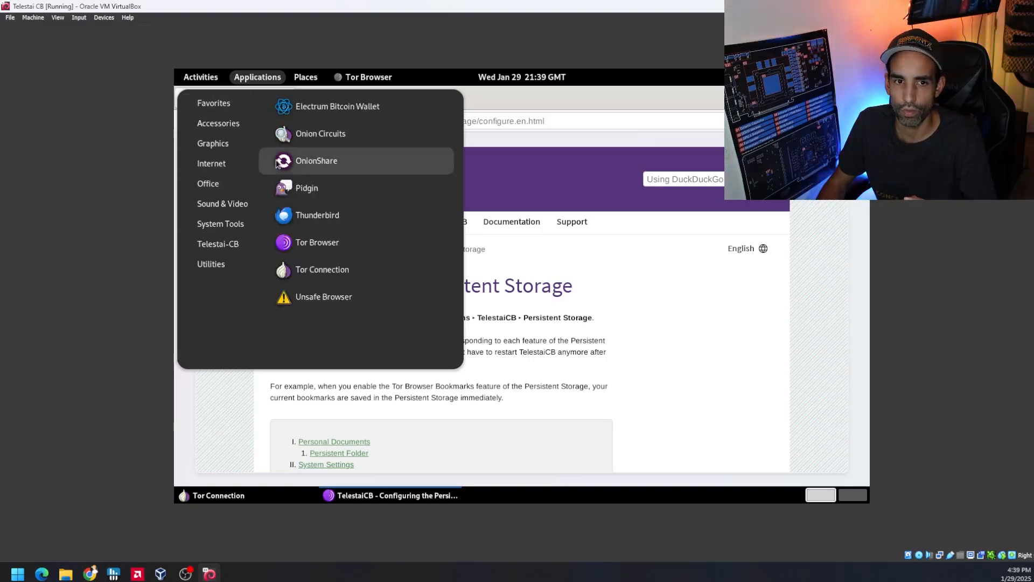
mouse_move(350, 112)
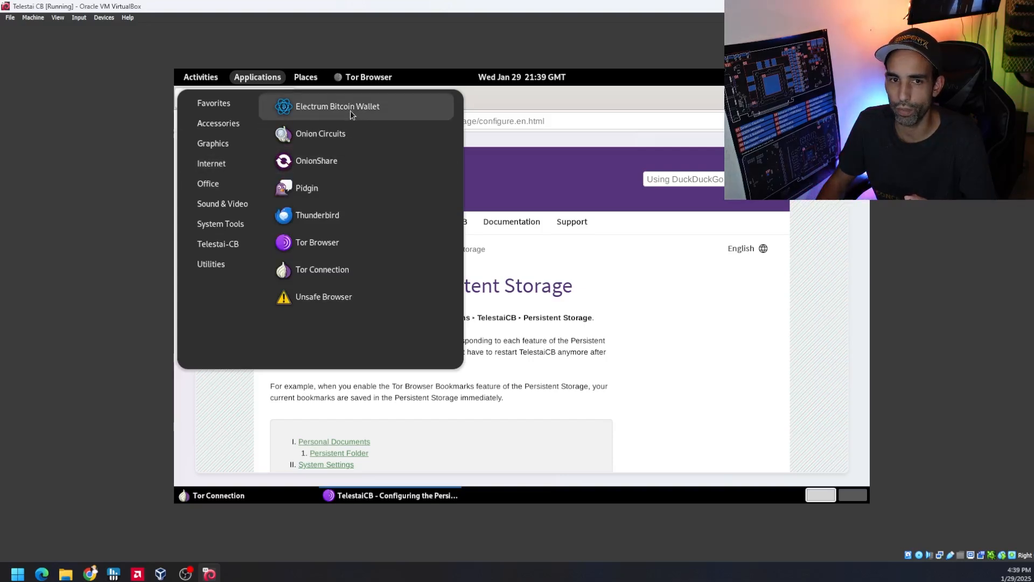
click(338, 106)
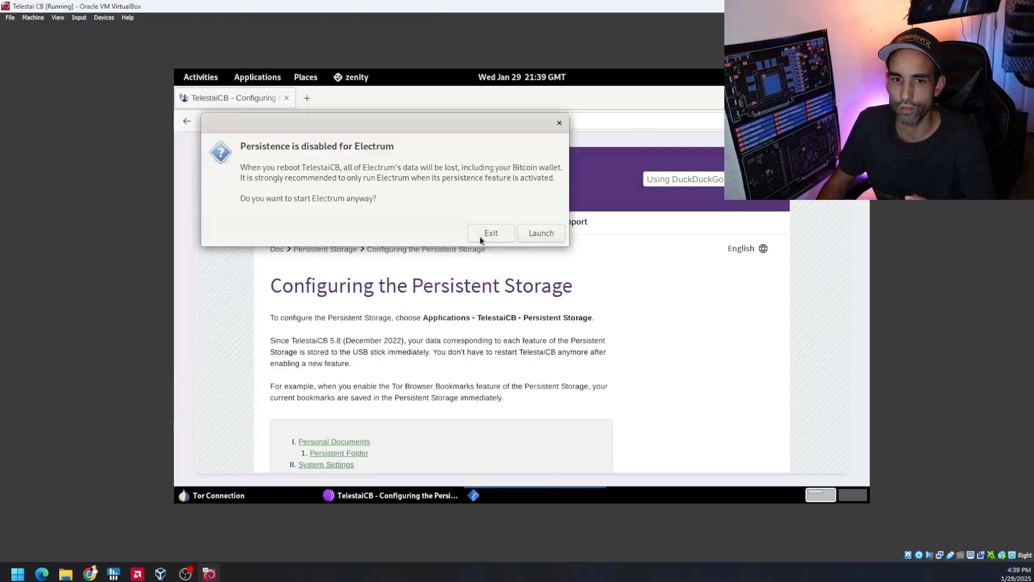
- Launch Electrum anyway, name the wallet 'test', choose Standard wallet and generate a new seed
click(490, 233)
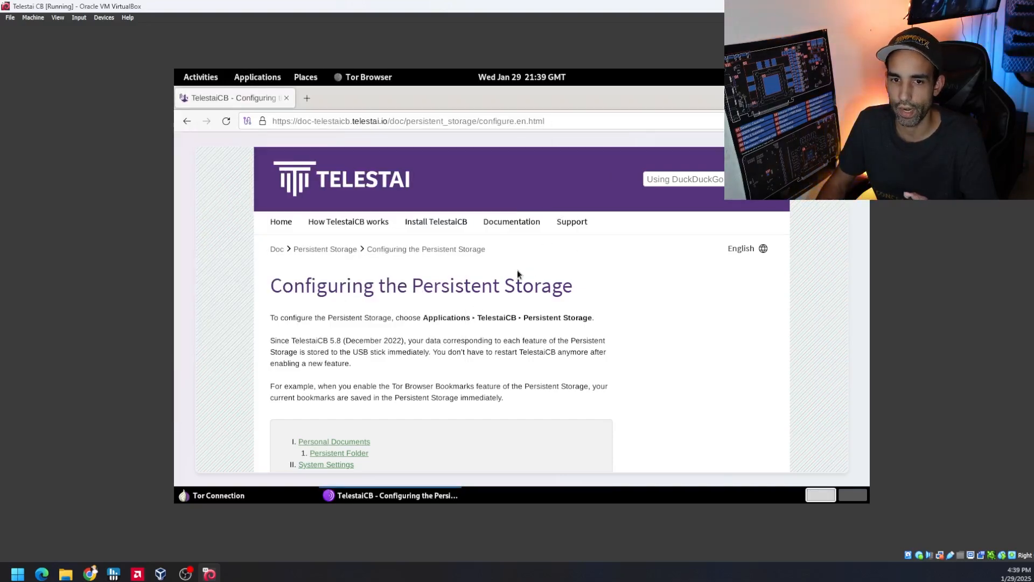
mouse_move(511, 224)
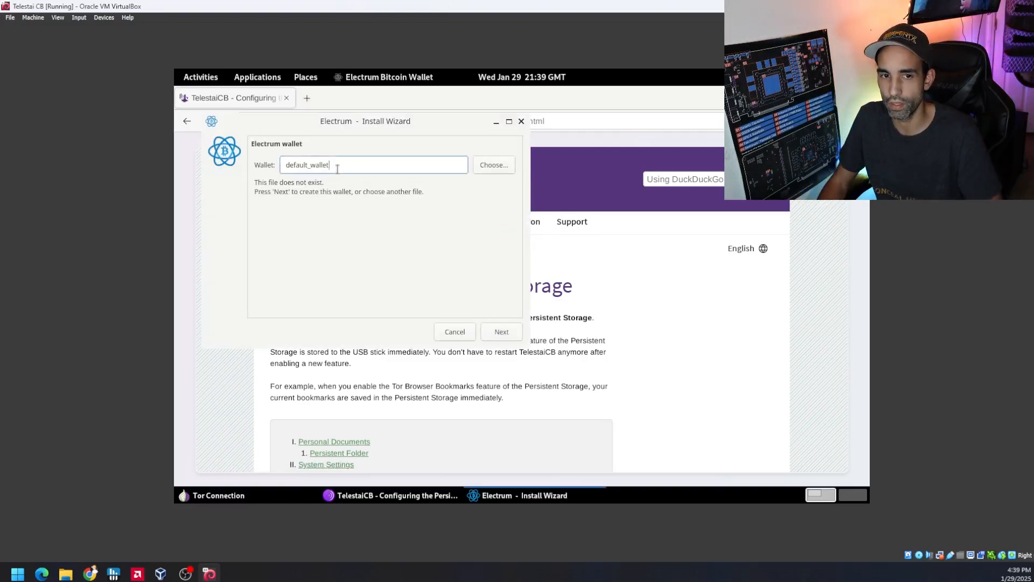
text(test)
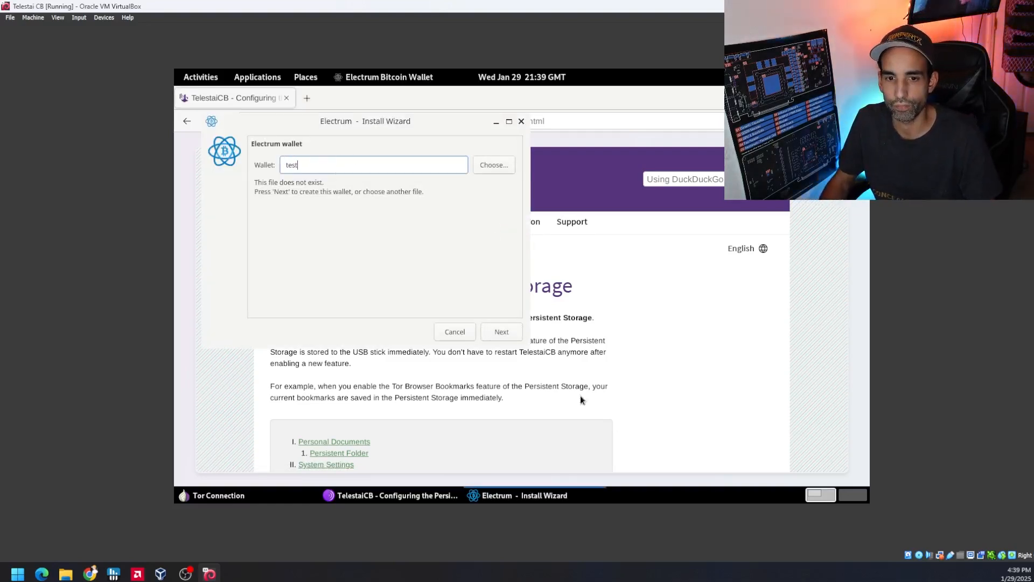
click(501, 331)
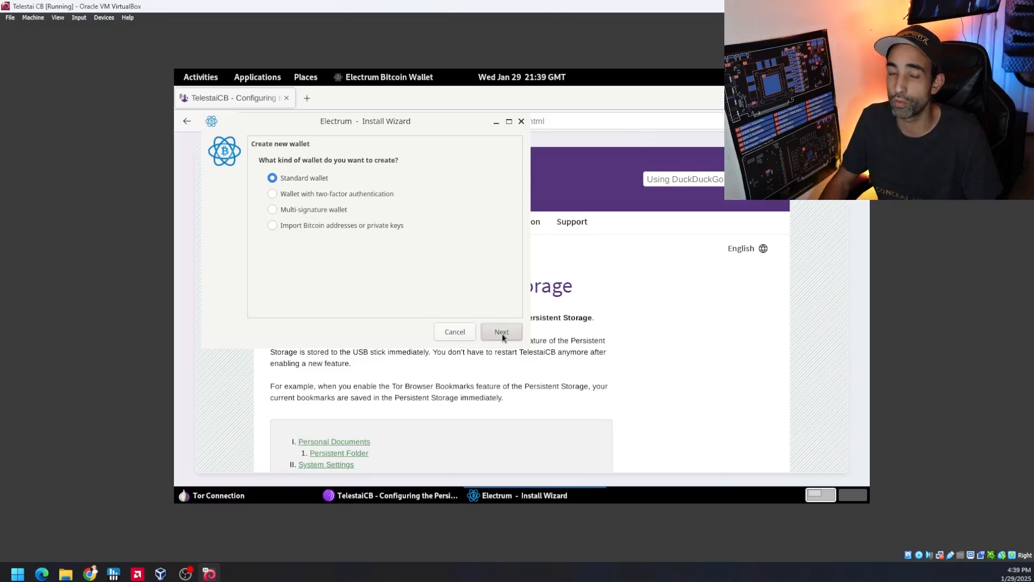
click(501, 331)
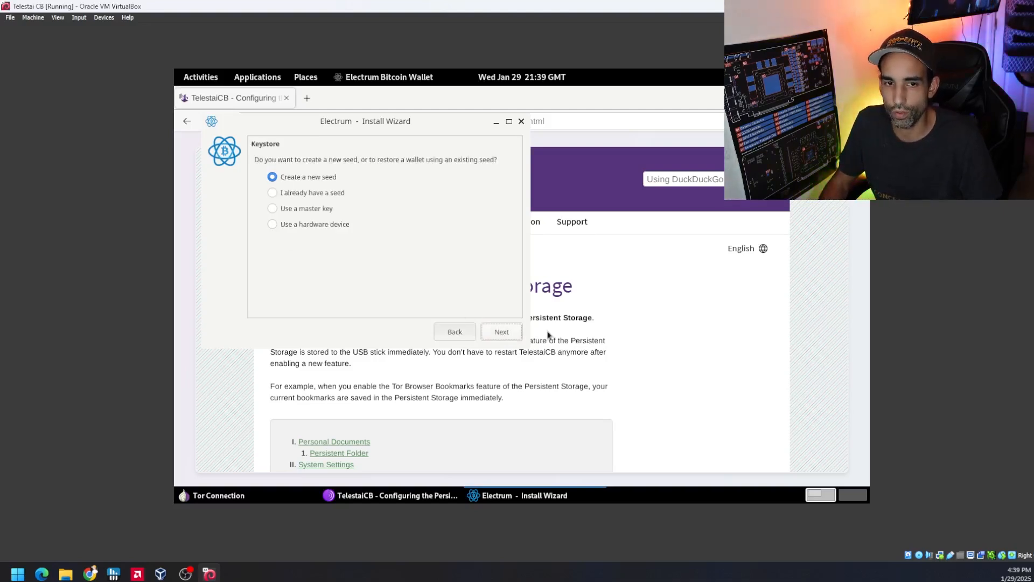
click(501, 332)
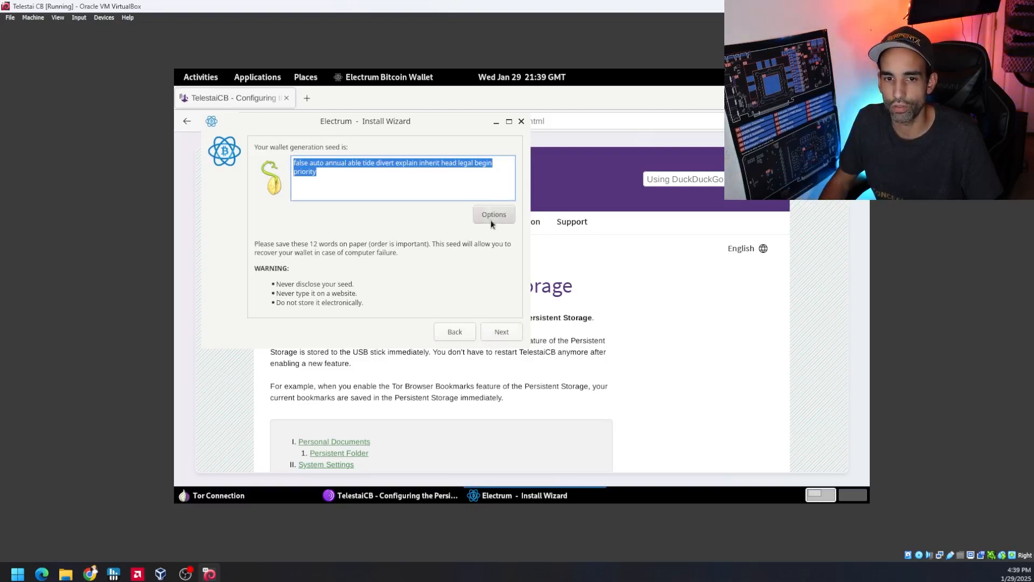
mouse_move(502, 331)
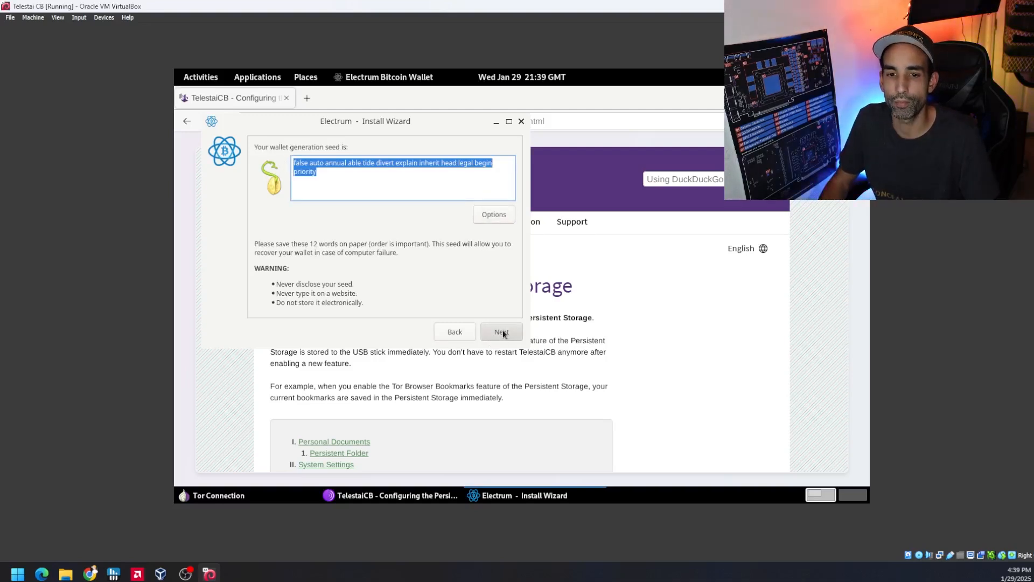
click(502, 331)
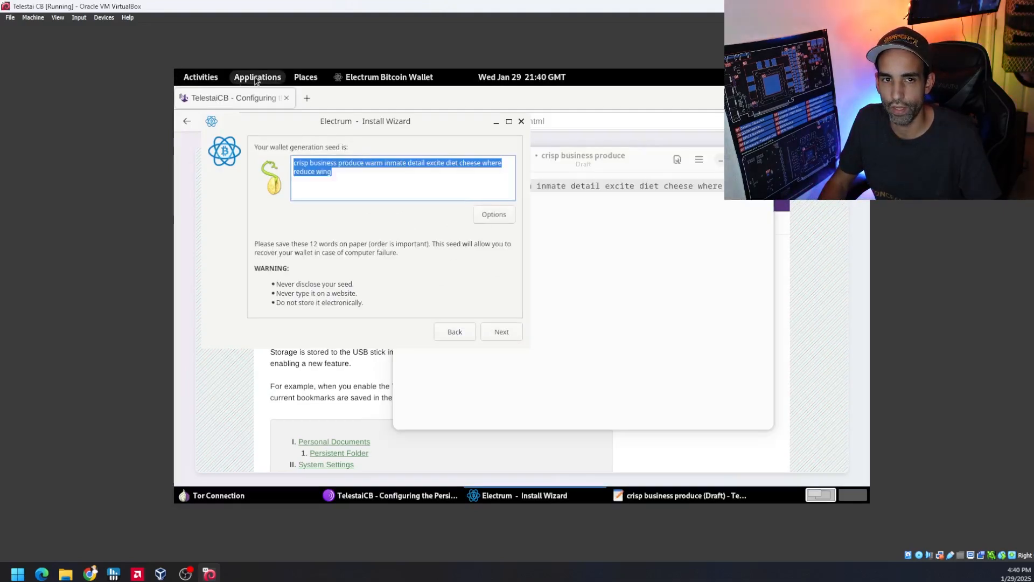
- Copy the seed into a Text Editor note, re-enter it to confirm, and set a wallet password
click(258, 77)
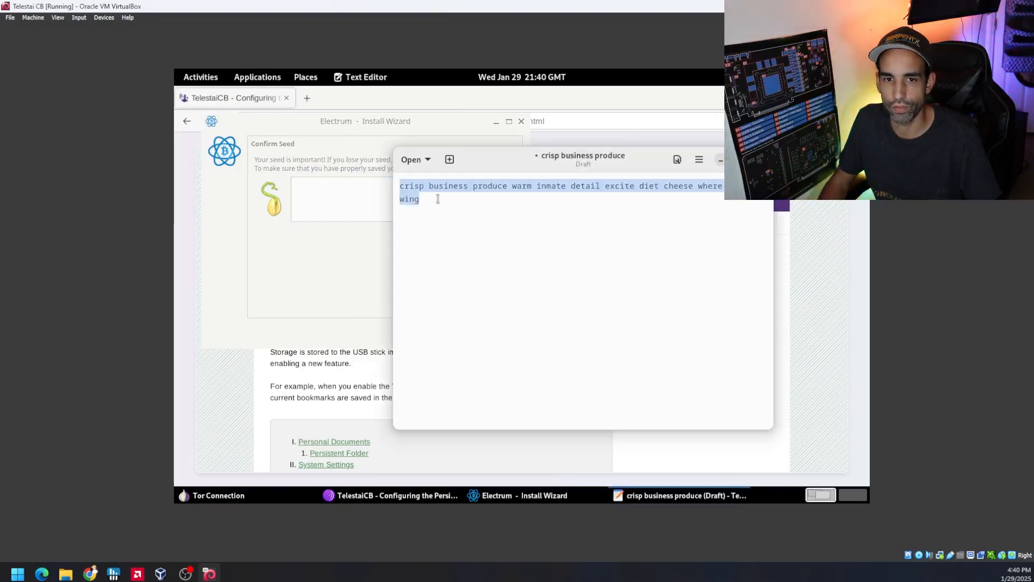
click(384, 198)
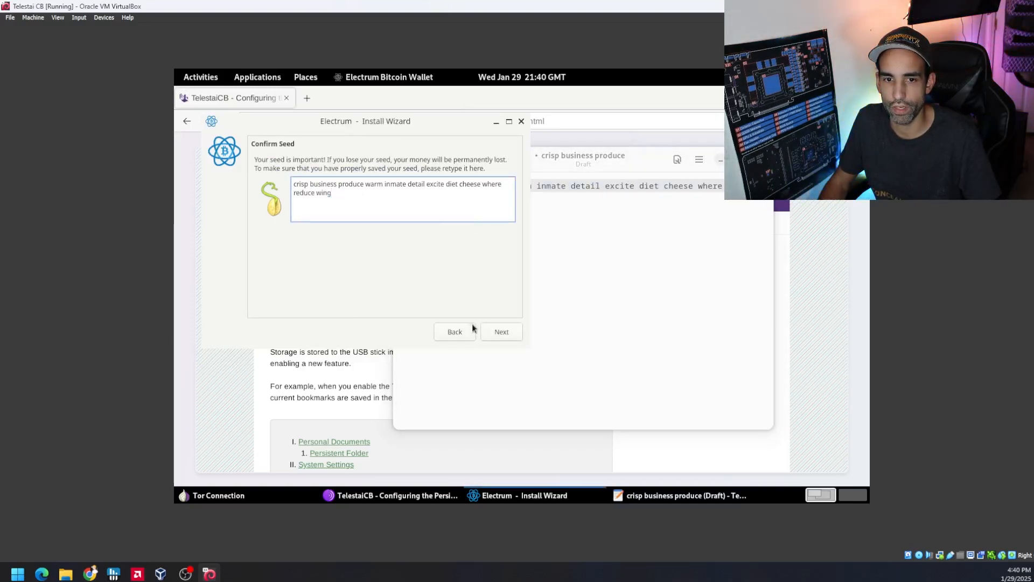
click(501, 332)
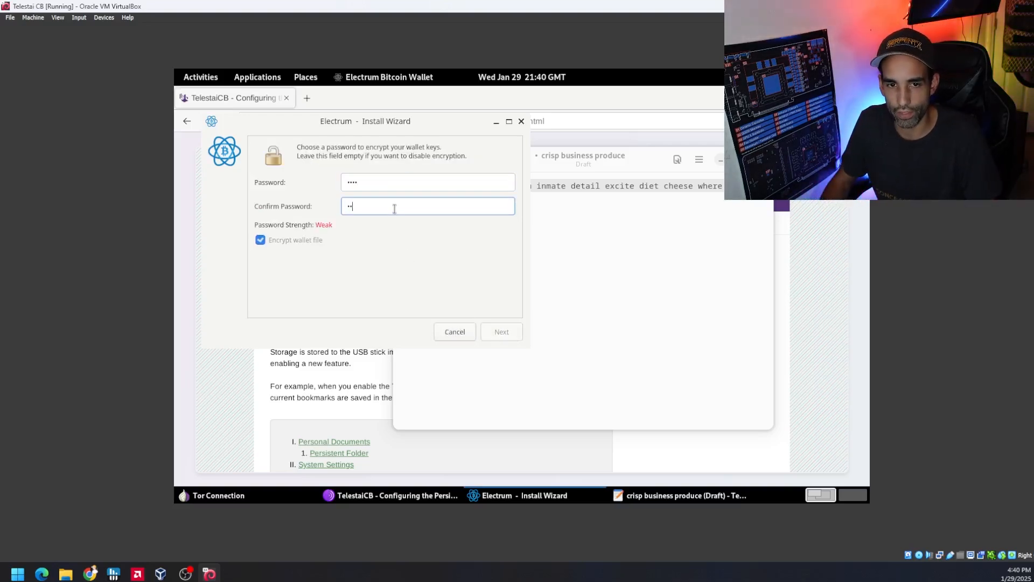
text(••)
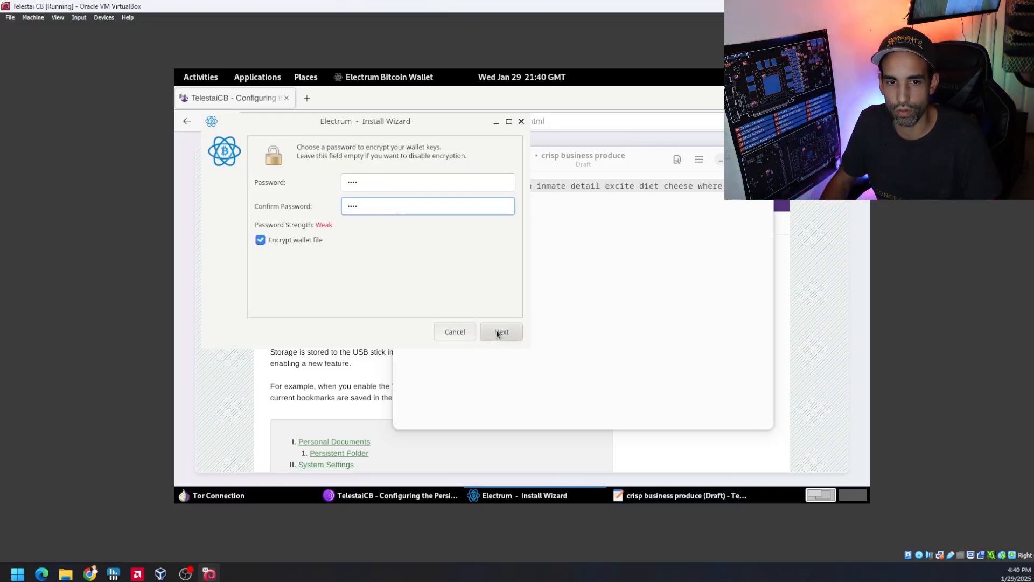
click(502, 332)
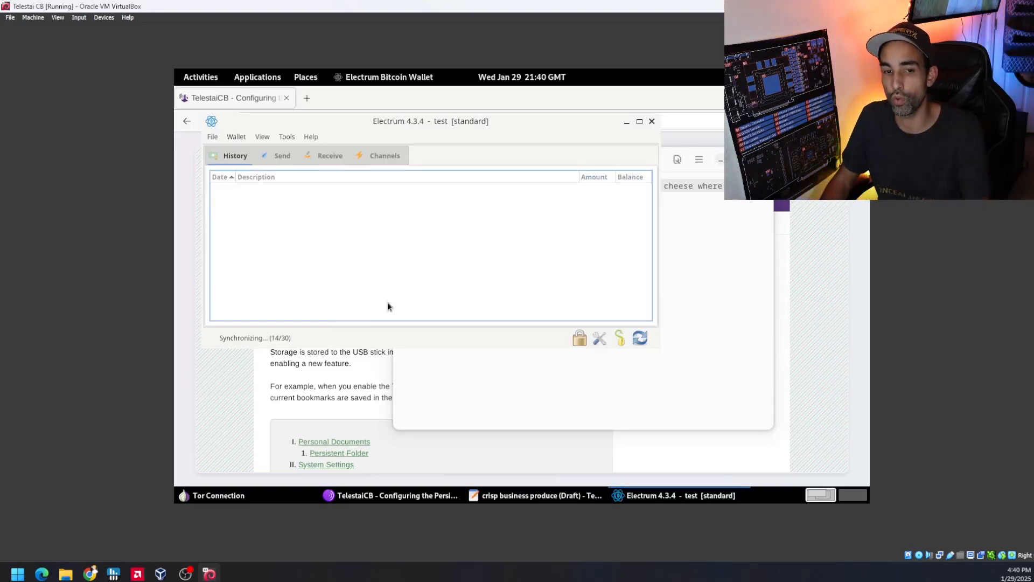
mouse_move(351, 306)
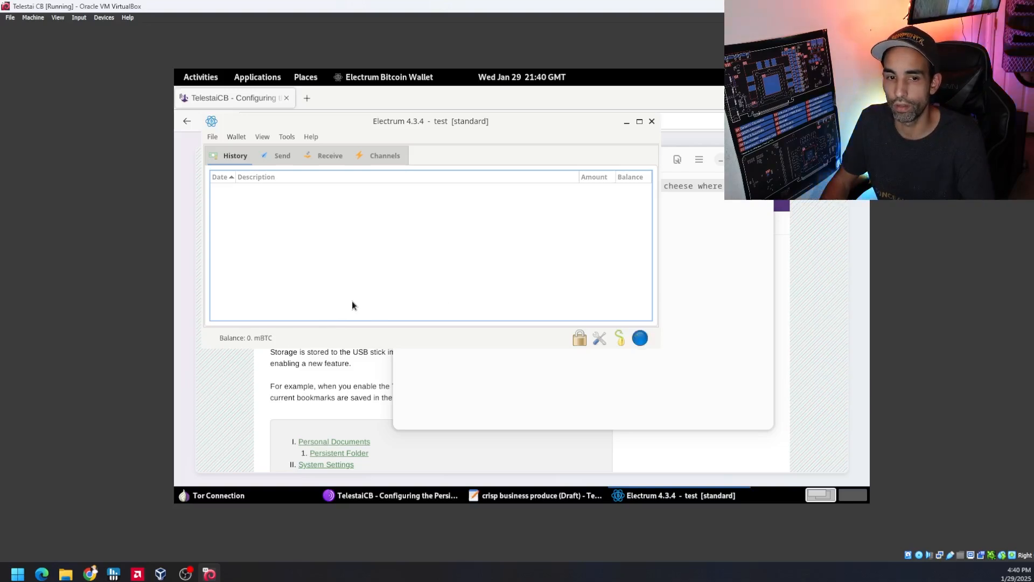
mouse_move(486, 300)
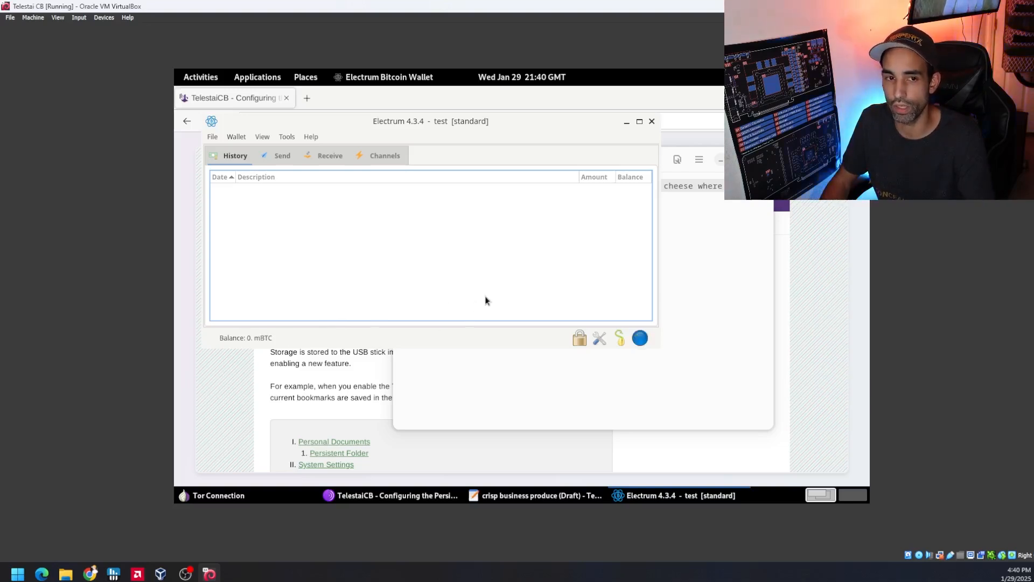
mouse_move(486, 246)
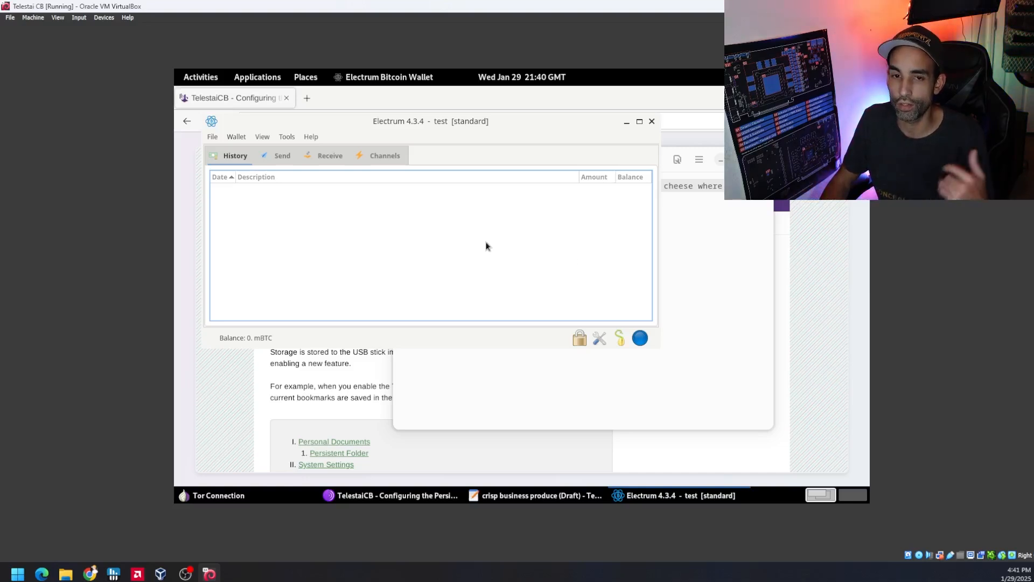
mouse_move(659, 231)
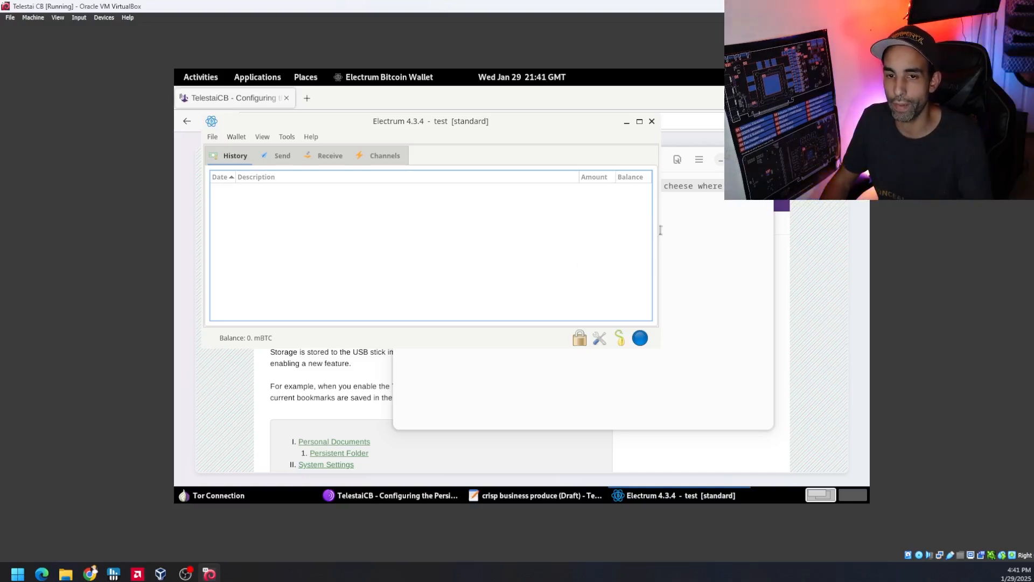
- Check the seed note in Text Editor while the test wallet syncs to 0 mBTC
click(541, 496)
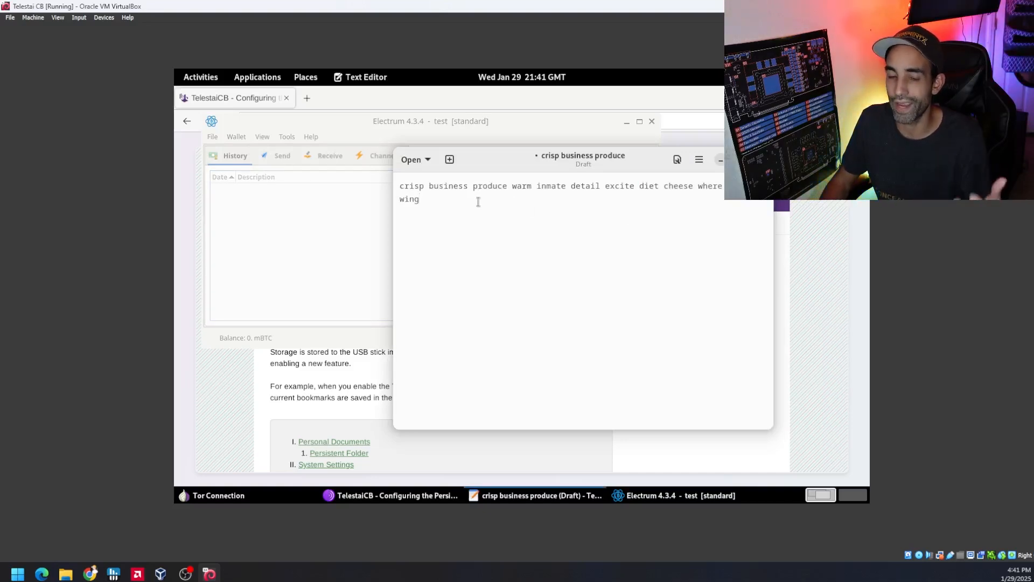
key(ctrl+a)
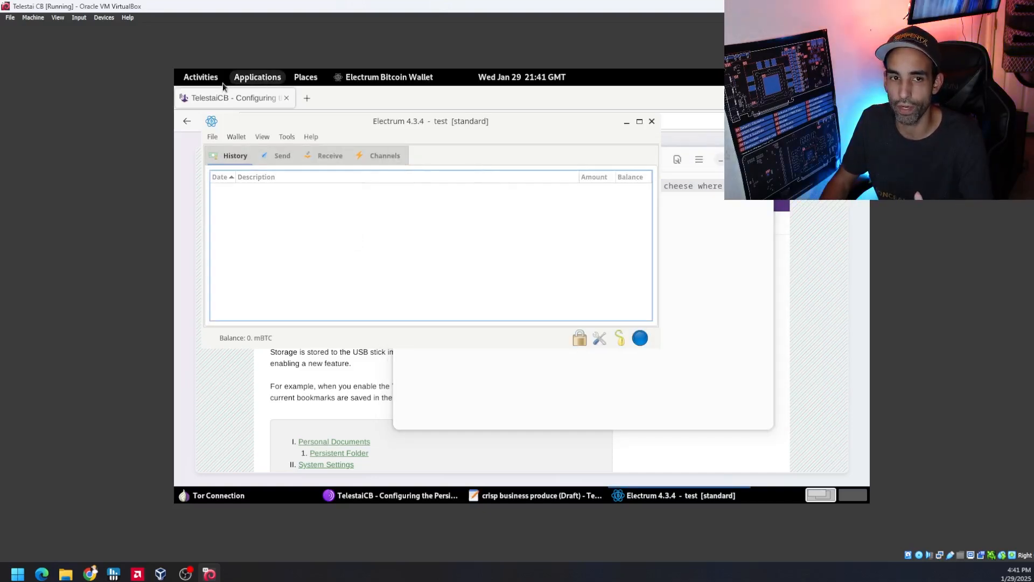
- Show the window overview, then browse Applications through Sound & Video to System Tools
click(200, 77)
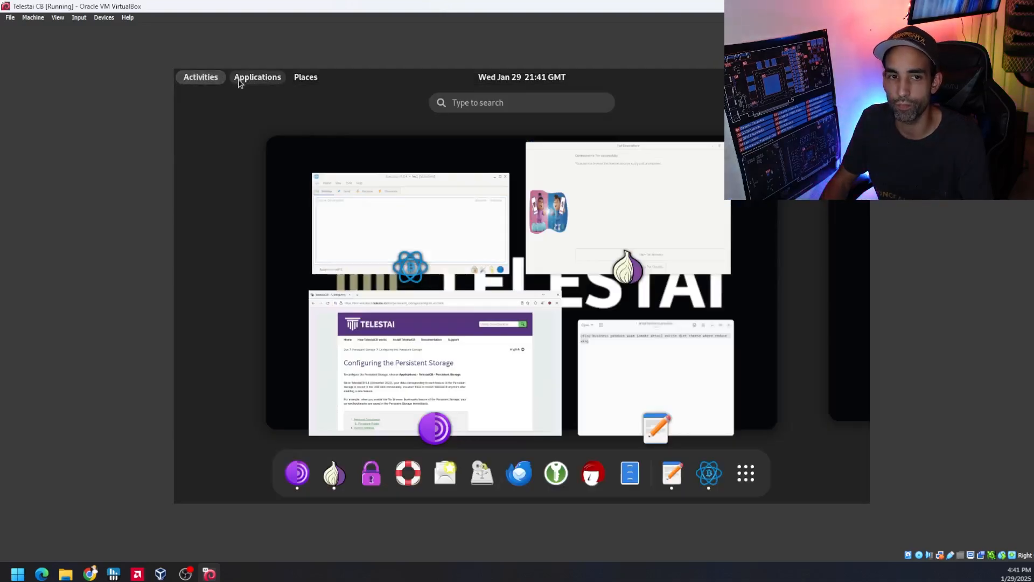
mouse_move(656, 376)
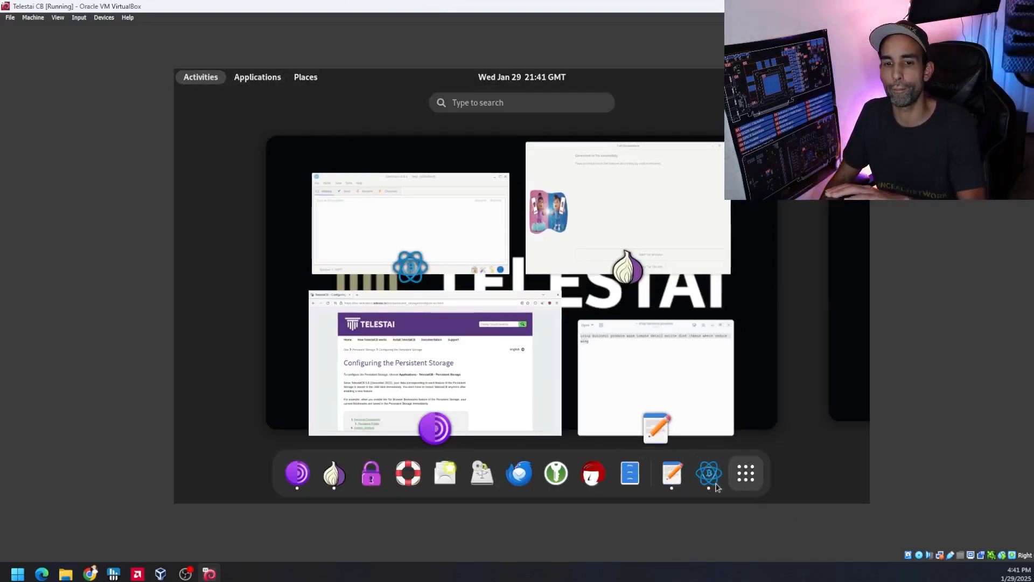
mouse_move(279, 114)
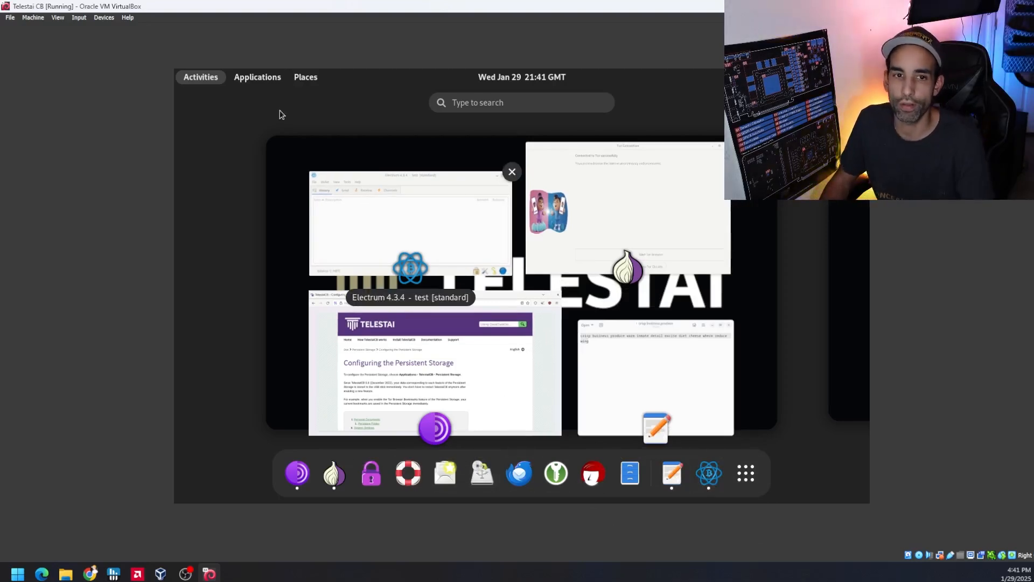
click(257, 77)
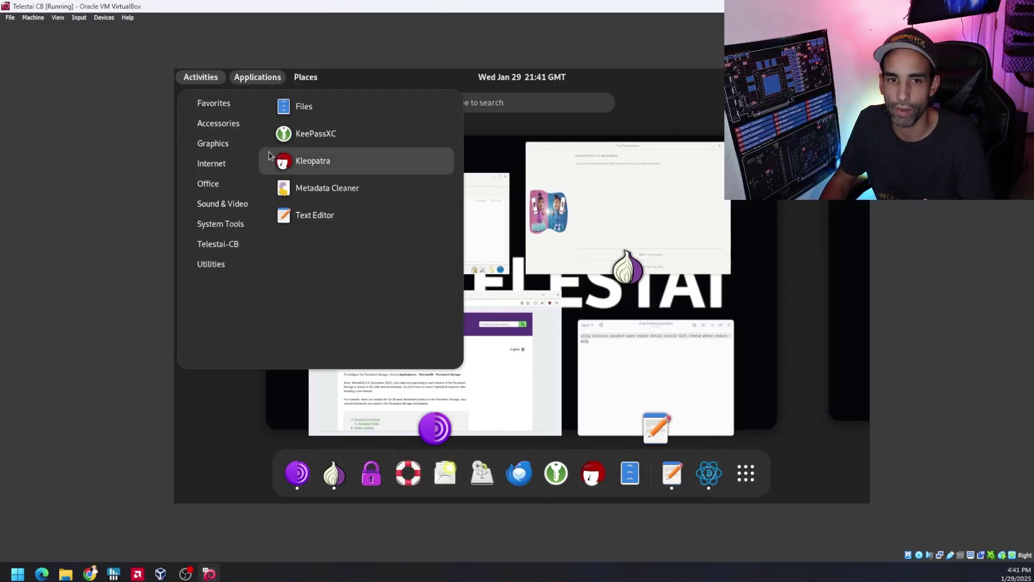
click(212, 143)
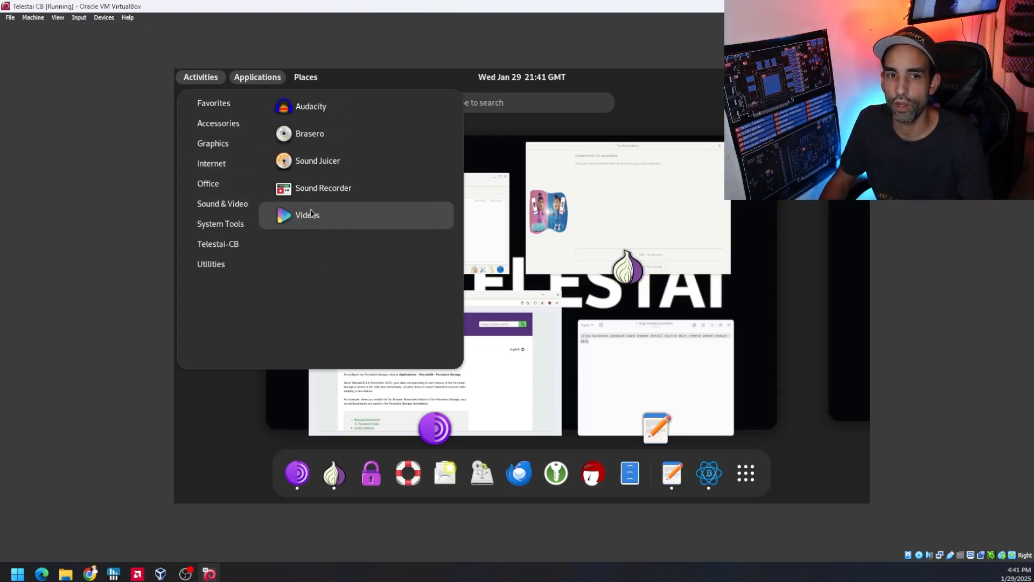
click(220, 224)
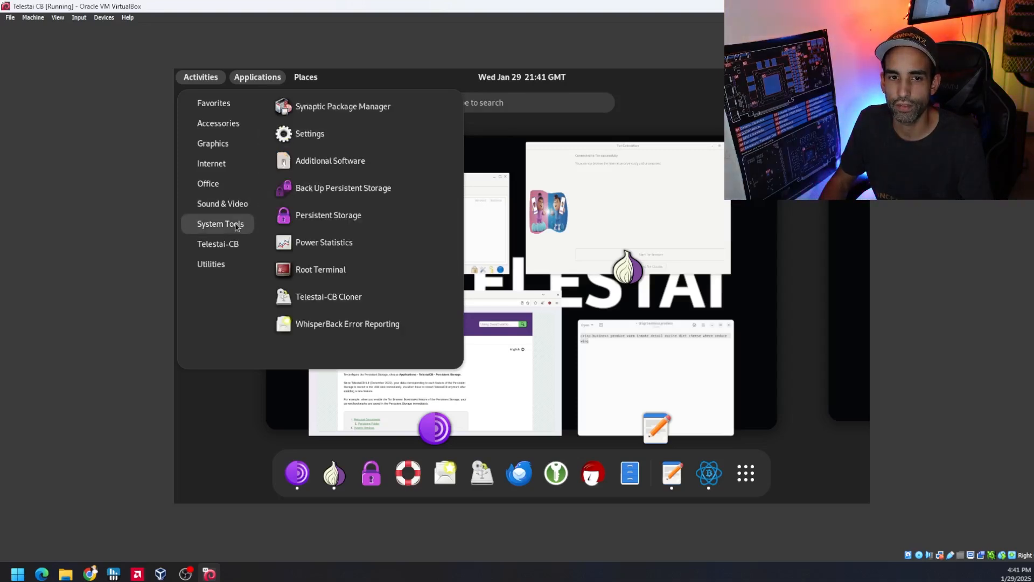
mouse_move(330, 160)
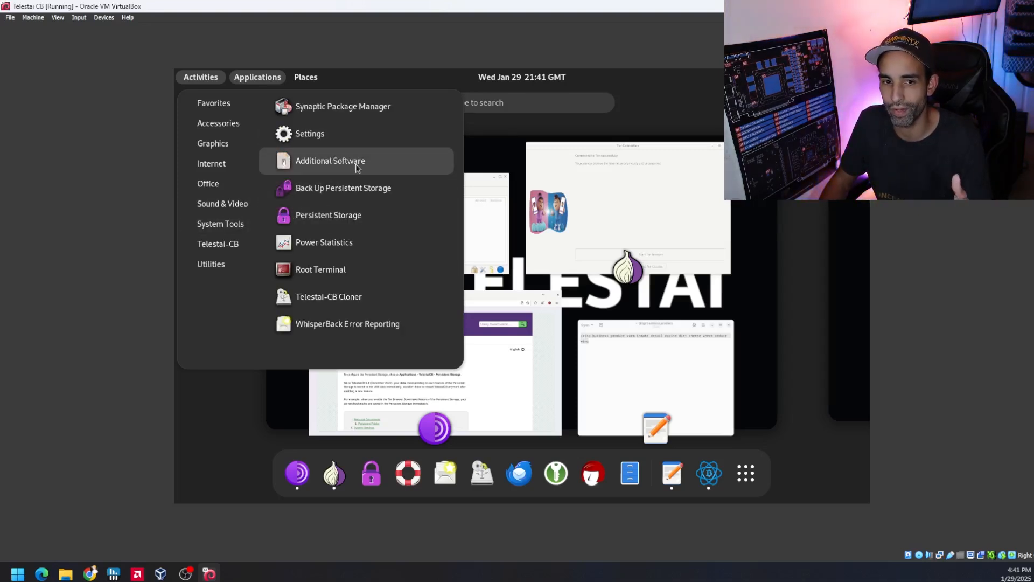
mouse_move(343, 188)
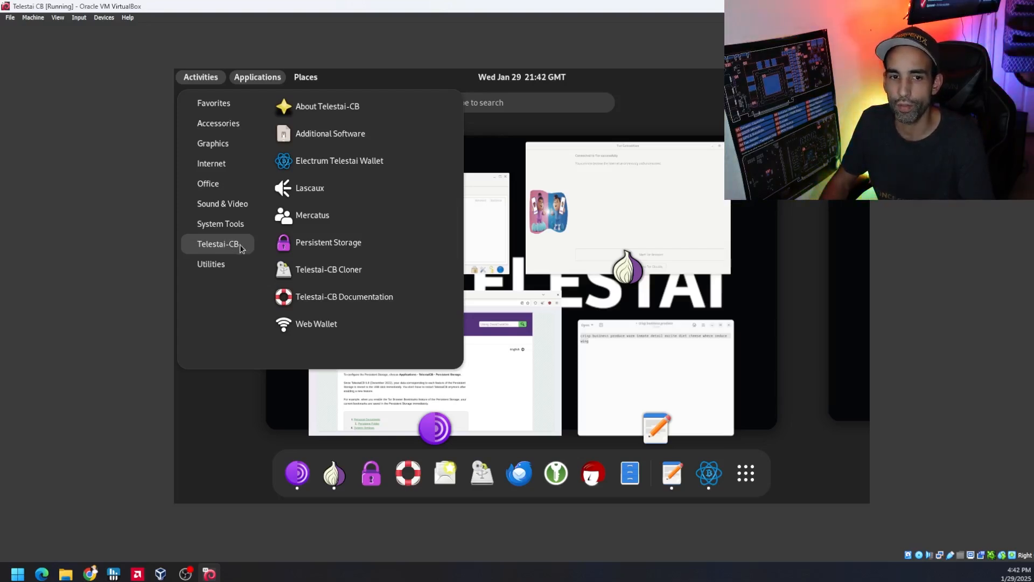
mouse_move(323, 217)
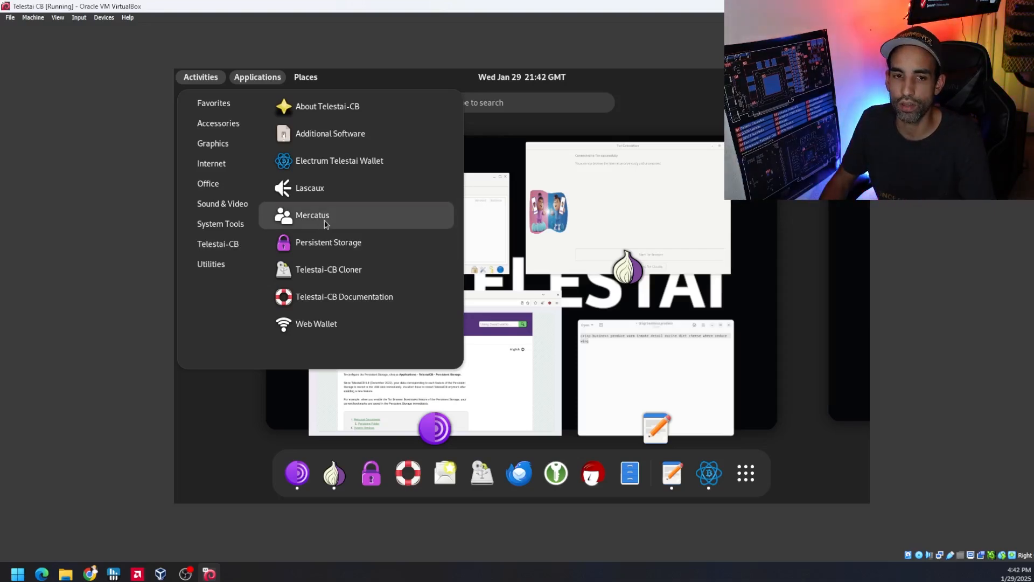
mouse_move(336, 189)
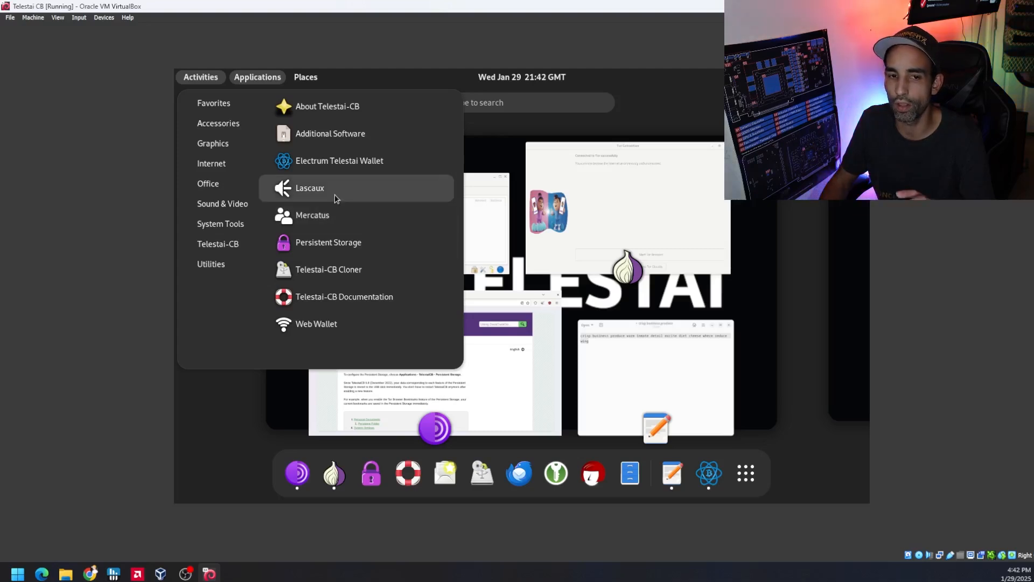
mouse_move(337, 188)
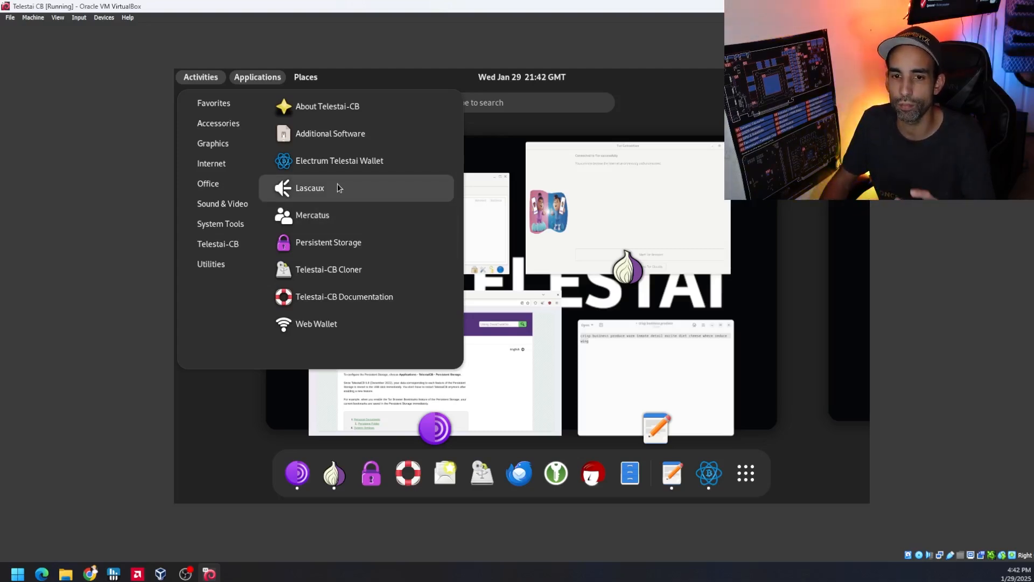
- Launch Lascaux from the Telestai-CB menu, then reopen the Applications menu
click(338, 161)
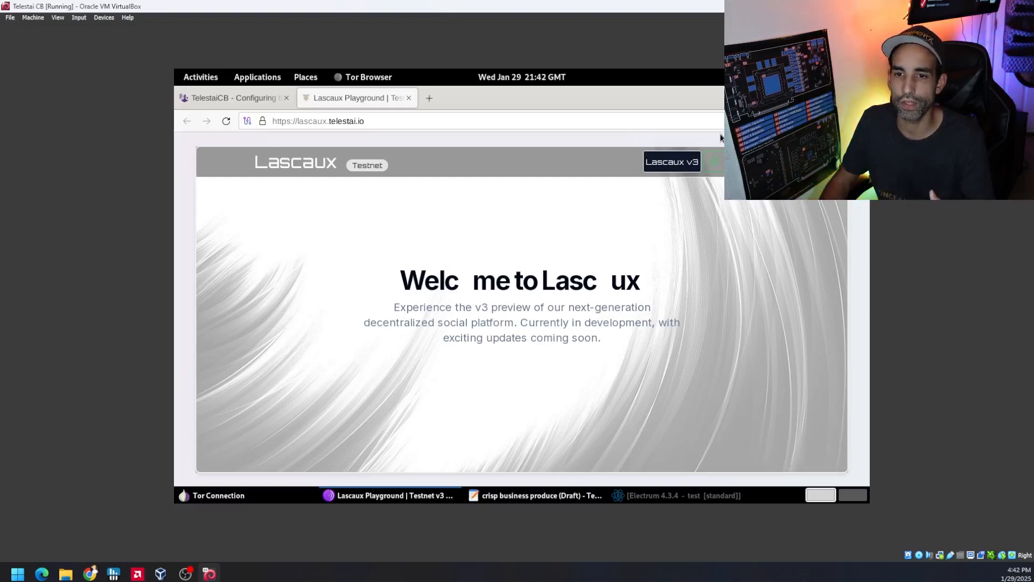
mouse_move(607, 195)
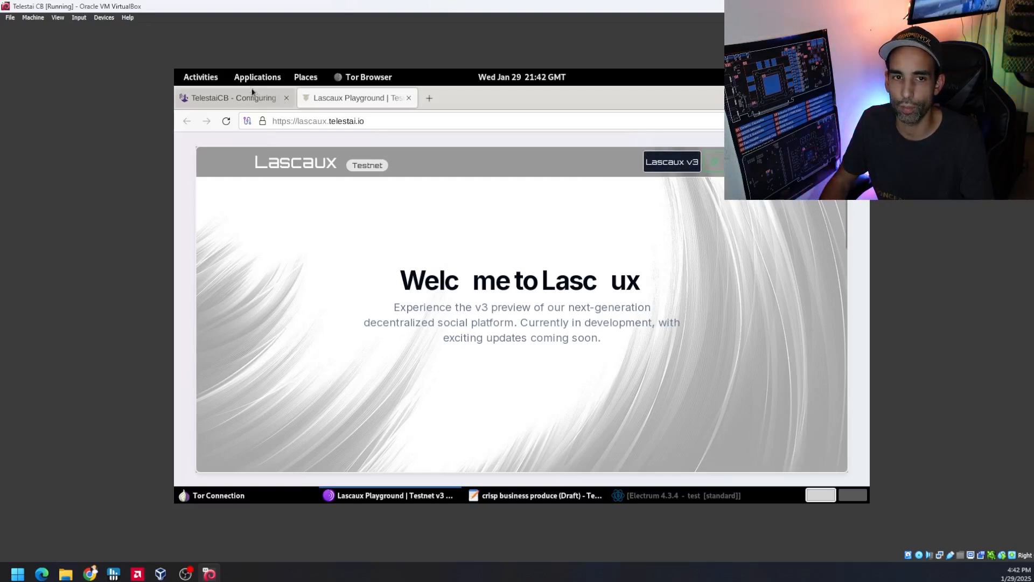
click(258, 76)
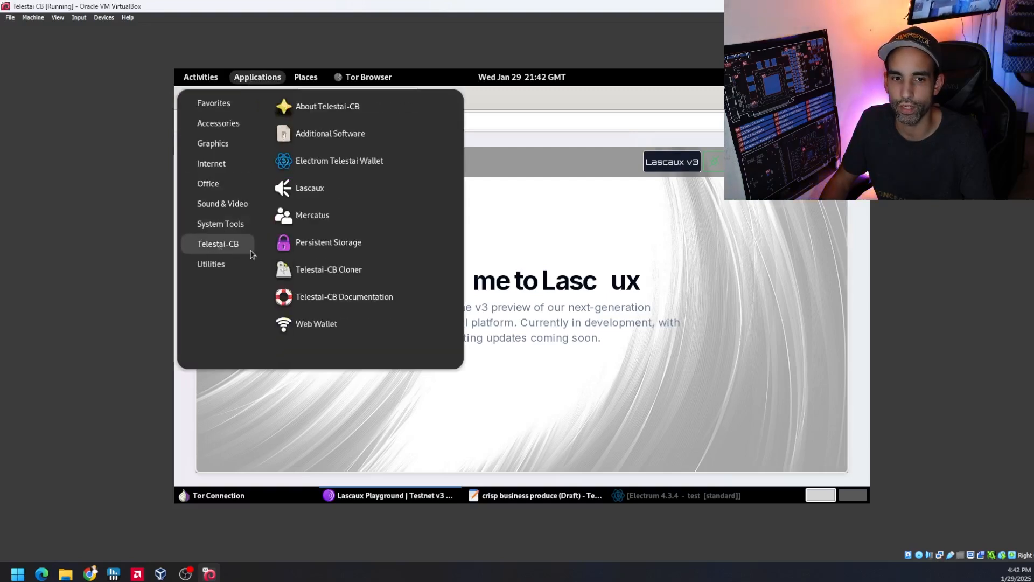
- Open Mercatus, scroll through its About section, then switch back to the Lascaux tab
click(312, 215)
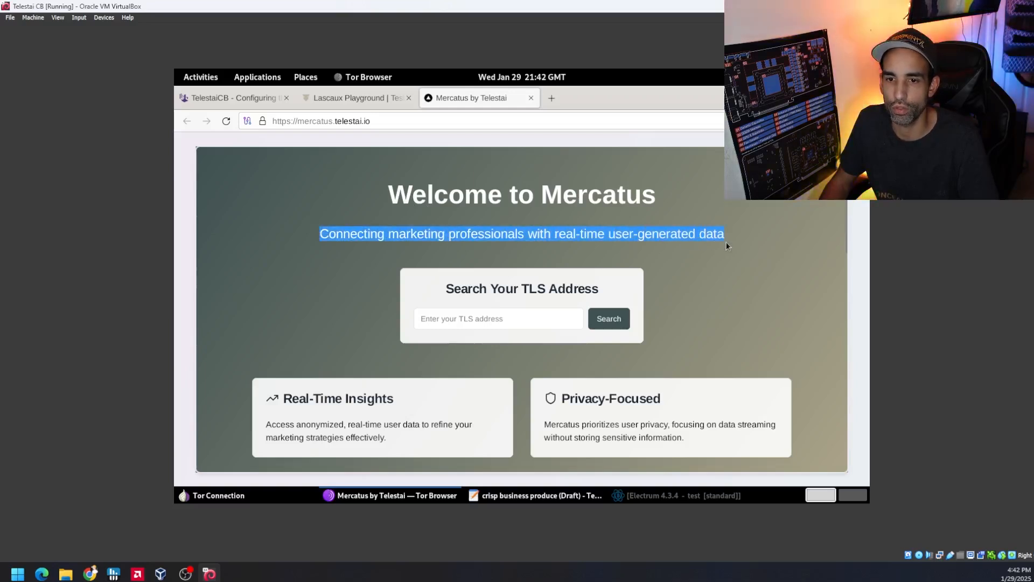
mouse_move(757, 288)
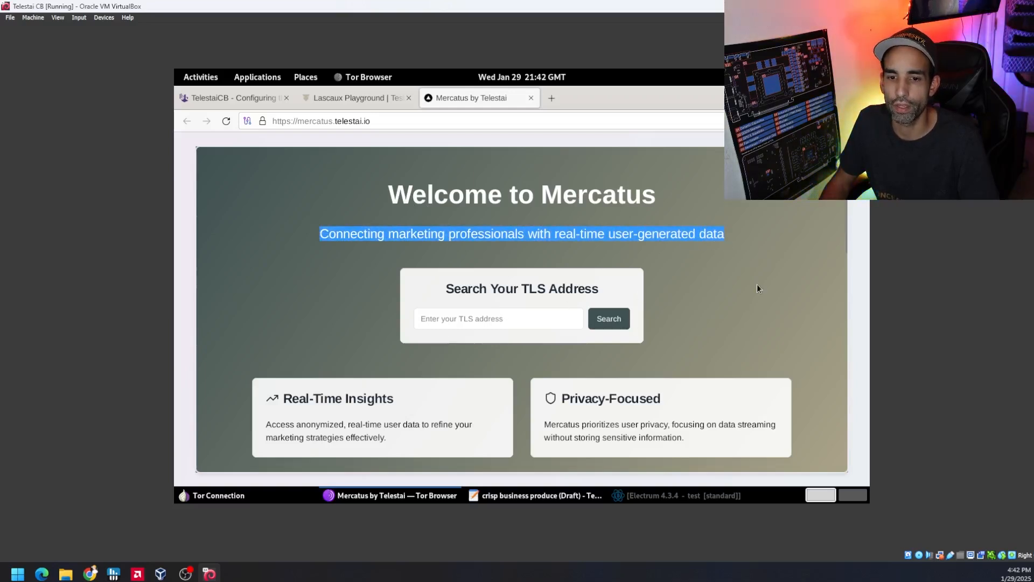
scroll(down, 3)
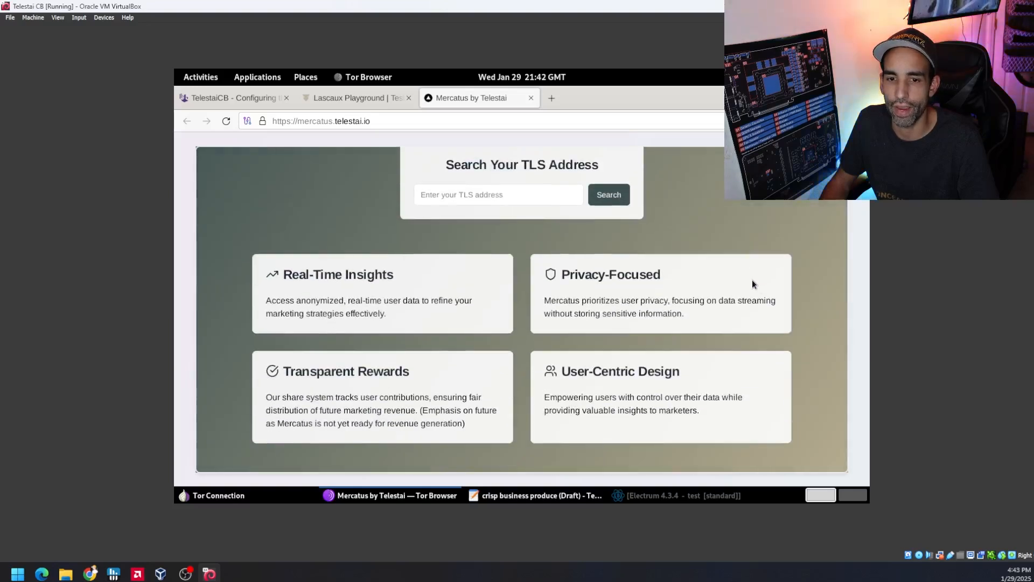
scroll(down, 3)
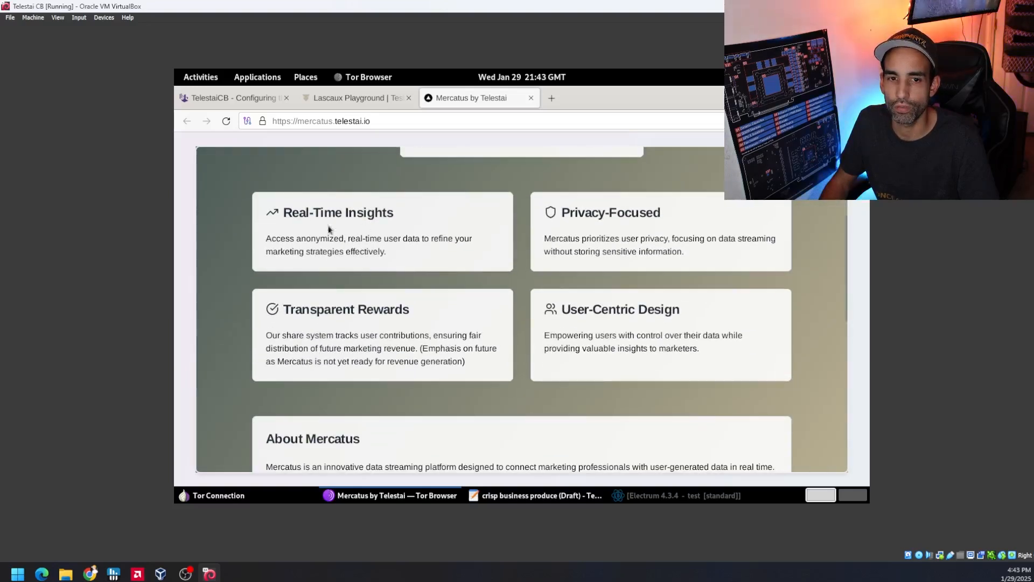
scroll(down, 3)
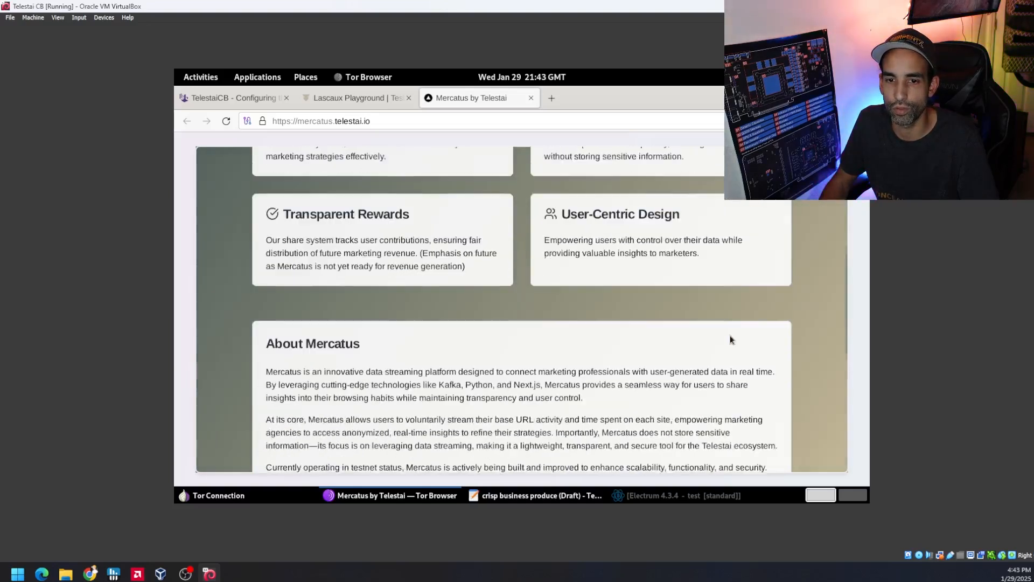
scroll(down, 3)
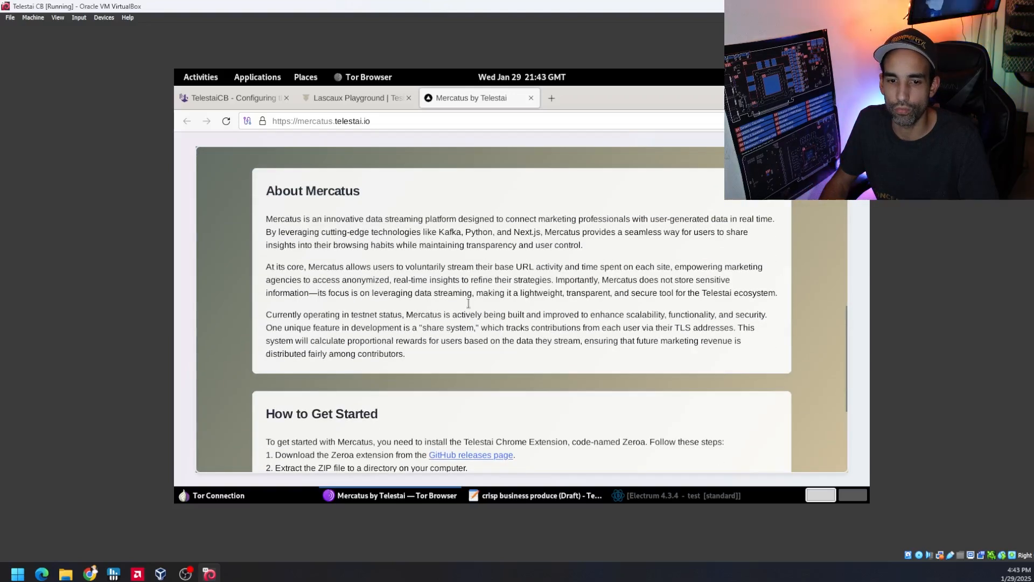
click(352, 98)
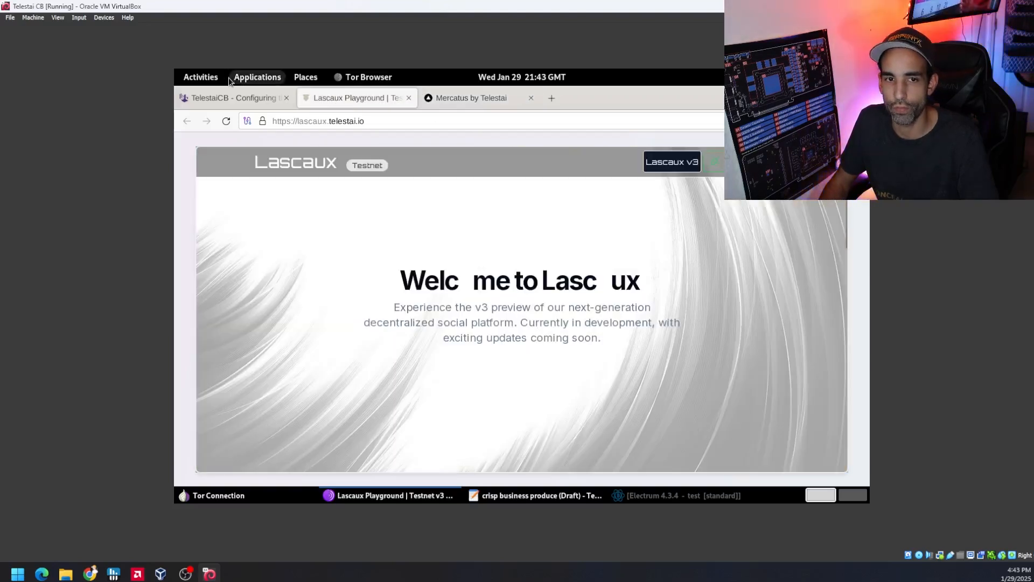
click(257, 77)
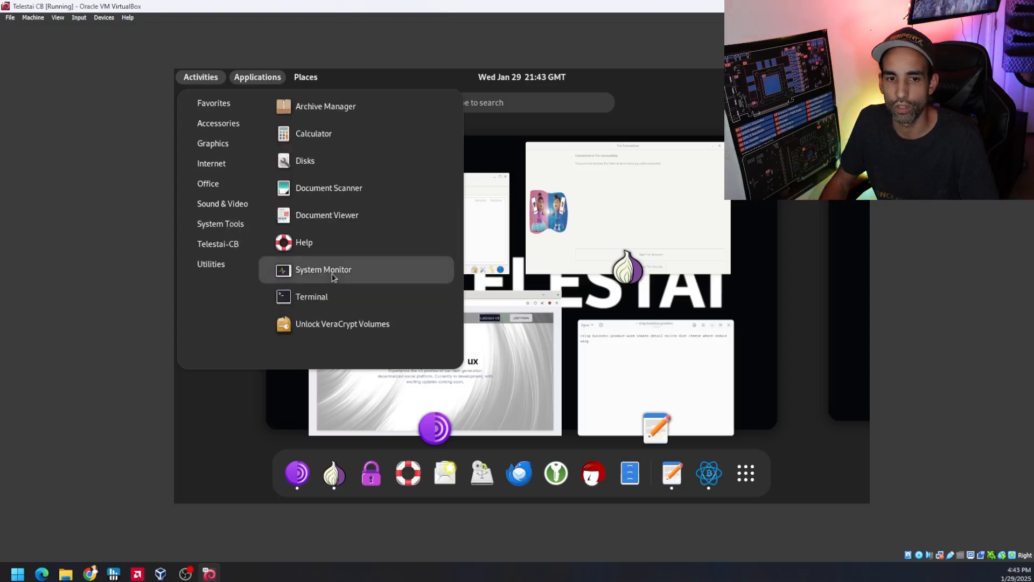
click(323, 269)
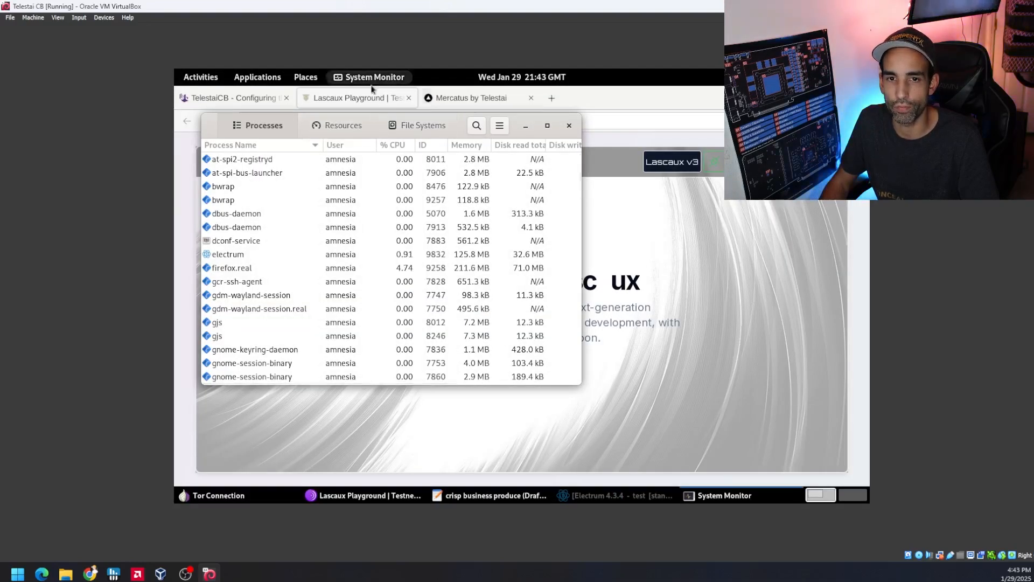
click(305, 76)
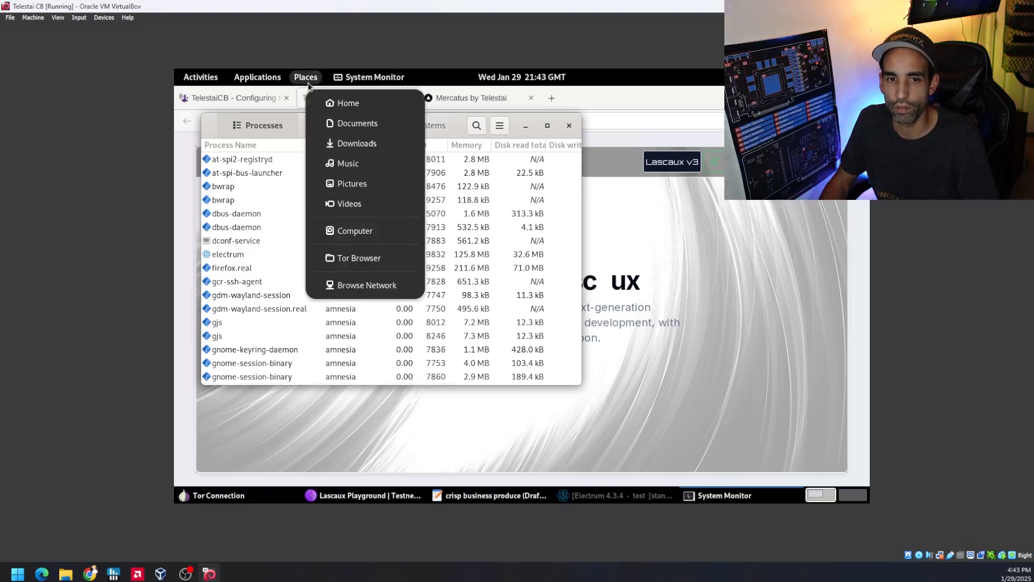
mouse_move(356, 144)
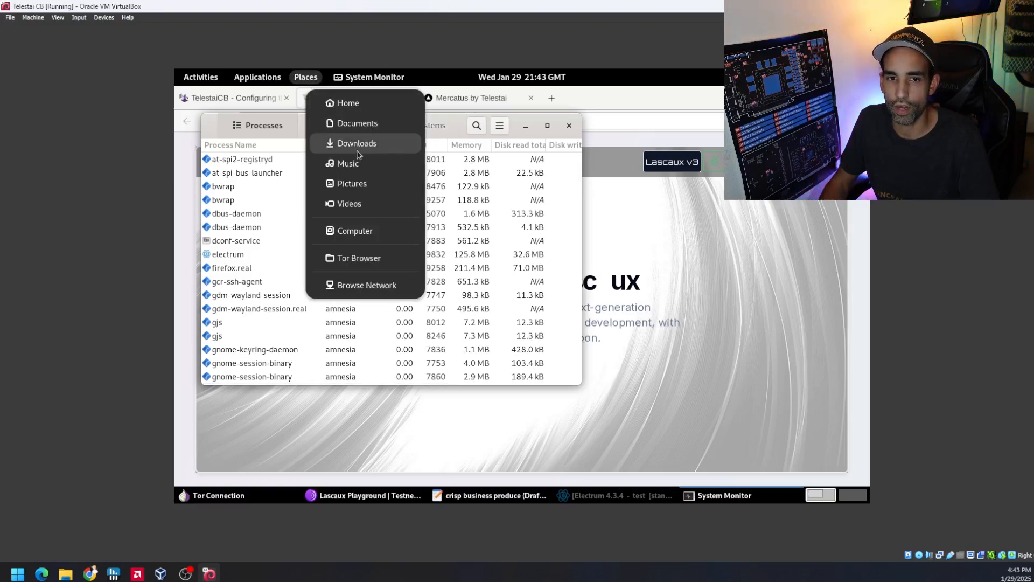
click(357, 123)
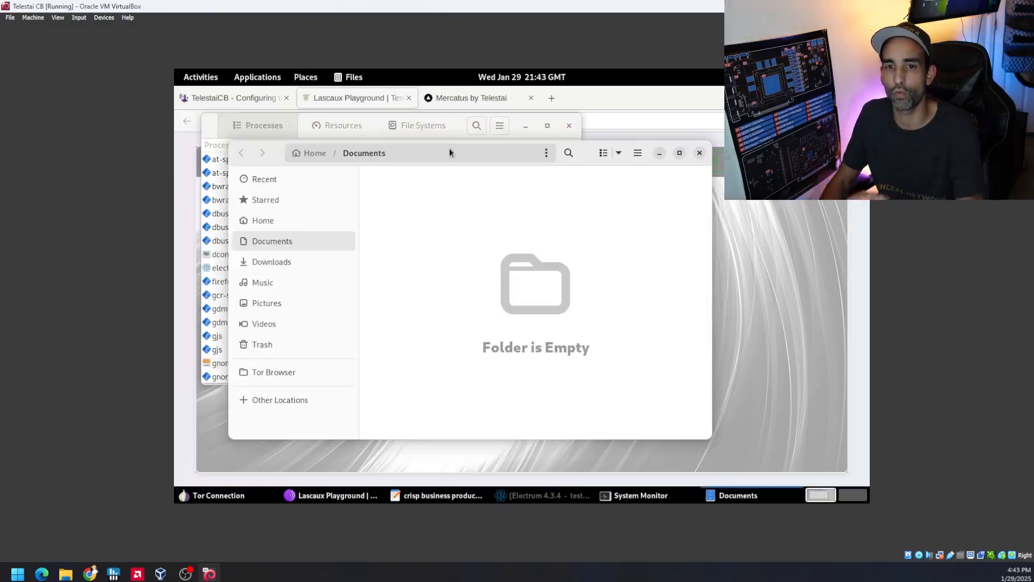
mouse_move(706, 153)
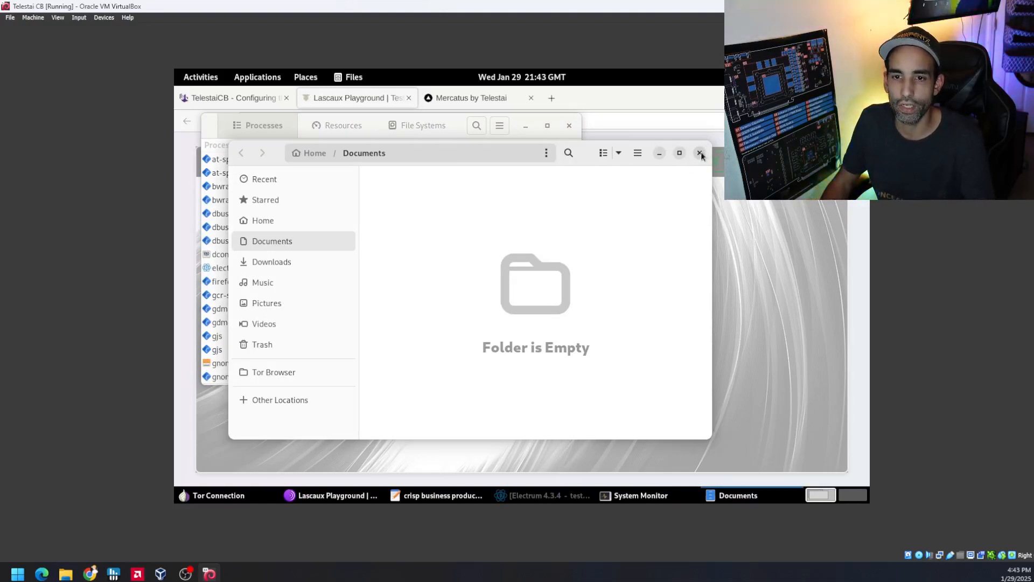
click(700, 153)
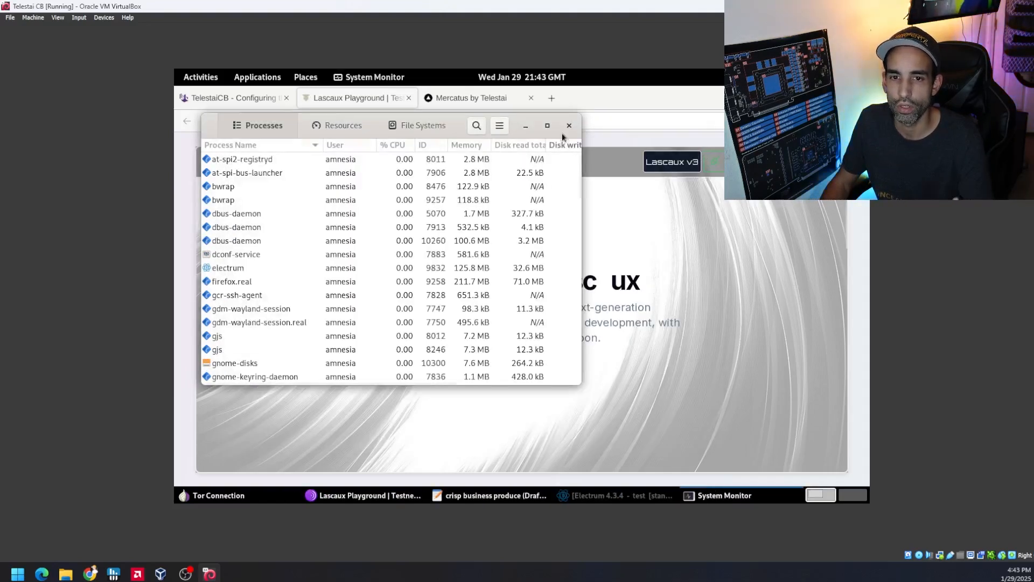
click(568, 126)
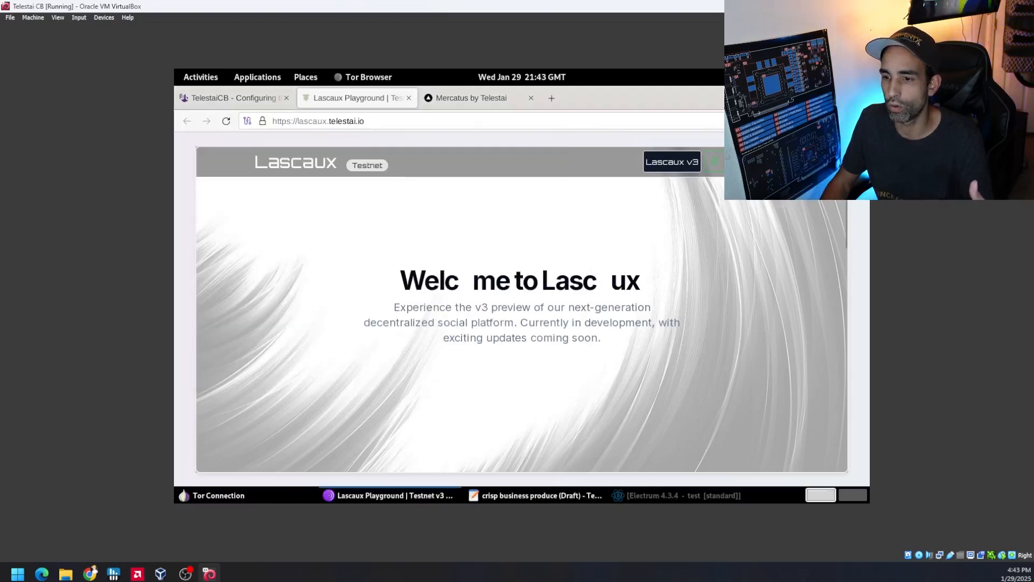